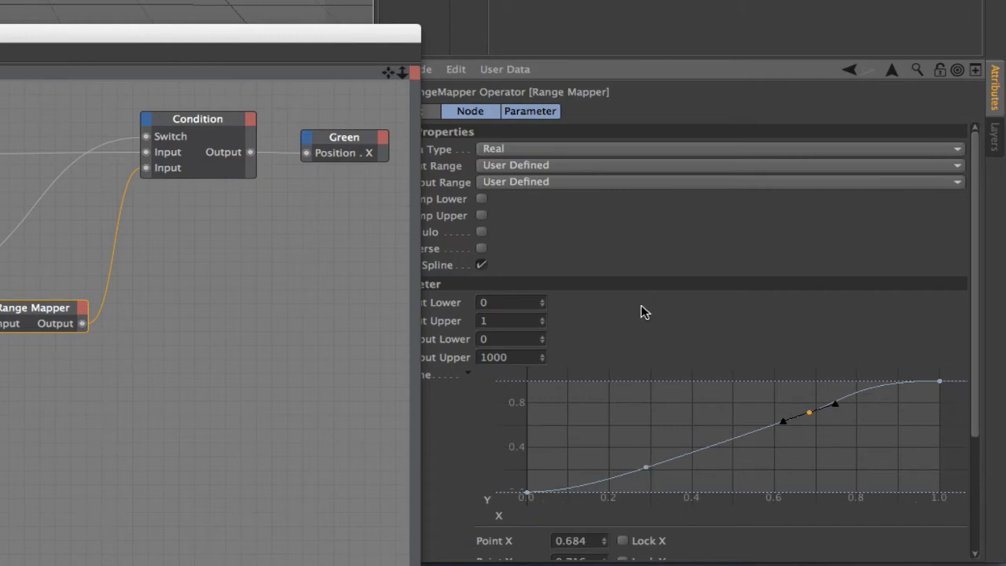
mouse_move(714, 452)
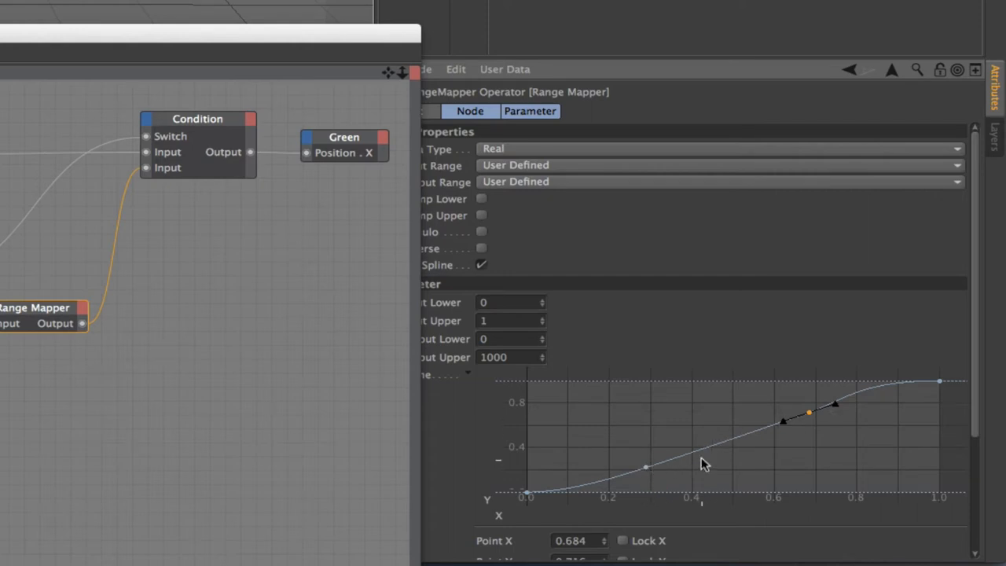
mouse_move(657, 458)
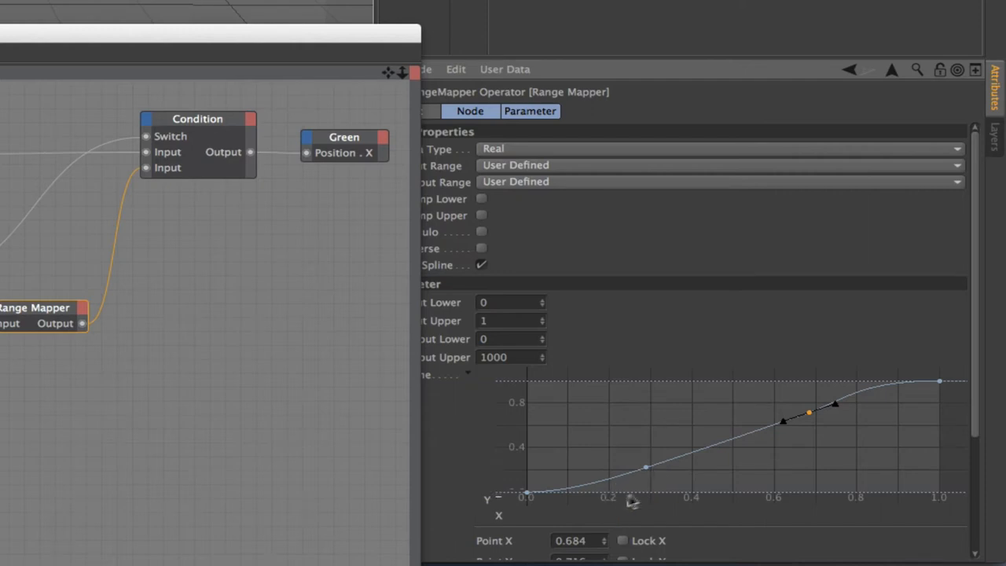
mouse_move(585, 500)
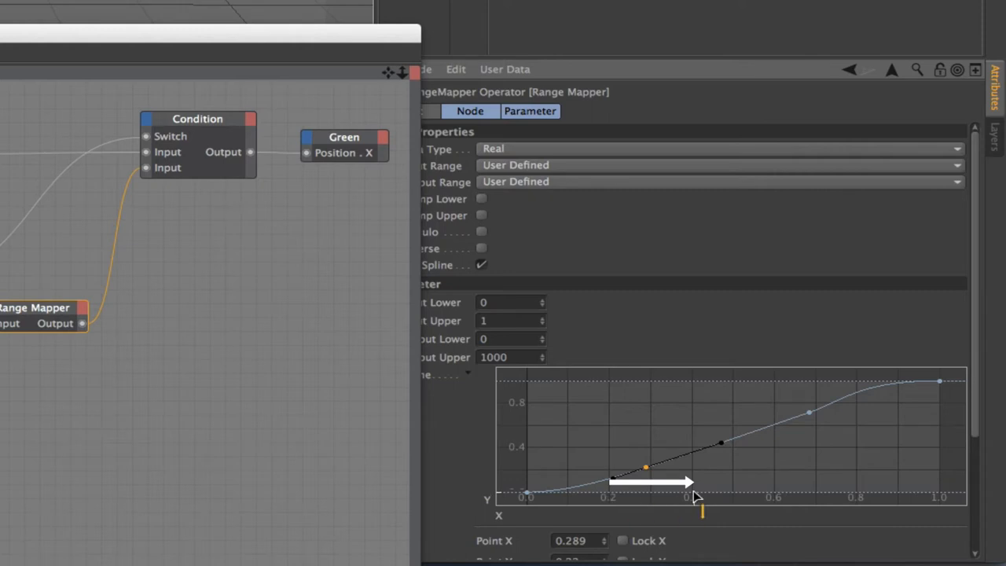
mouse_move(704, 499)
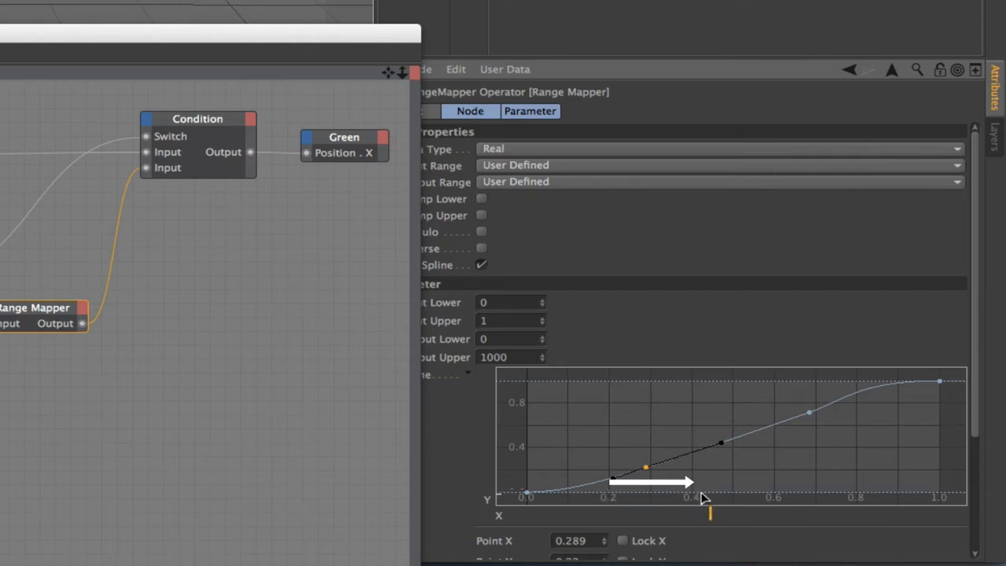
mouse_move(626, 506)
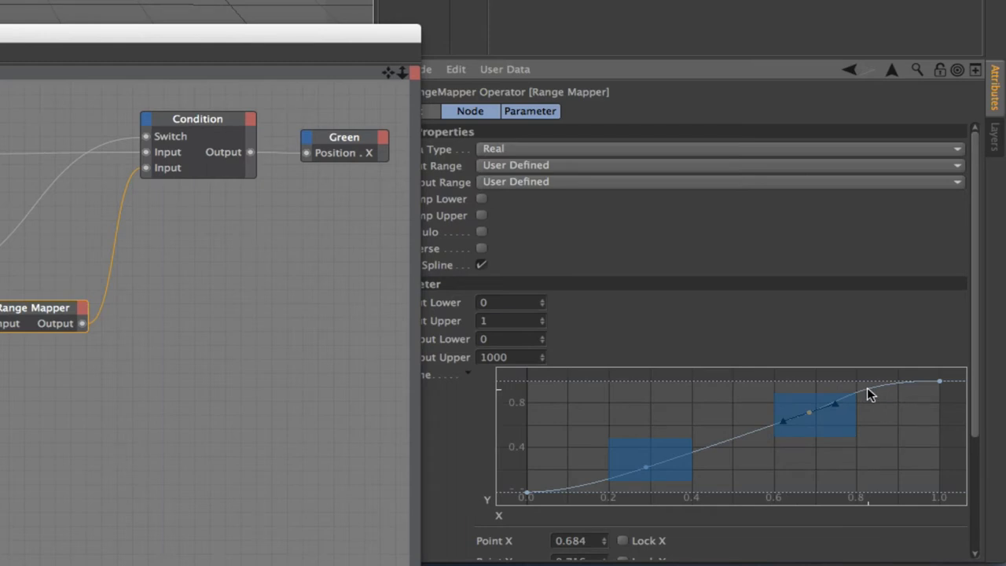
mouse_move(799, 305)
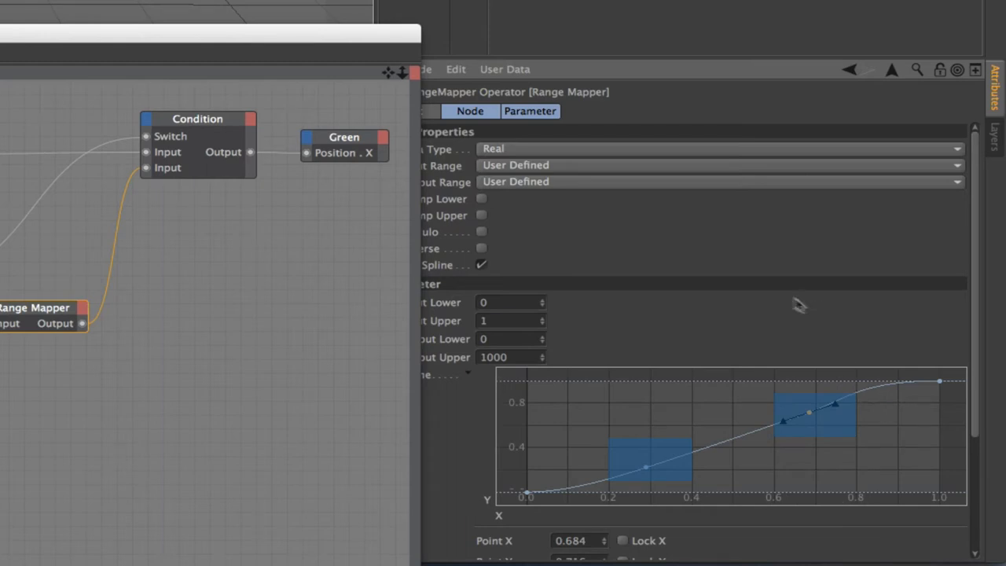
Step: Add an XPresso tag and place a Time node in the empty graph
click(663, 427)
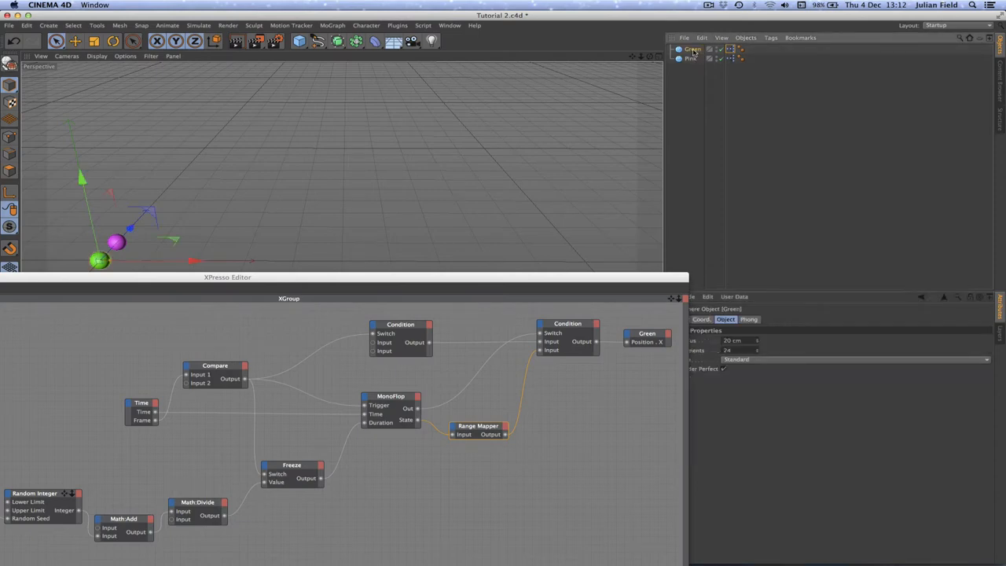
click(771, 38)
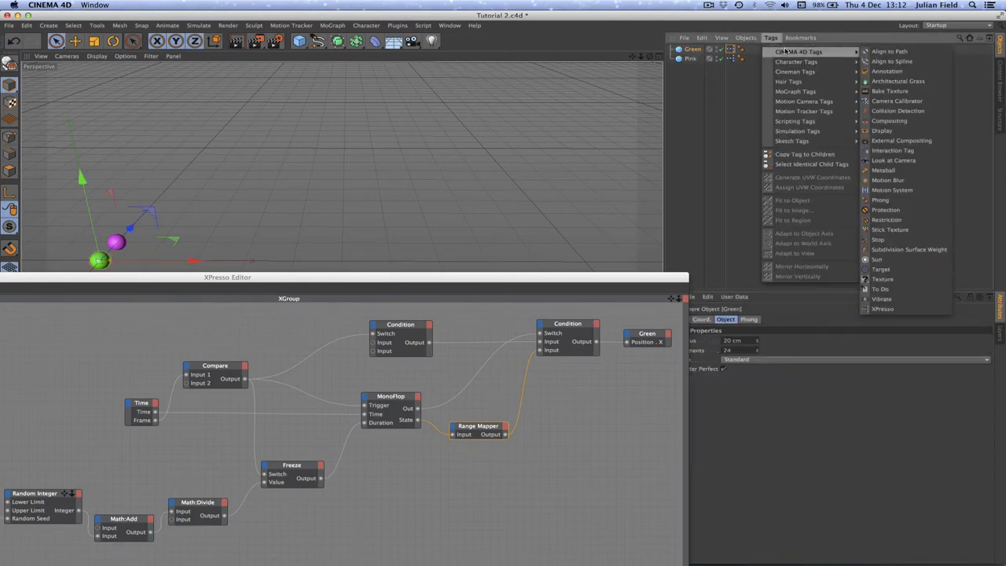
mouse_move(884, 309)
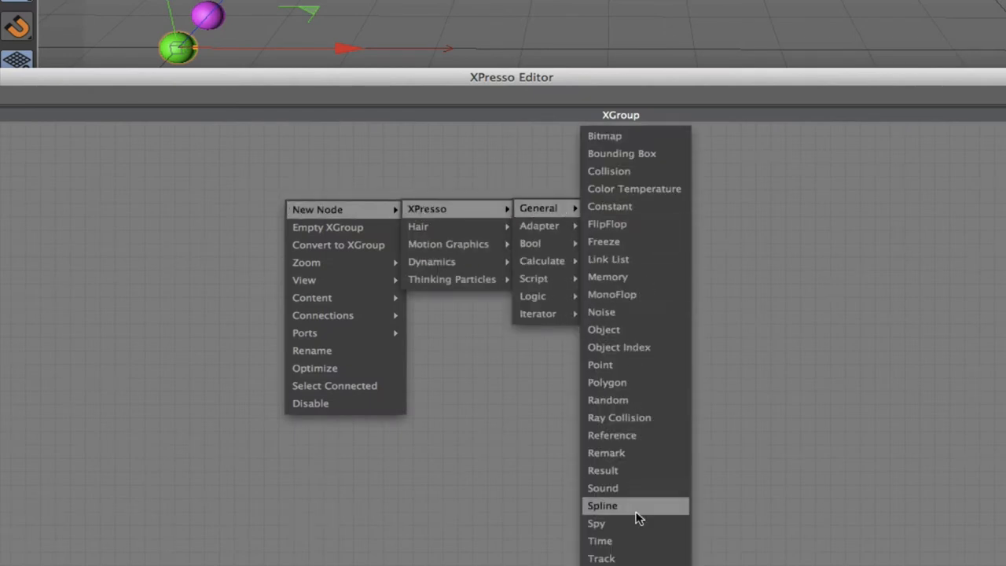
click(600, 541)
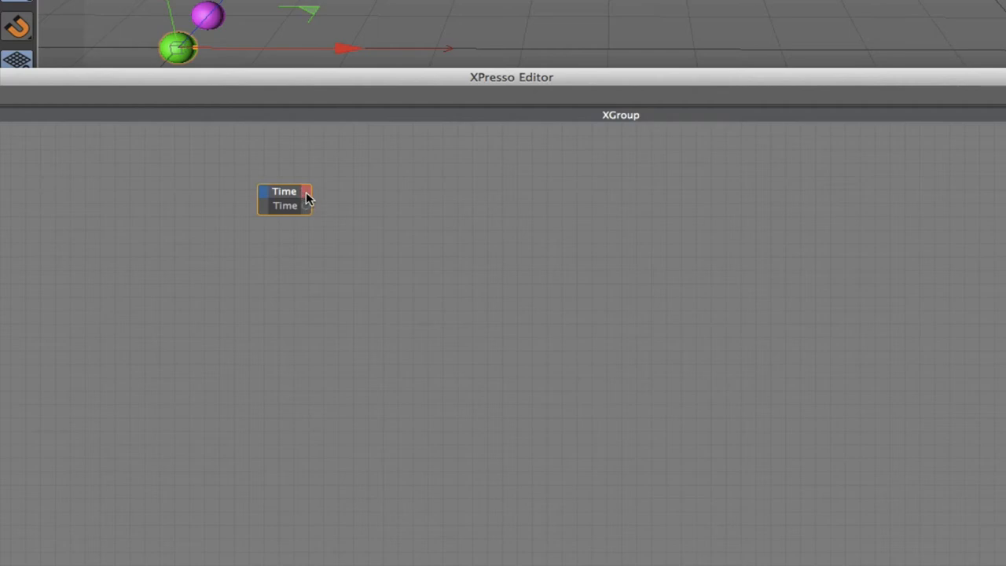
Step: Give the Time node a Frame output and reposition it in the graph
click(305, 205)
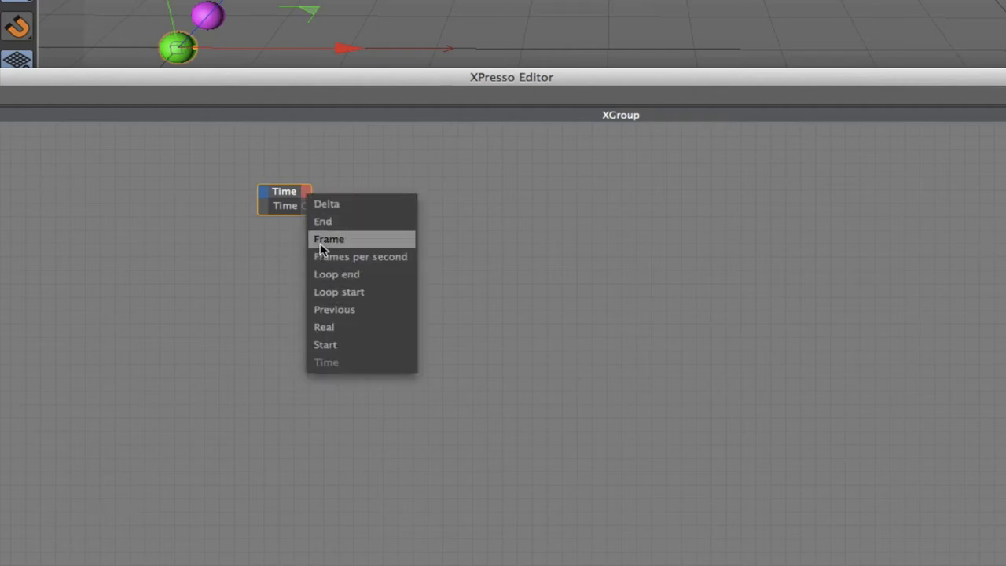
click(330, 239)
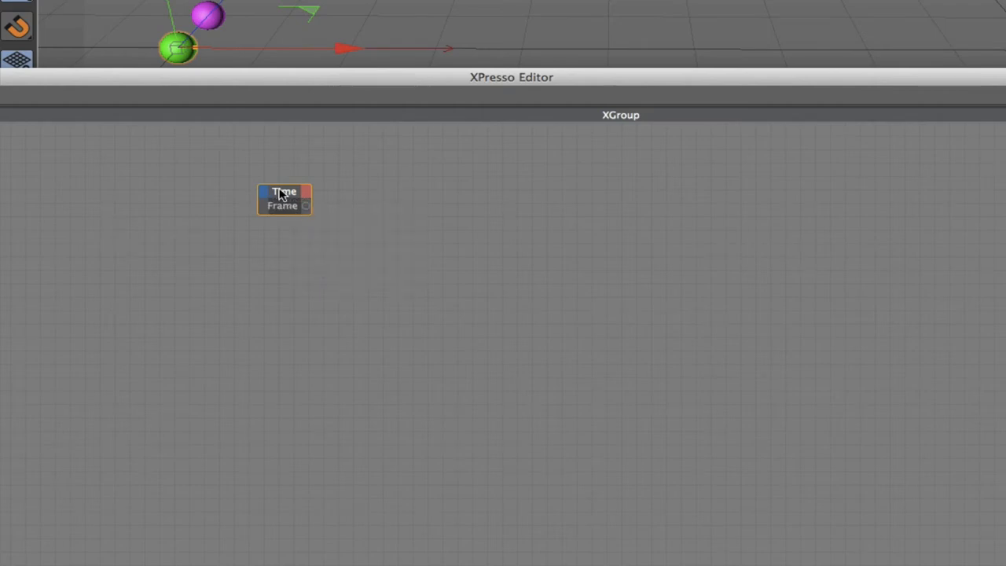
drag(283, 198, 261, 188)
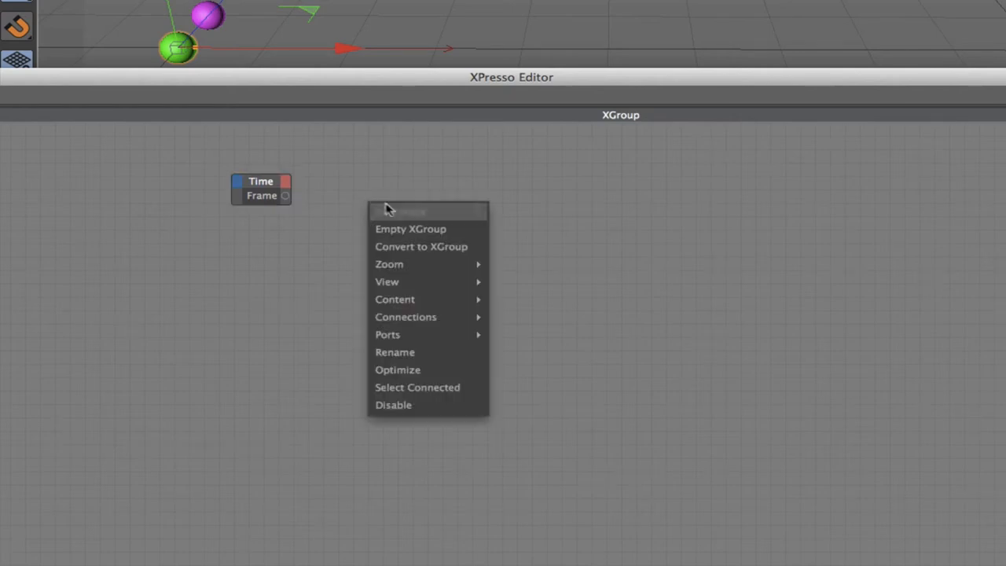
Step: Place a Random node near Time, set its Random Mode and add a Real output
click(399, 211)
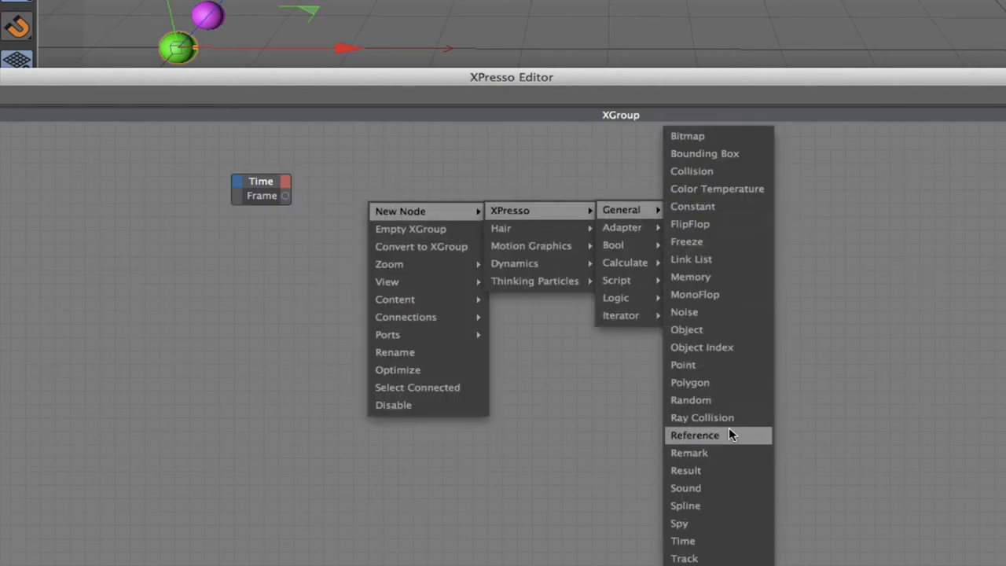
click(688, 401)
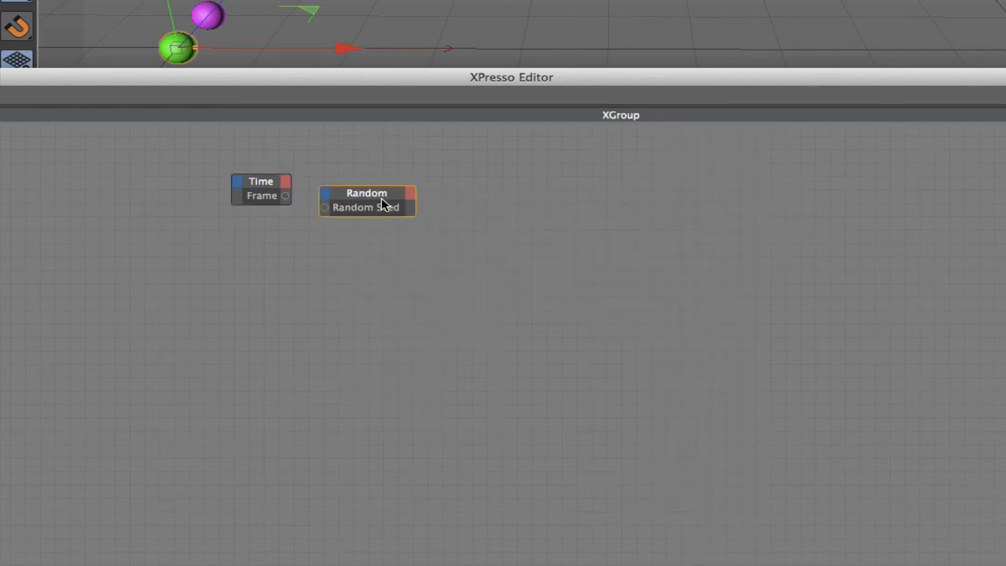
drag(366, 200, 277, 255)
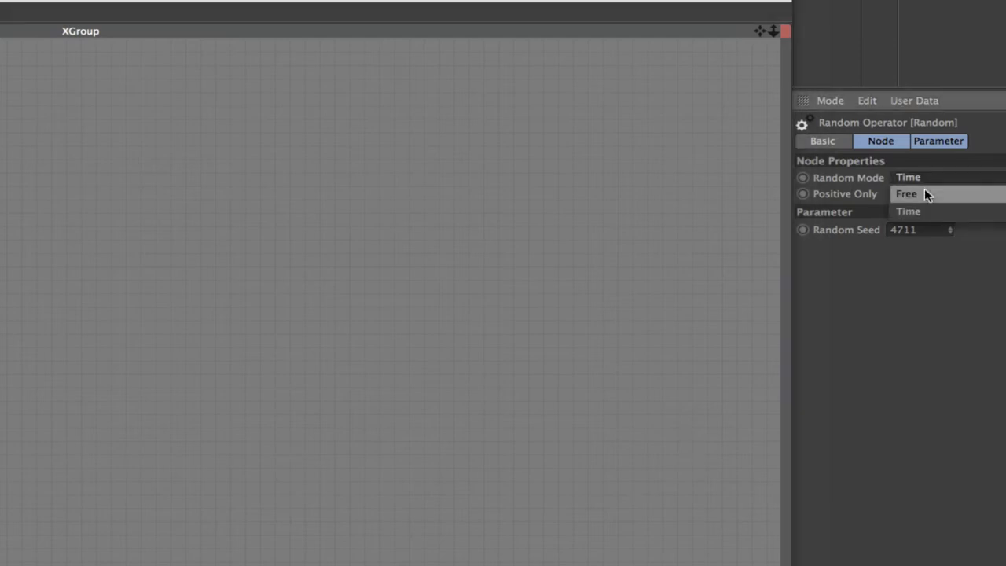
click(909, 193)
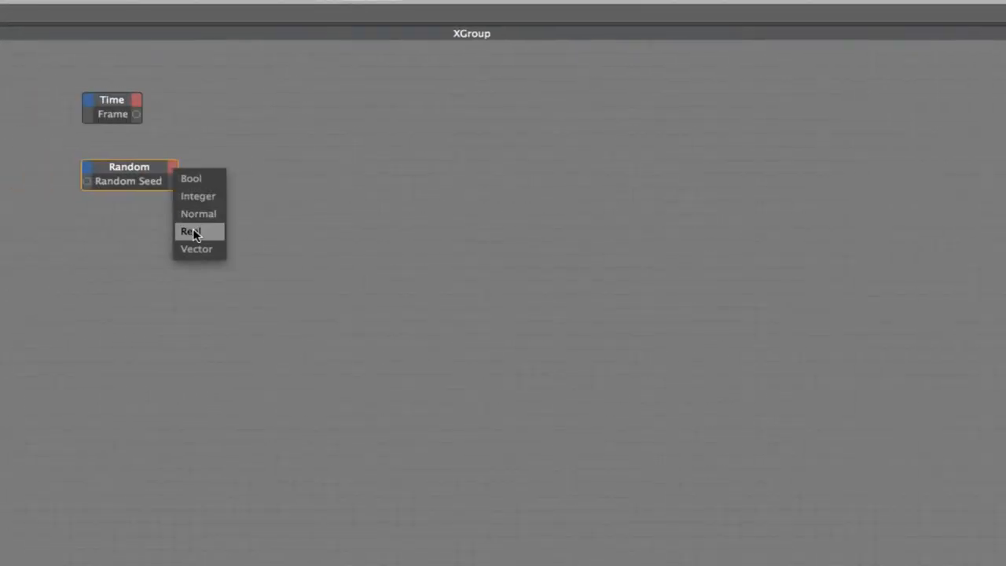
click(192, 231)
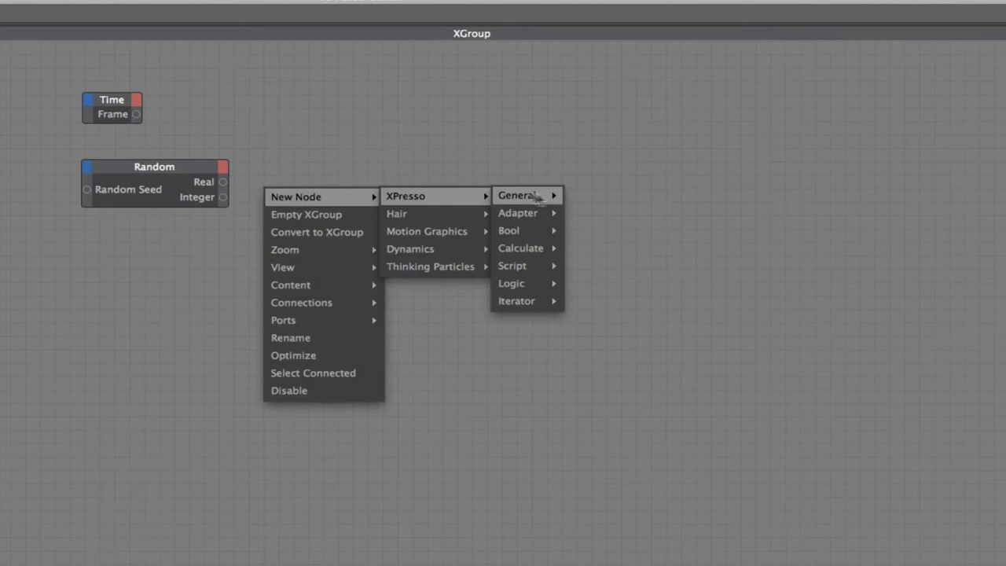
mouse_move(527, 195)
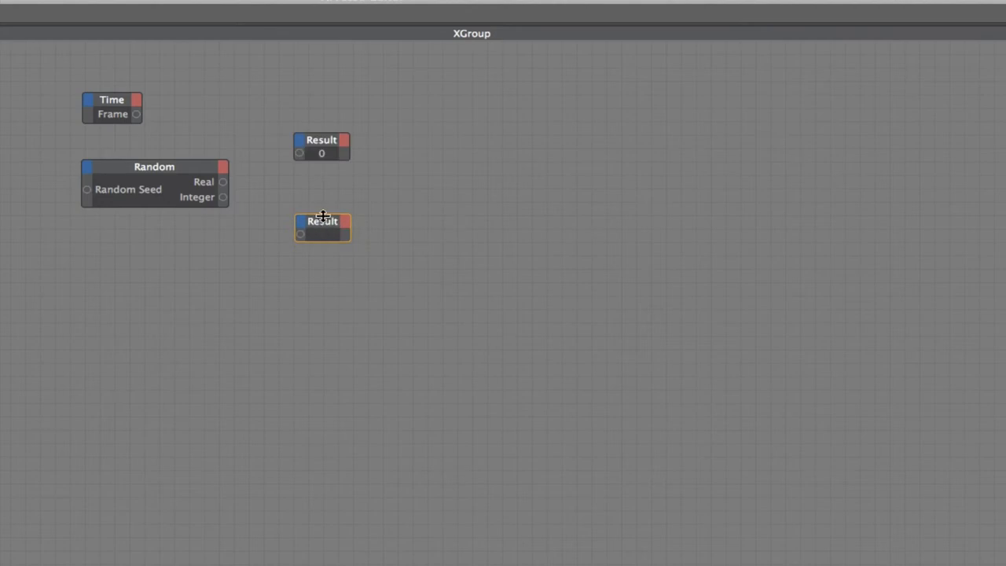
mouse_move(228, 188)
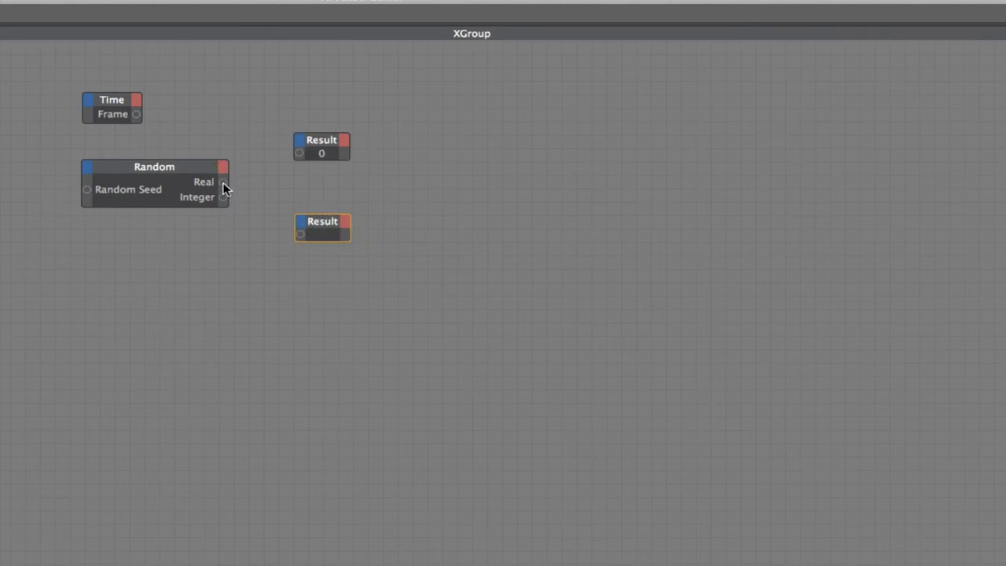
Step: Connect the Random node's Real output into a Result node showing 0.113
drag(224, 196, 298, 235)
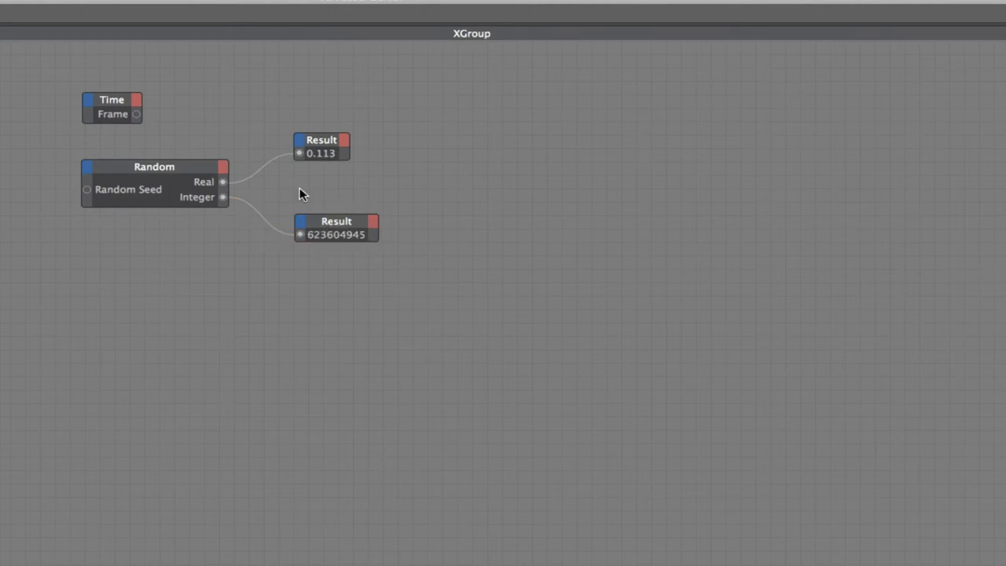
mouse_move(312, 239)
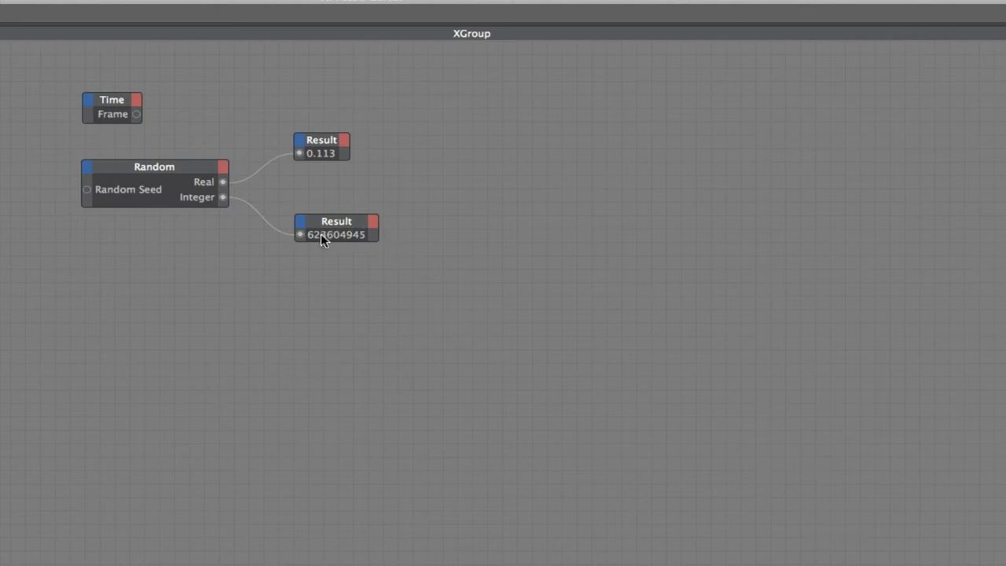
mouse_move(305, 238)
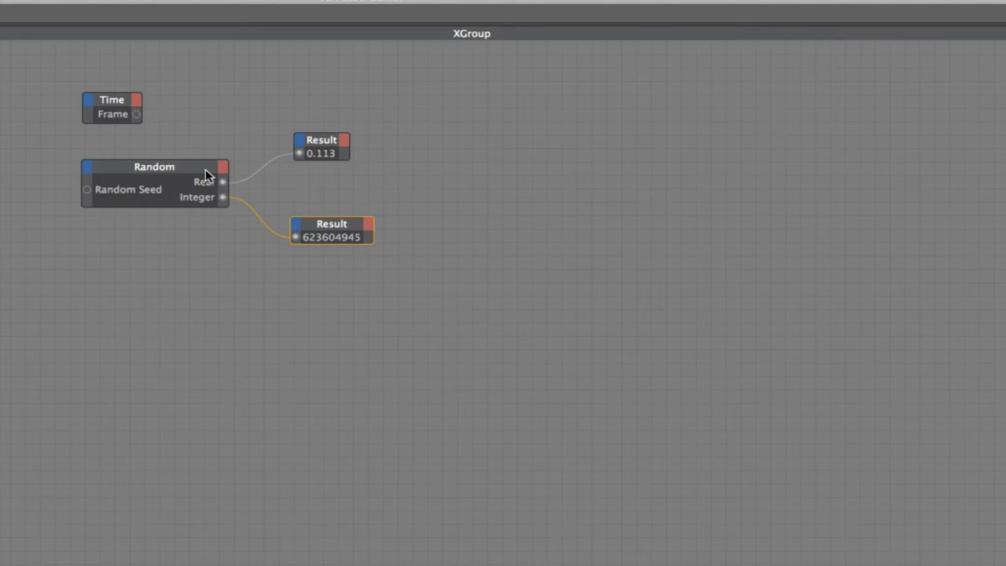
mouse_move(208, 184)
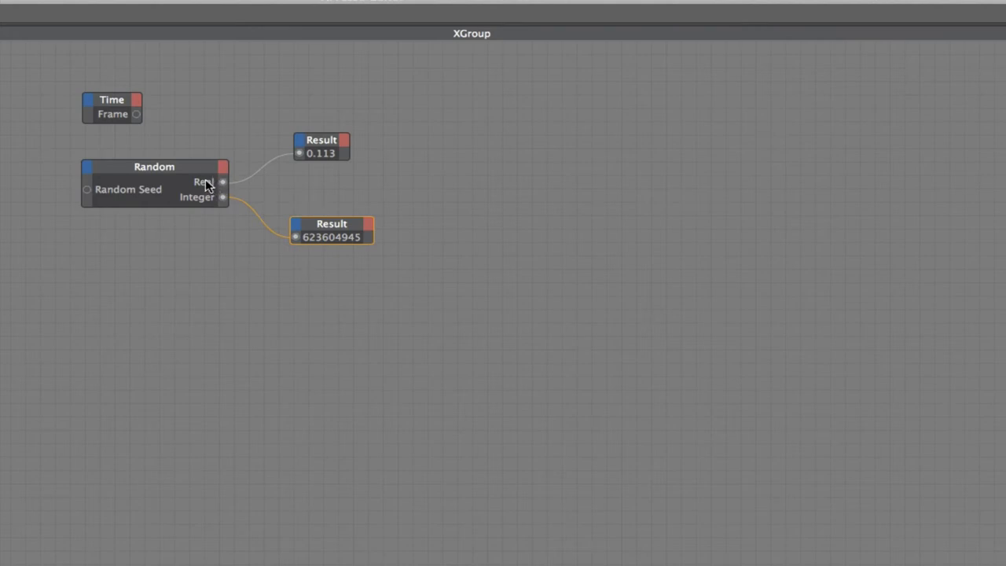
mouse_move(223, 196)
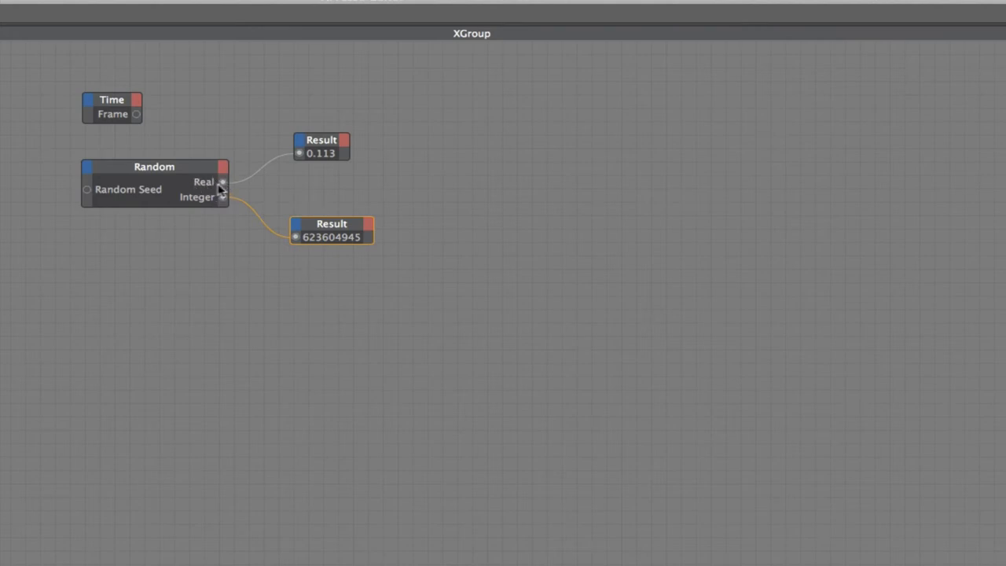
mouse_move(313, 161)
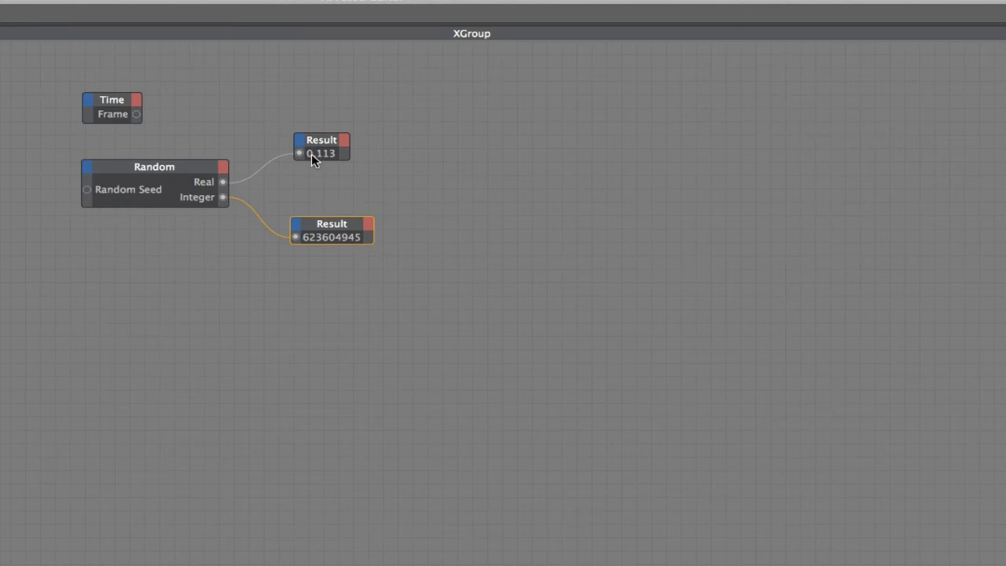
mouse_move(336, 157)
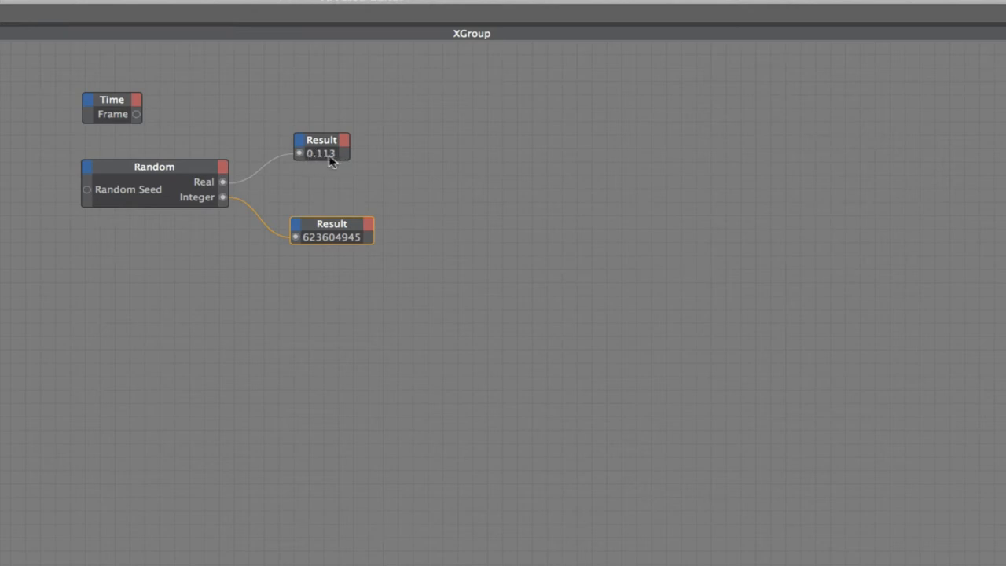
mouse_move(207, 183)
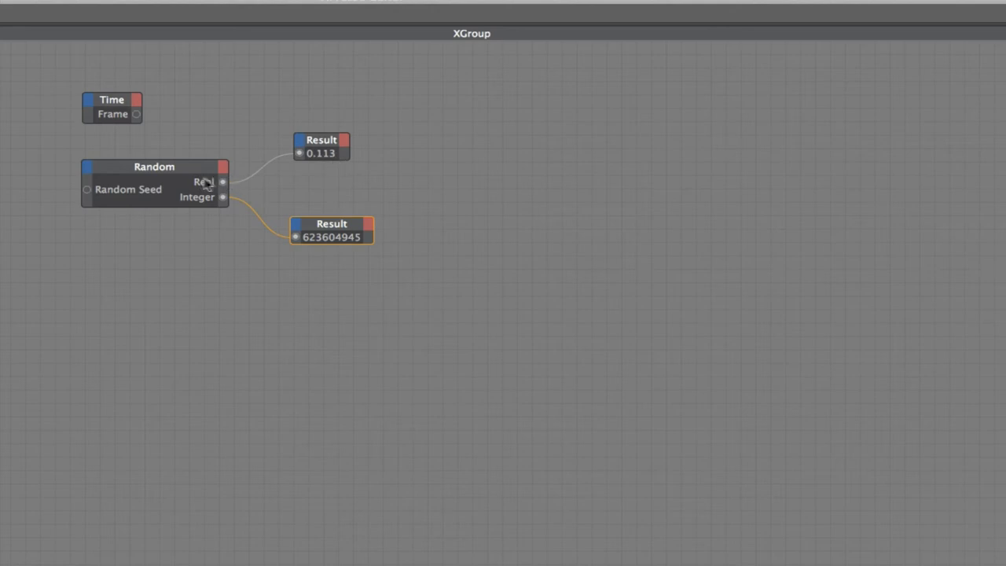
mouse_move(245, 209)
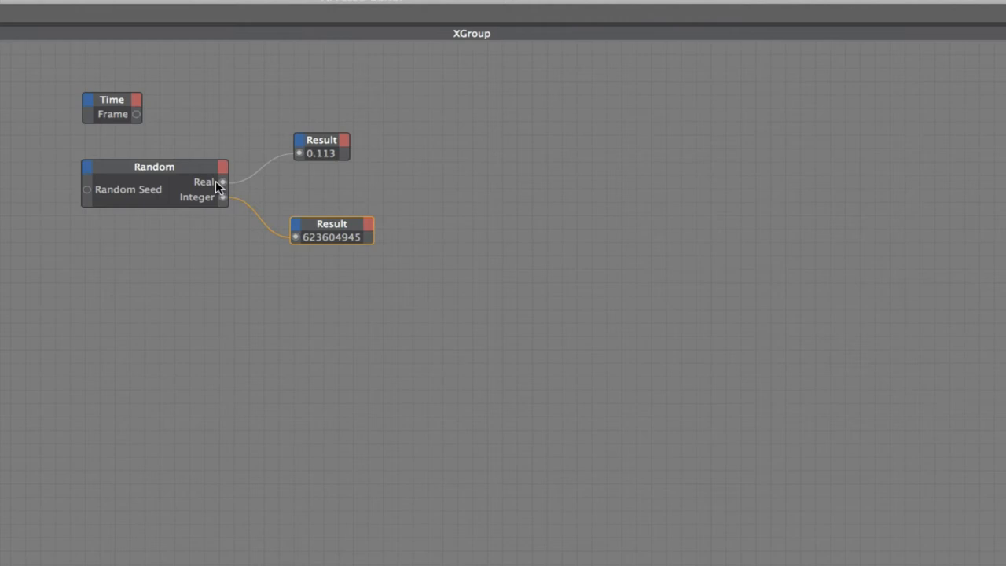
mouse_move(362, 264)
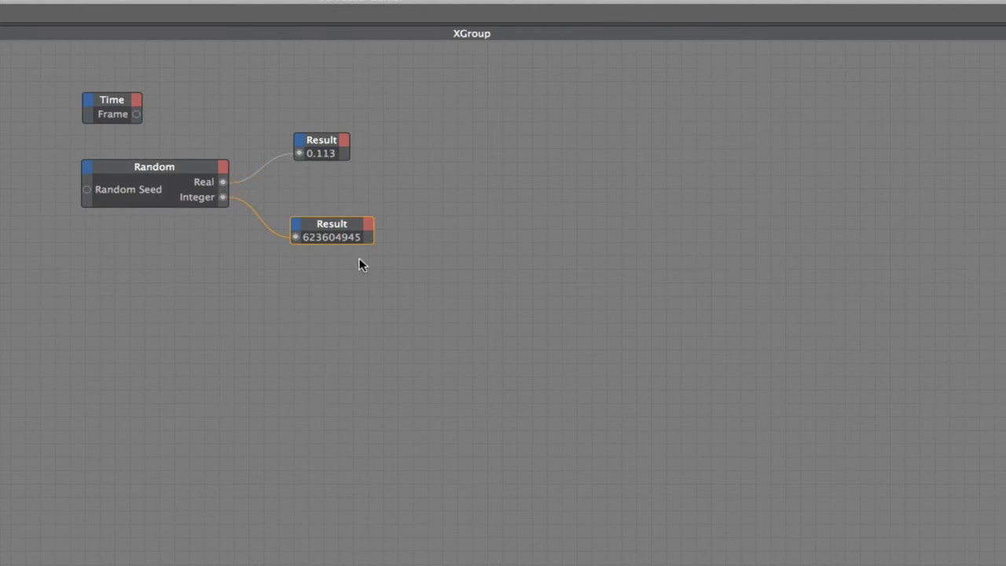
mouse_move(336, 229)
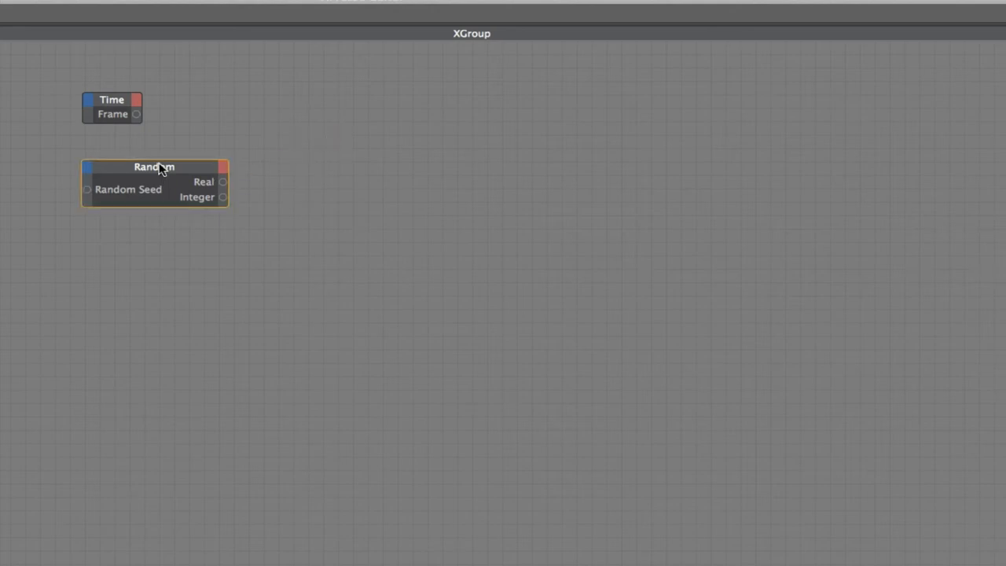
mouse_move(317, 182)
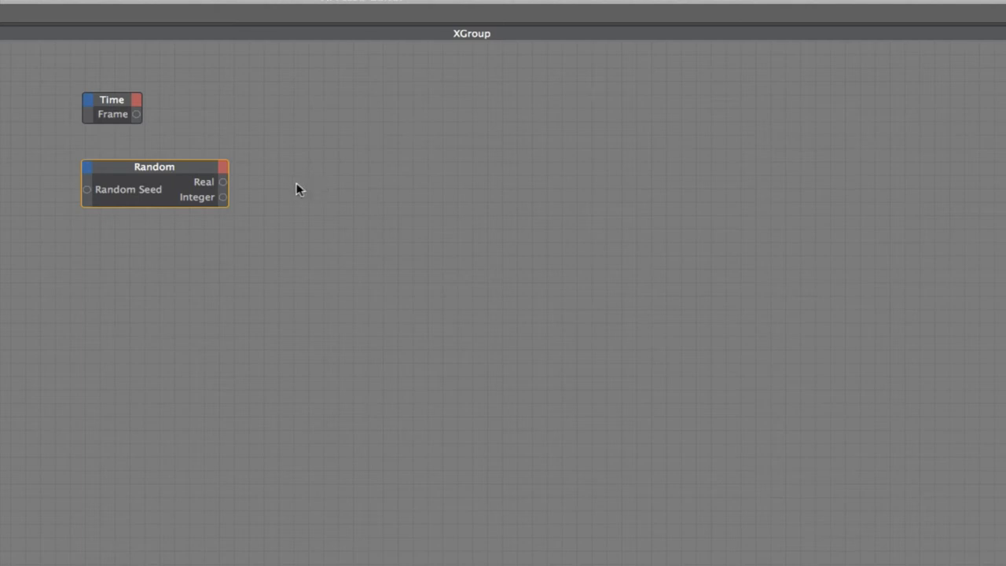
mouse_move(218, 201)
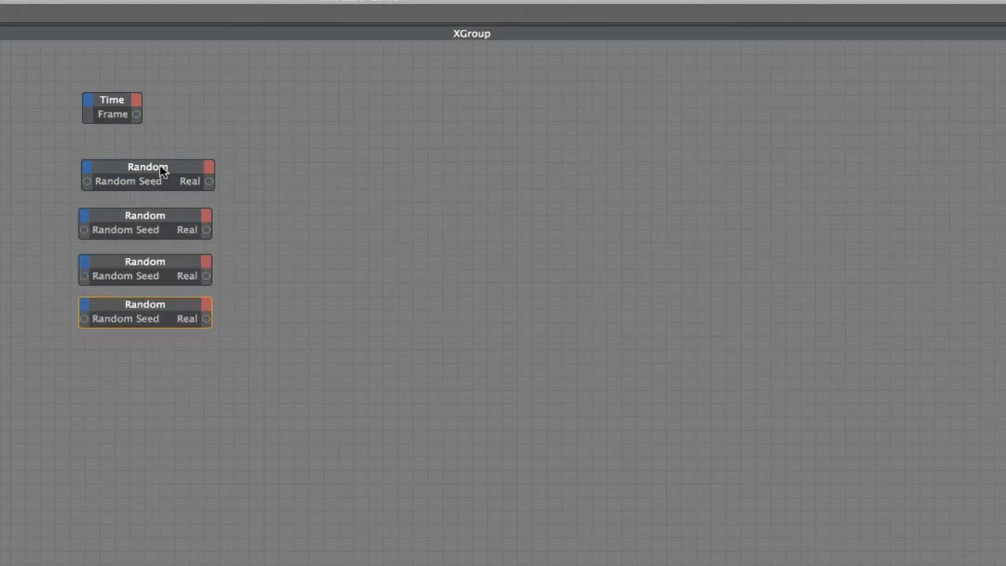
Step: Give the duplicated Random nodes their own seeds, e.g. 78 and 4711
click(147, 167)
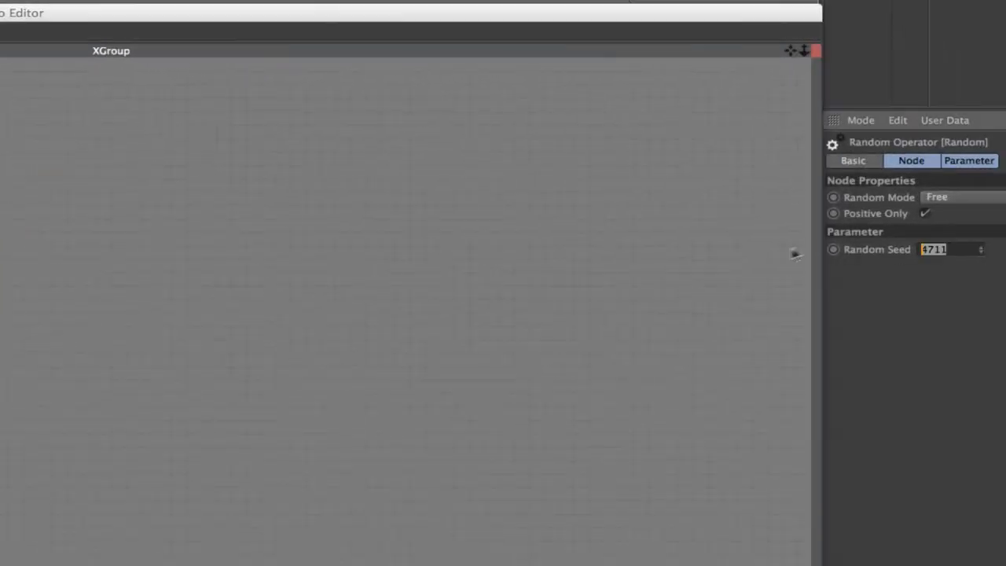
text(7843)
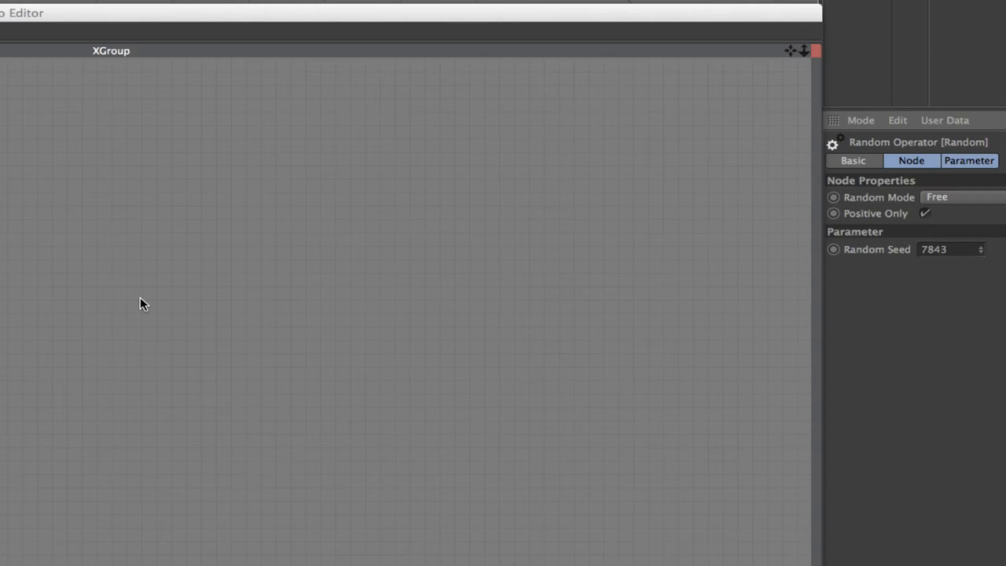
text(4711)
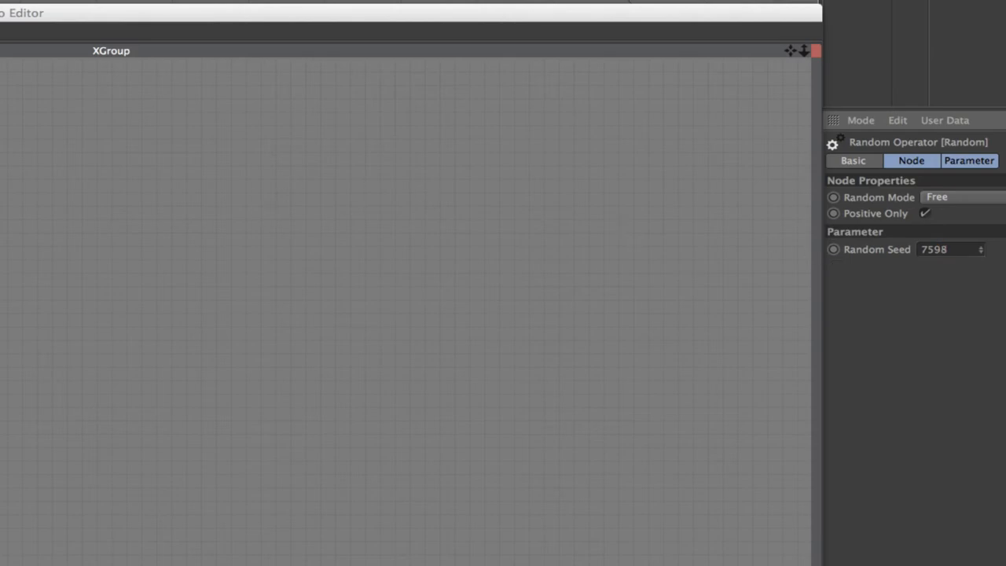
Step: Add a Compare node from the Logic category and place it beside Time
right_click(253, 132)
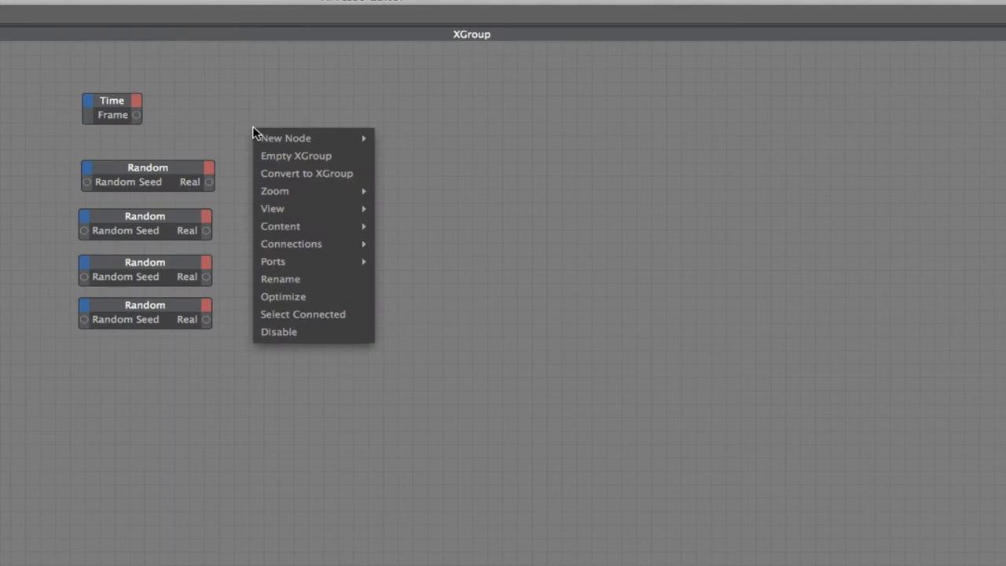
mouse_move(503, 223)
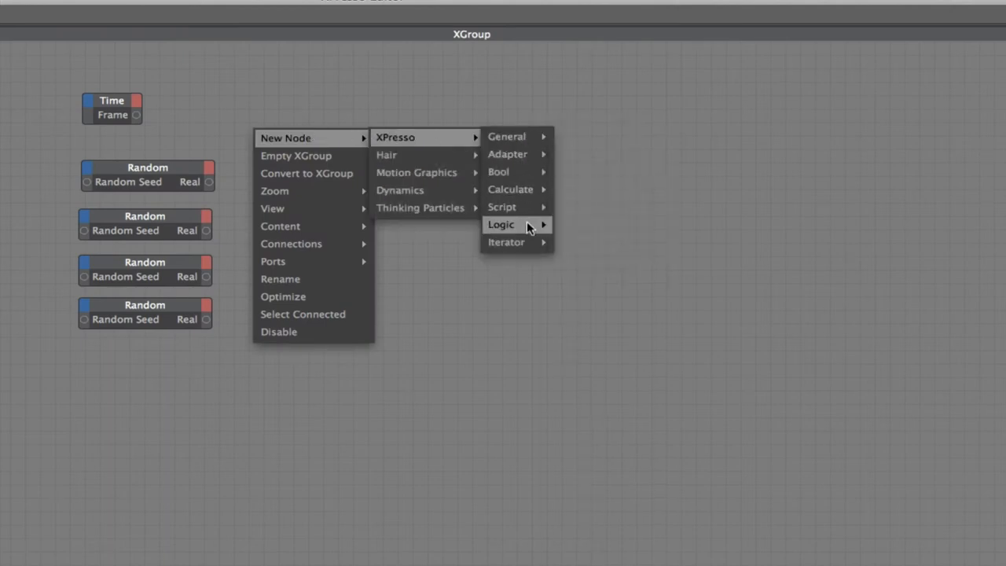
click(500, 223)
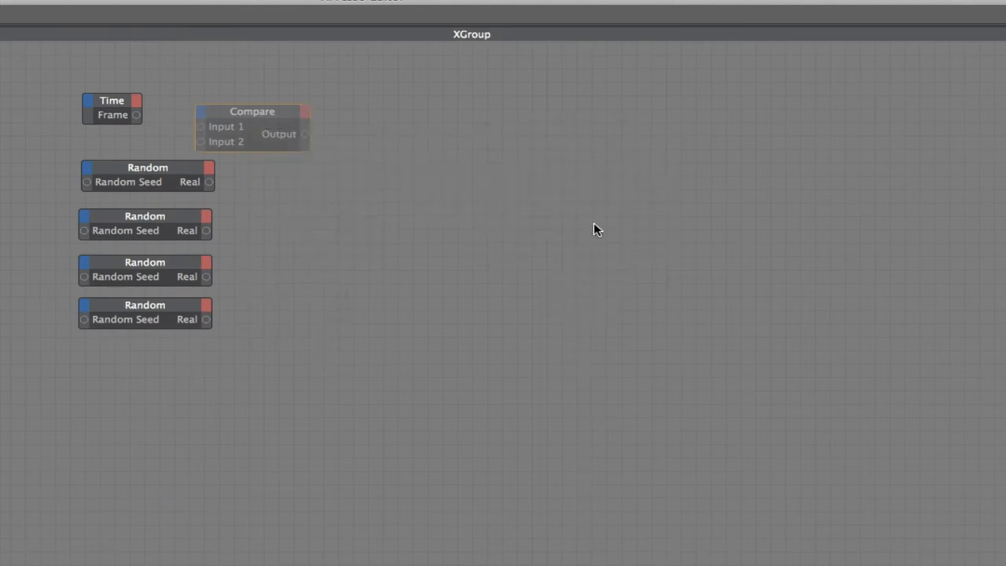
drag(251, 110, 333, 104)
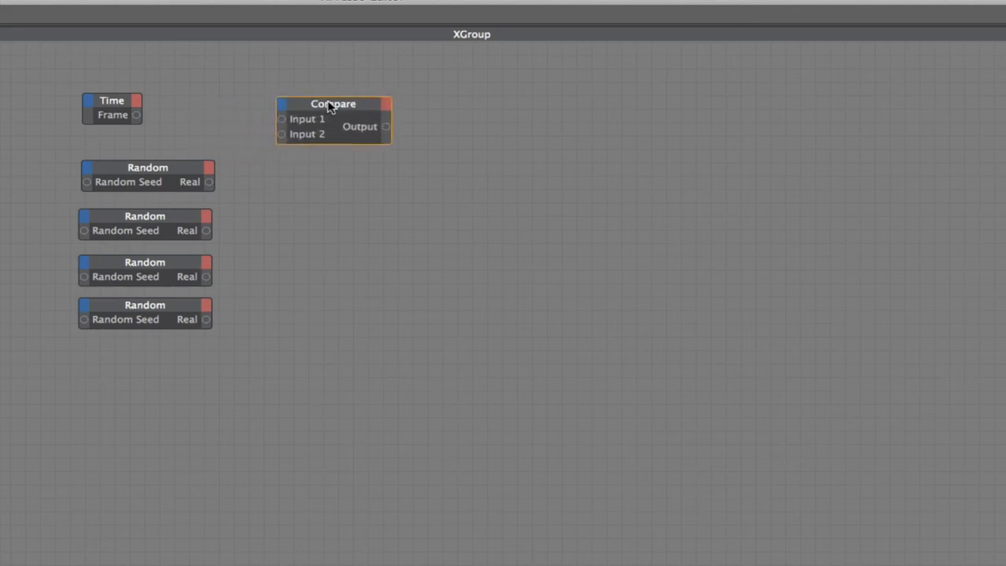
Step: Feed the Time Frame into Compare Input 1 and make it a greater-than test
drag(135, 115, 289, 118)
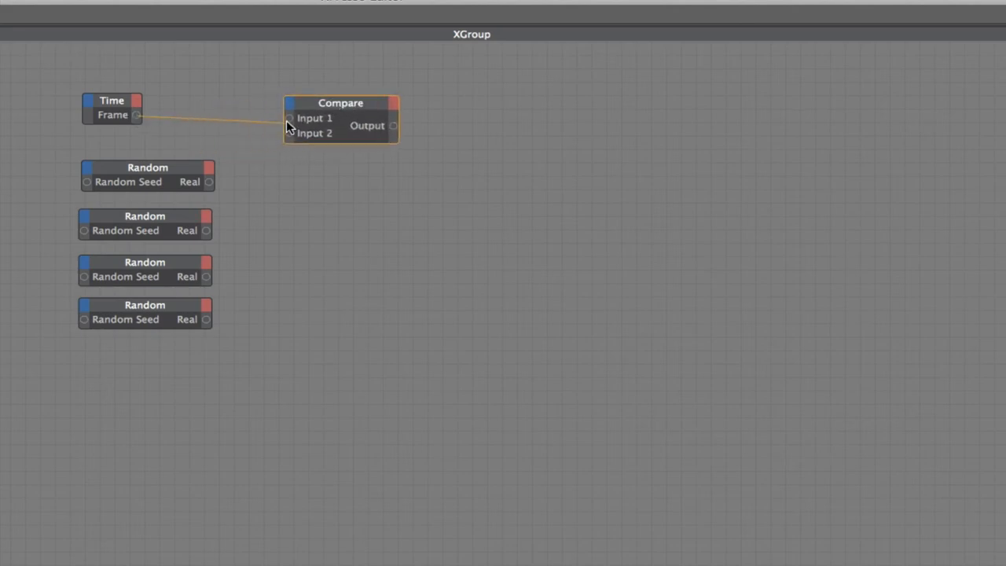
drag(340, 104, 352, 99)
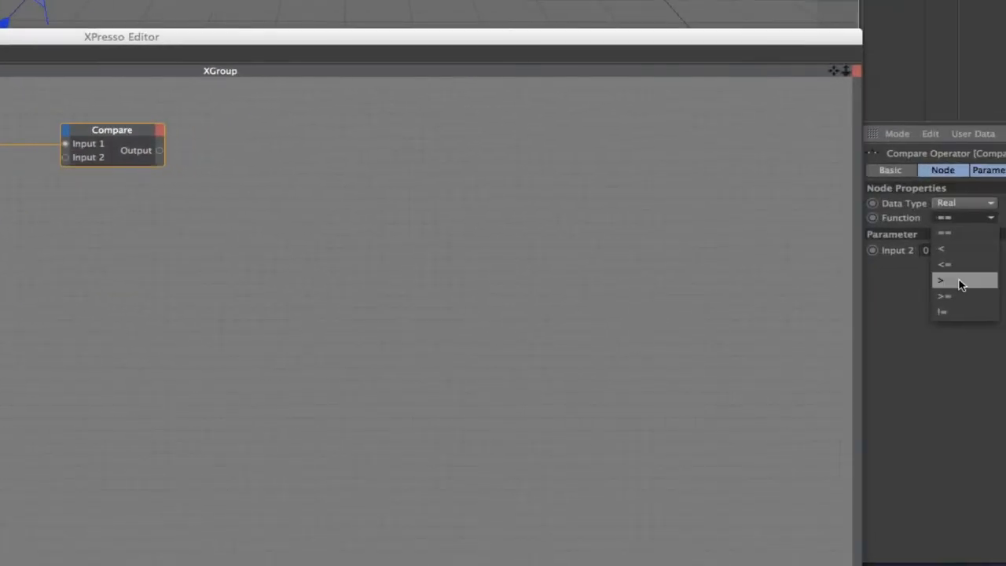
click(942, 279)
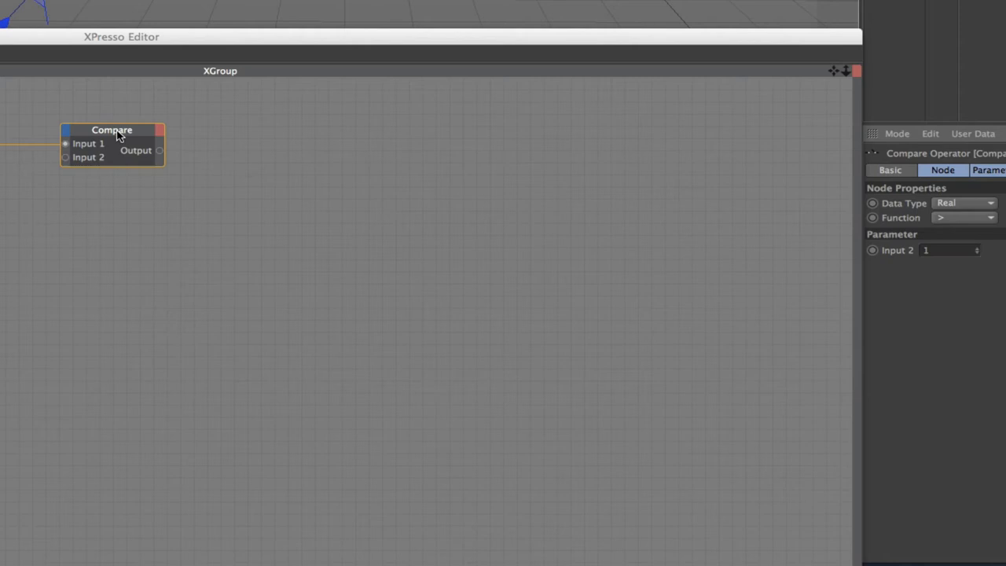
mouse_move(140, 150)
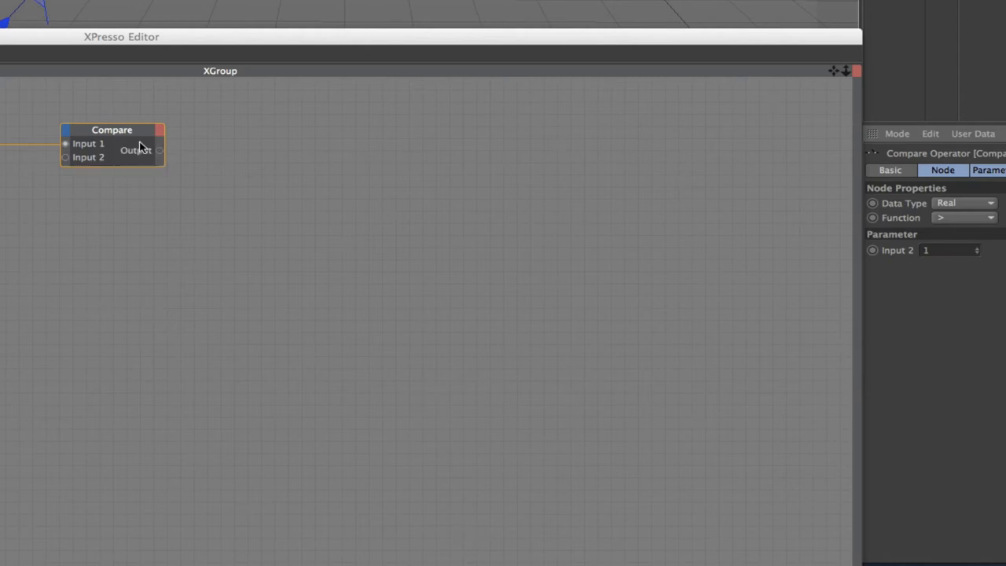
mouse_move(156, 149)
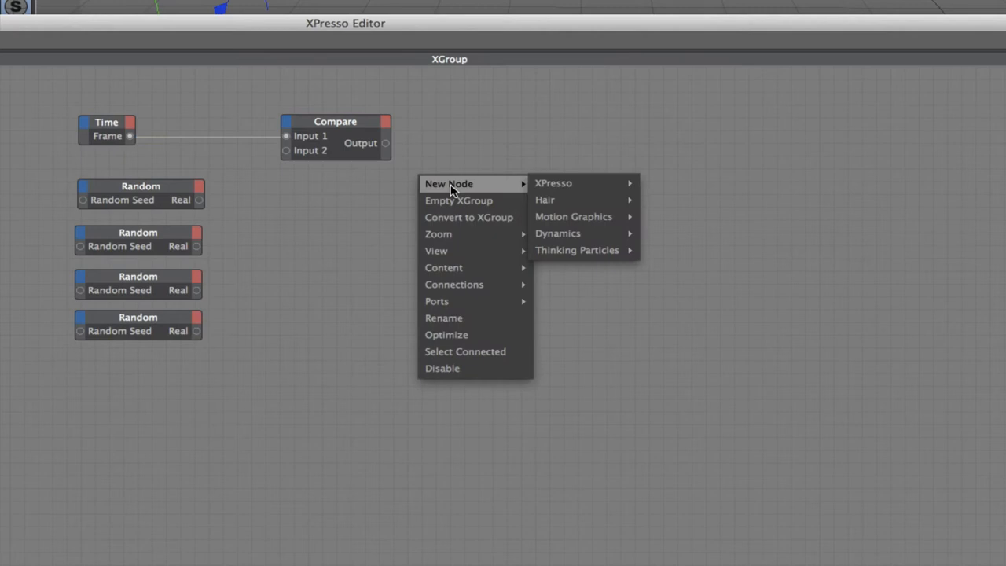
mouse_move(663, 232)
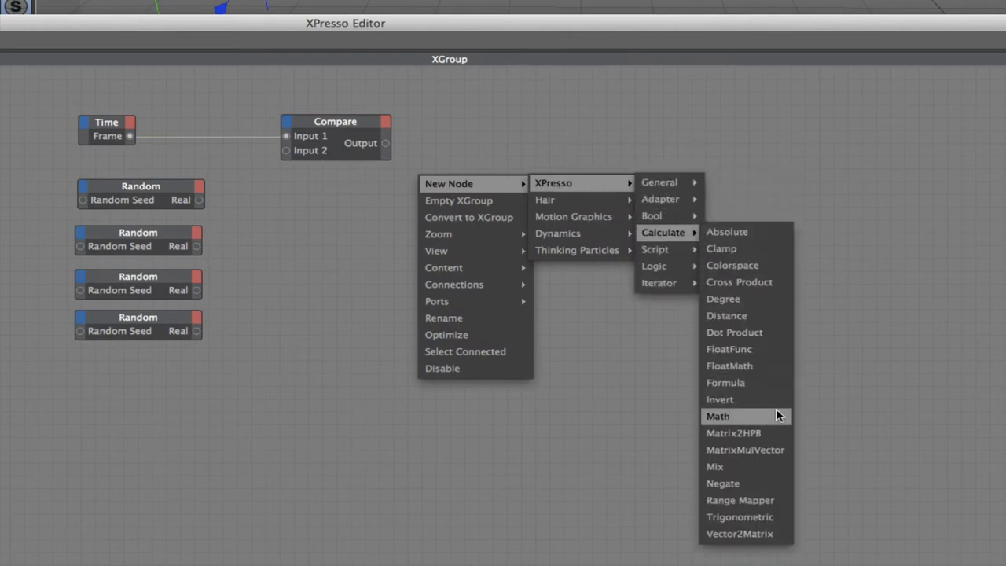
Step: Add a Range Mapper node and settle it below the Compare node
click(729, 499)
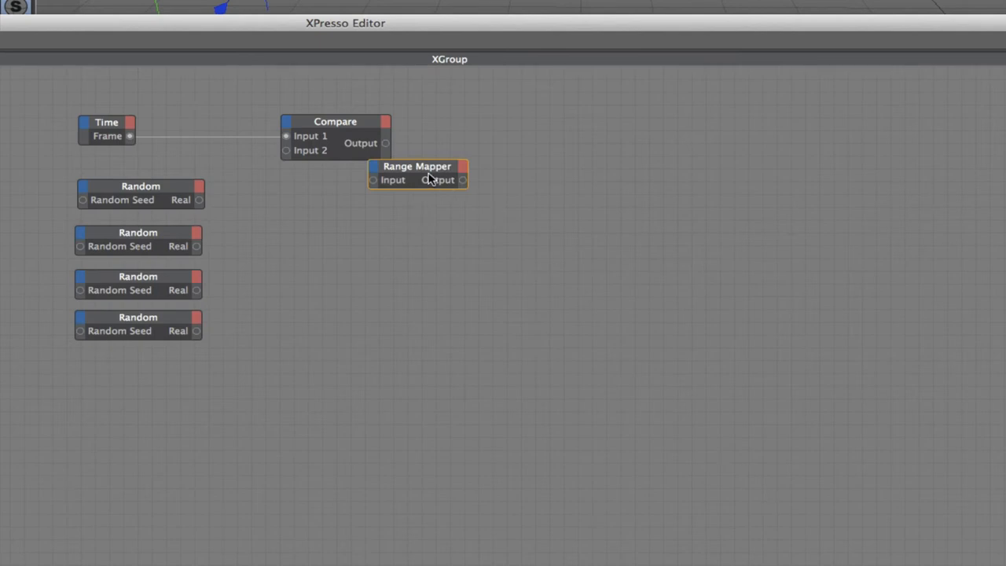
drag(428, 180, 474, 187)
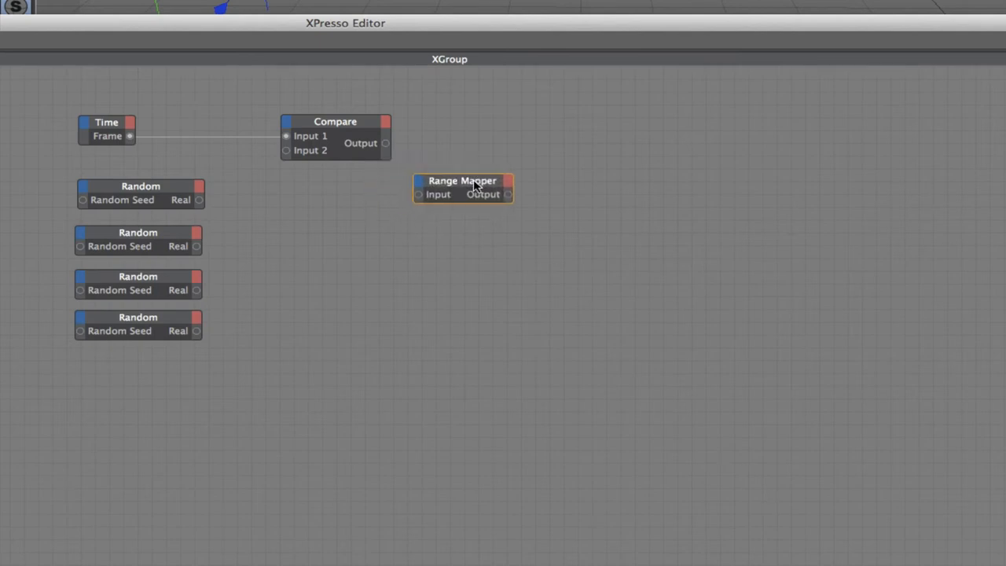
drag(462, 187, 375, 190)
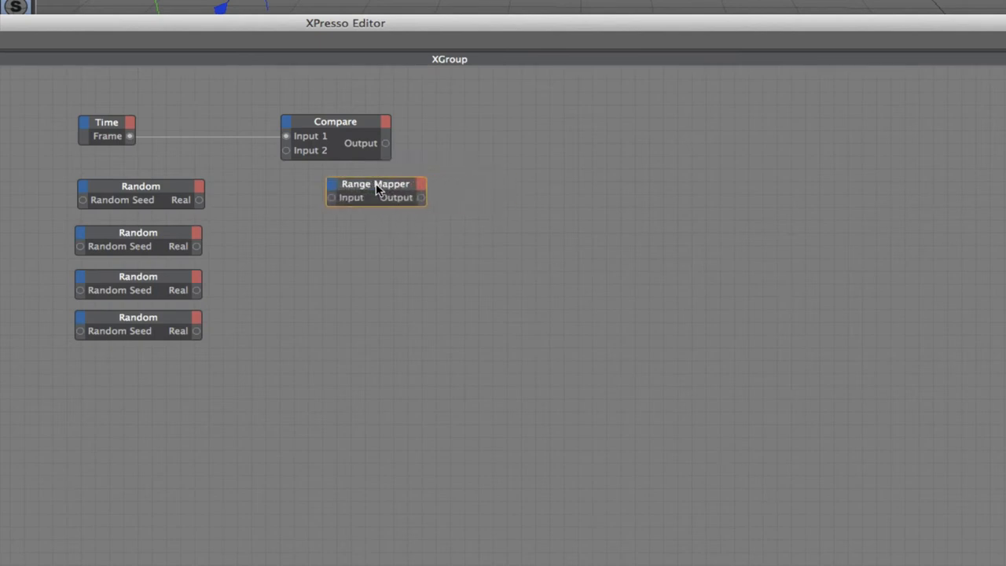
drag(375, 188, 336, 187)
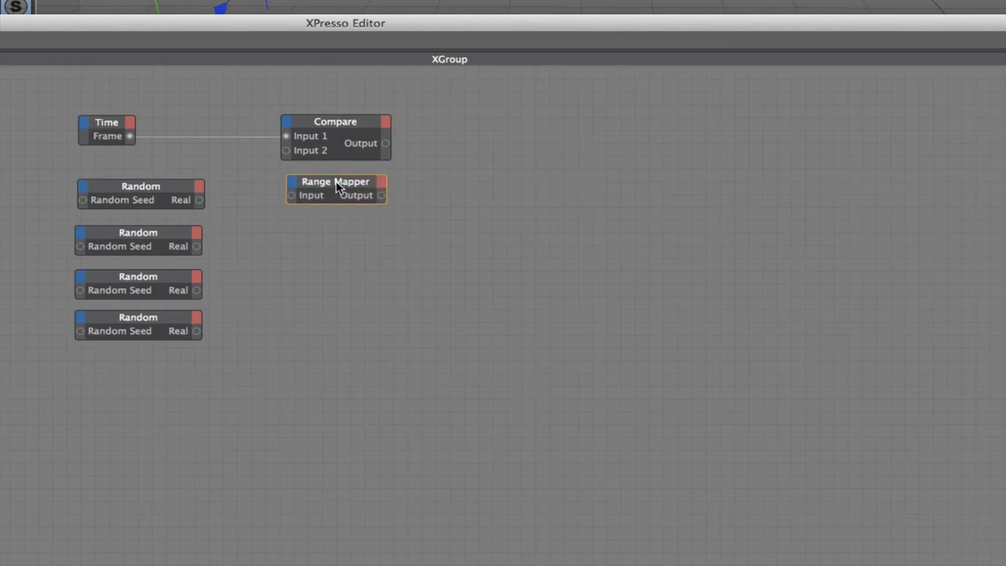
drag(337, 188, 337, 289)
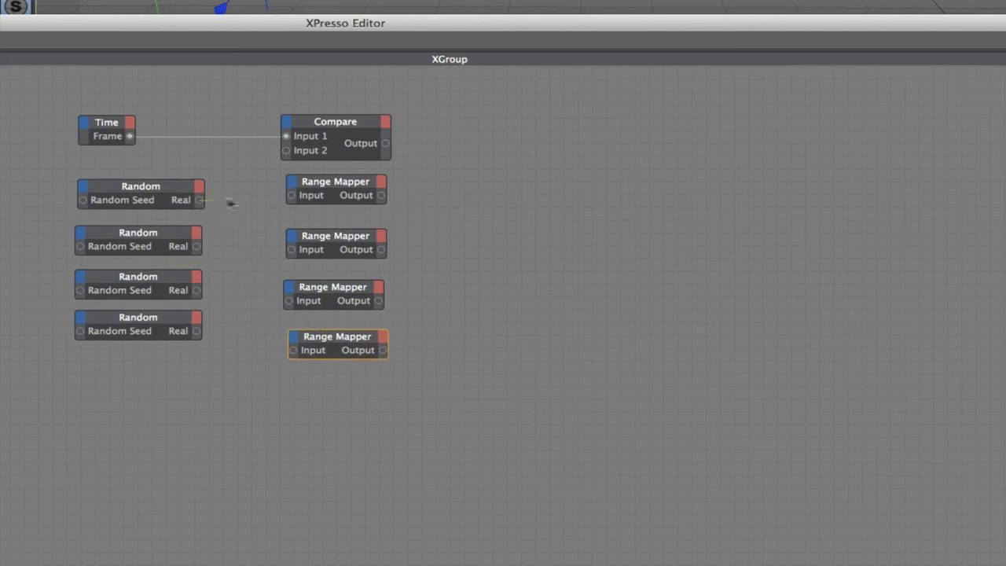
Step: Connect each Random node's Real output into its own Range Mapper input
drag(198, 200, 292, 195)
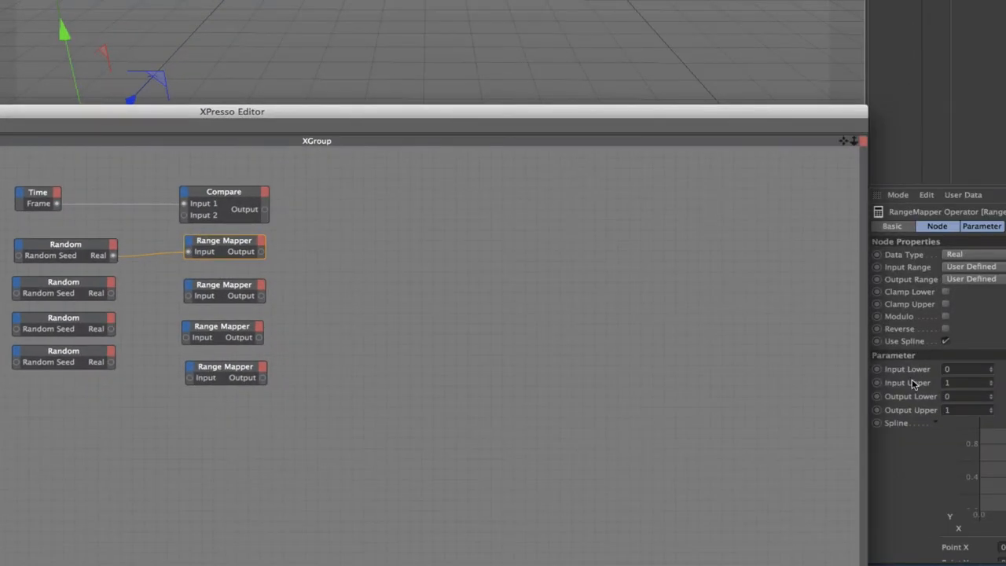
mouse_move(905, 377)
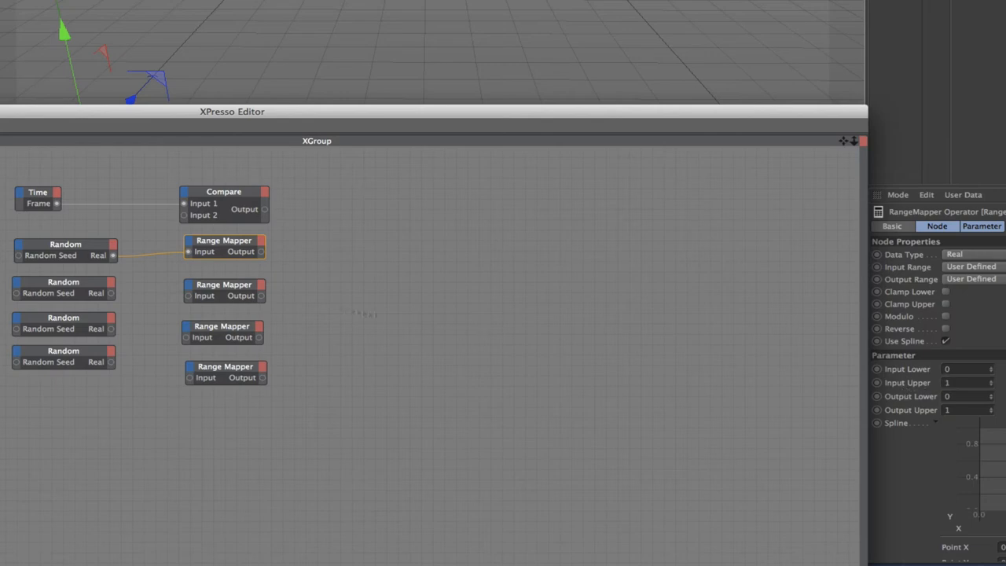
drag(113, 293, 187, 296)
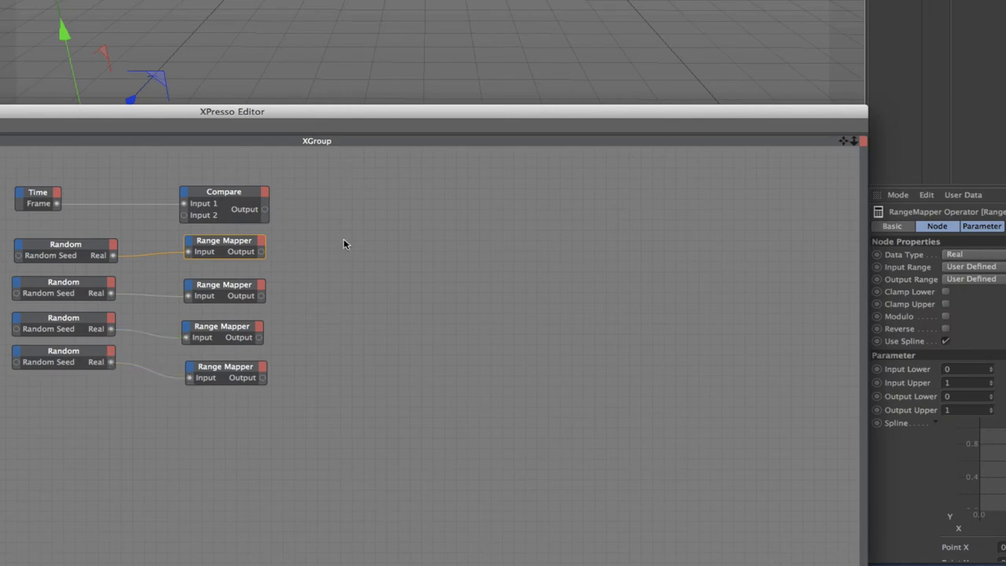
Step: Add Freeze nodes, switch them with Compare's output and feed each from its Range Mapper
right_click(346, 243)
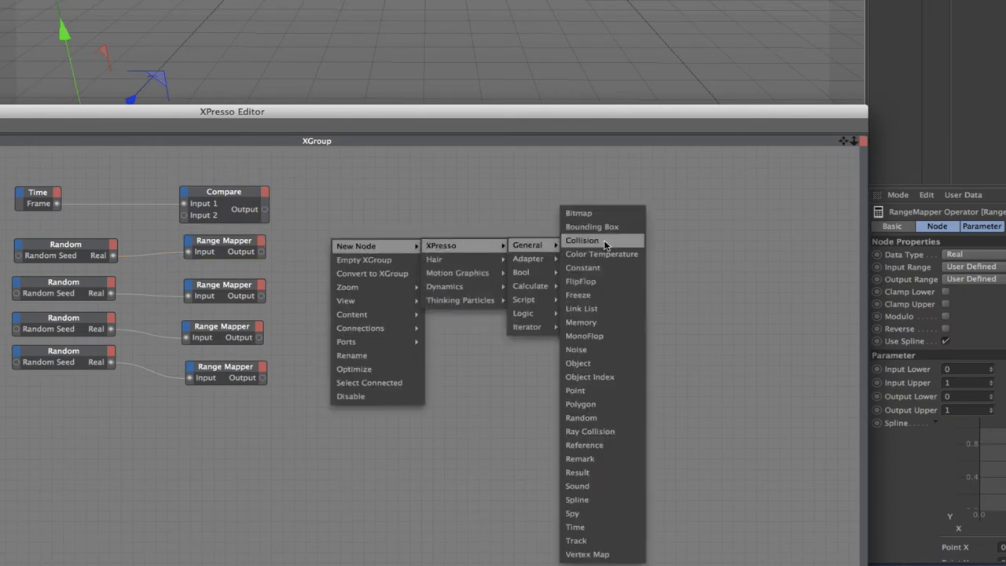
click(578, 295)
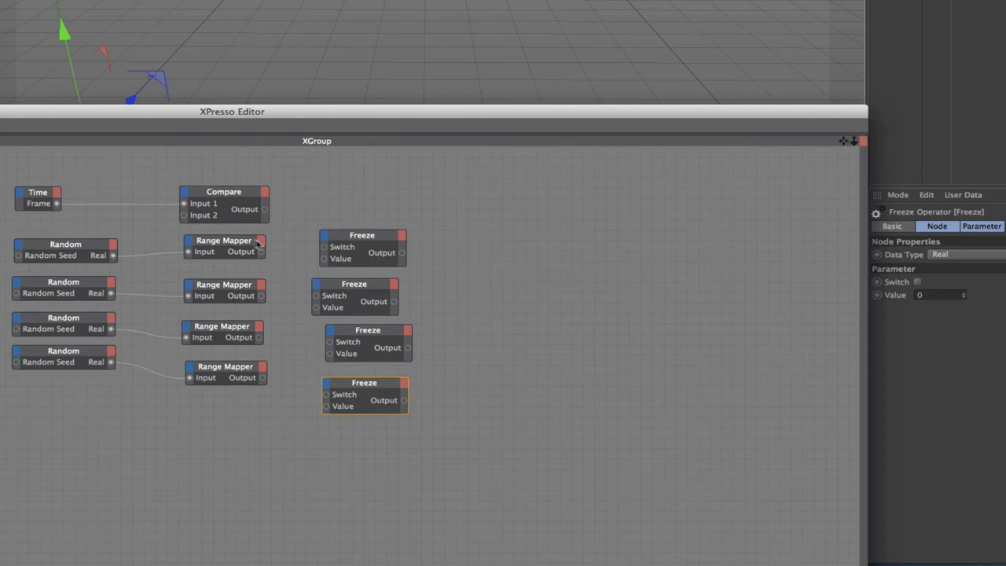
drag(264, 207, 318, 247)
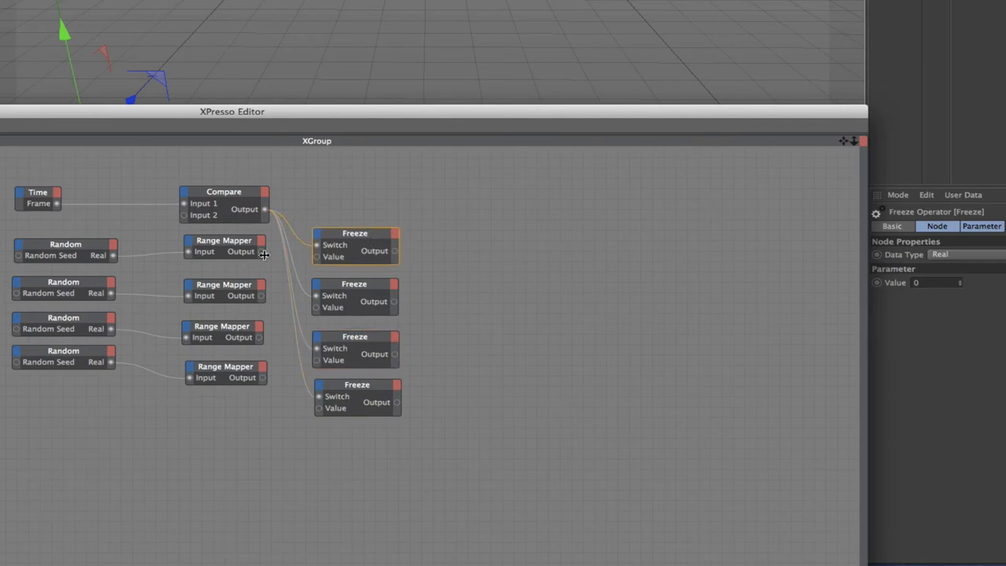
mouse_move(315, 259)
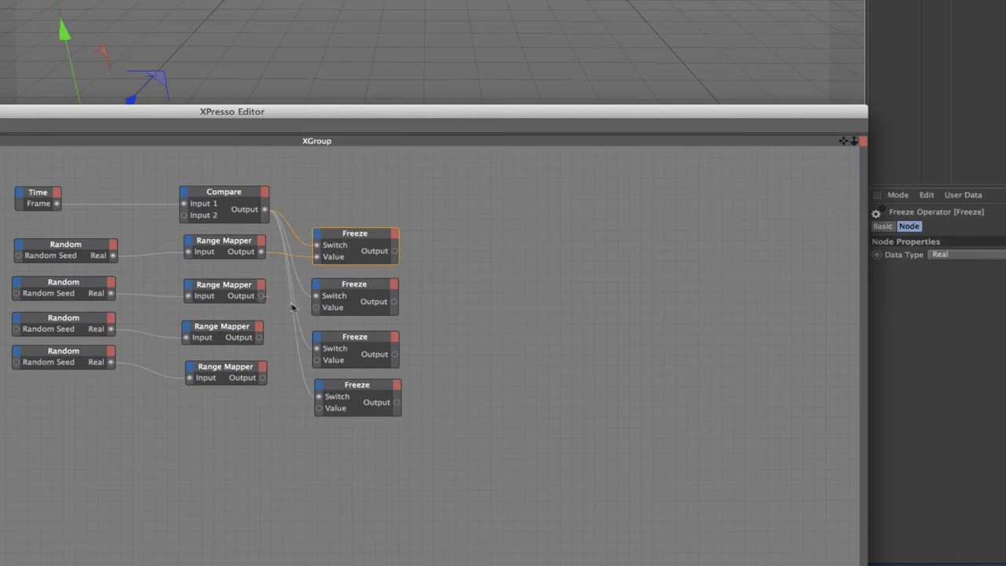
mouse_move(263, 338)
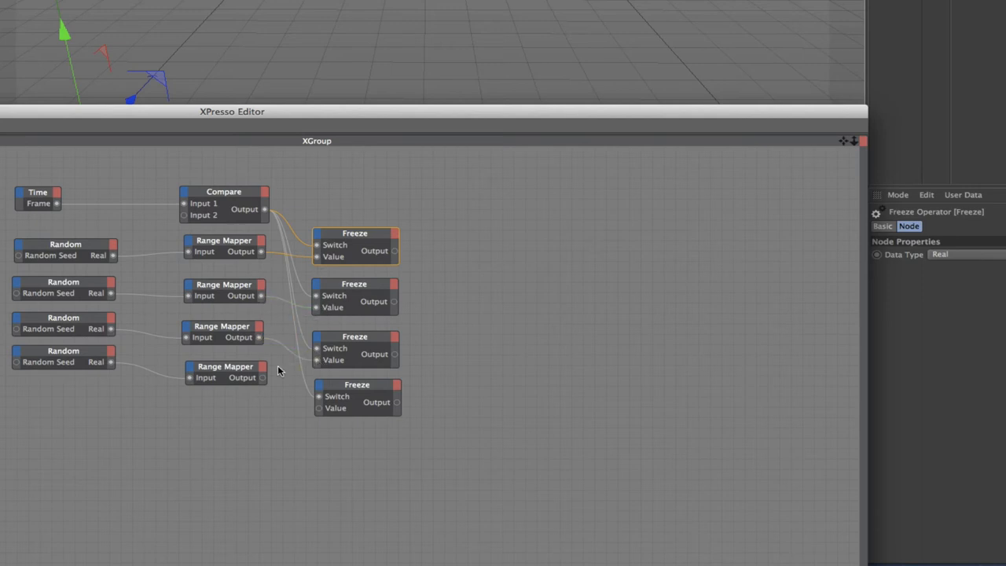
drag(260, 377, 317, 409)
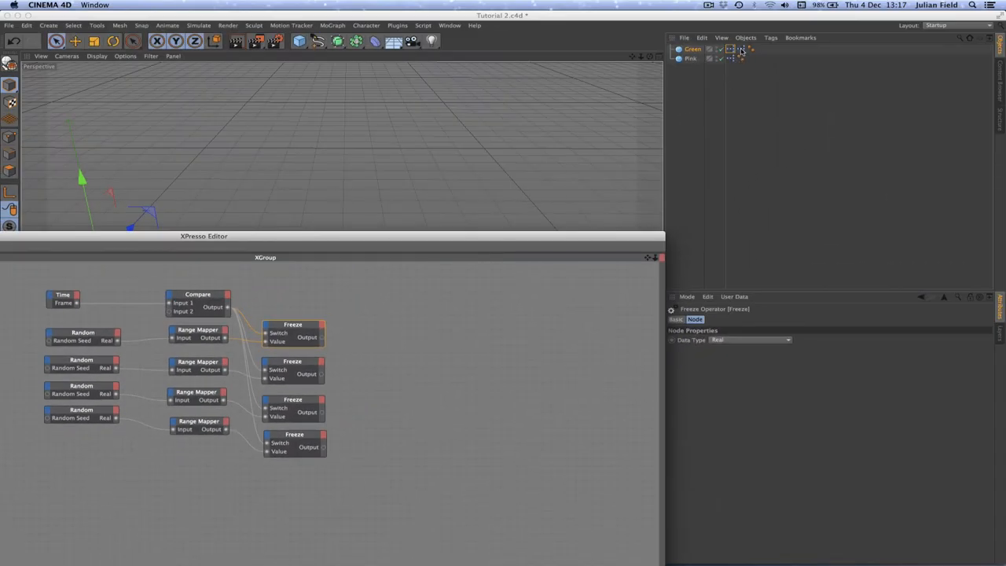
Step: Select Green's Range Mapper to show its spline curve, moving the editor aside
click(742, 48)
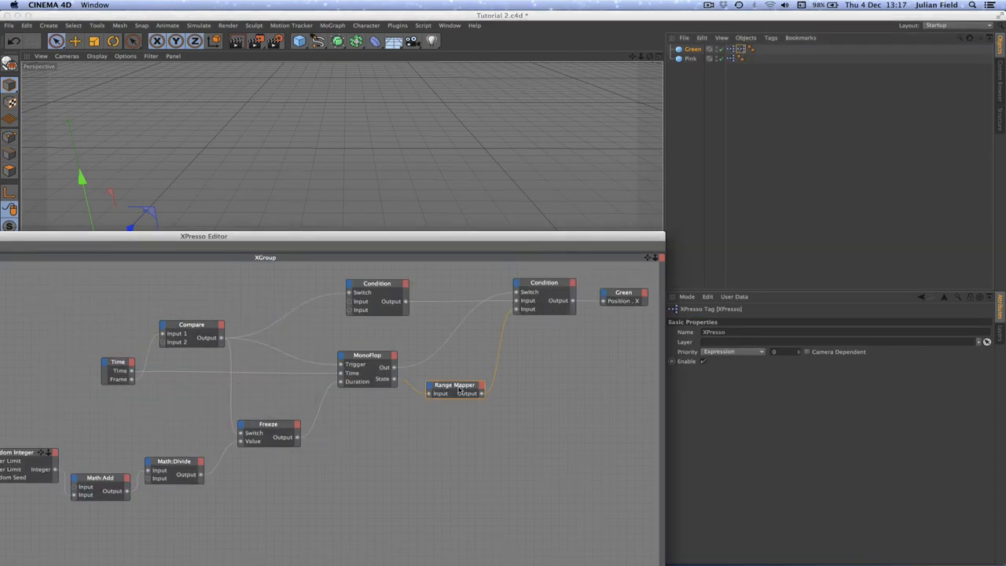
click(453, 384)
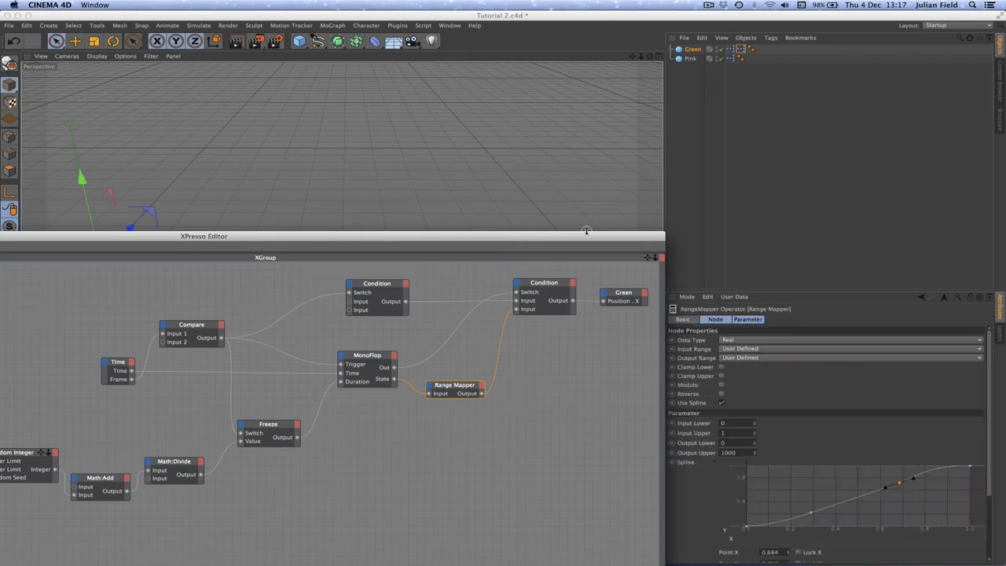
drag(204, 236, 153, 228)
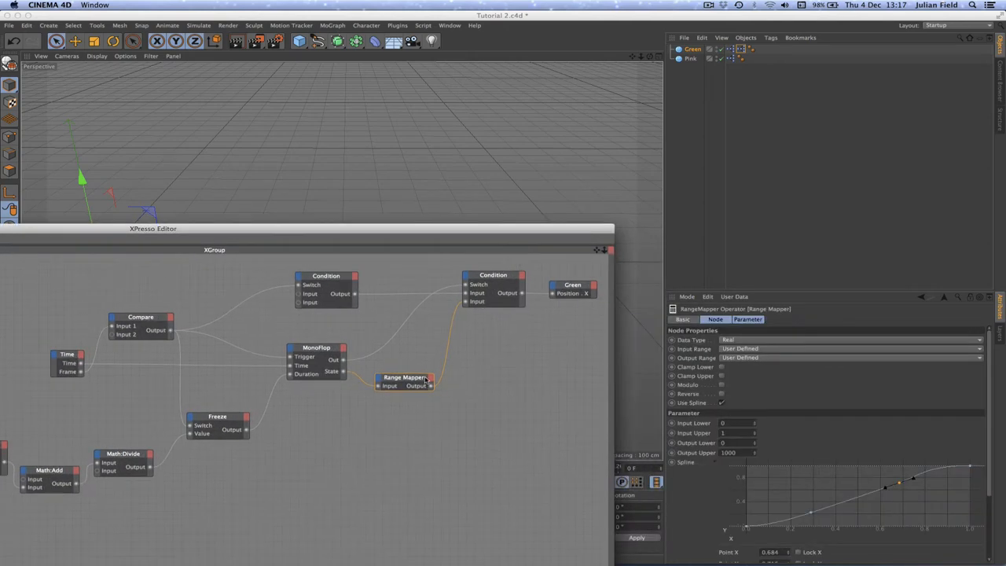
mouse_move(426, 379)
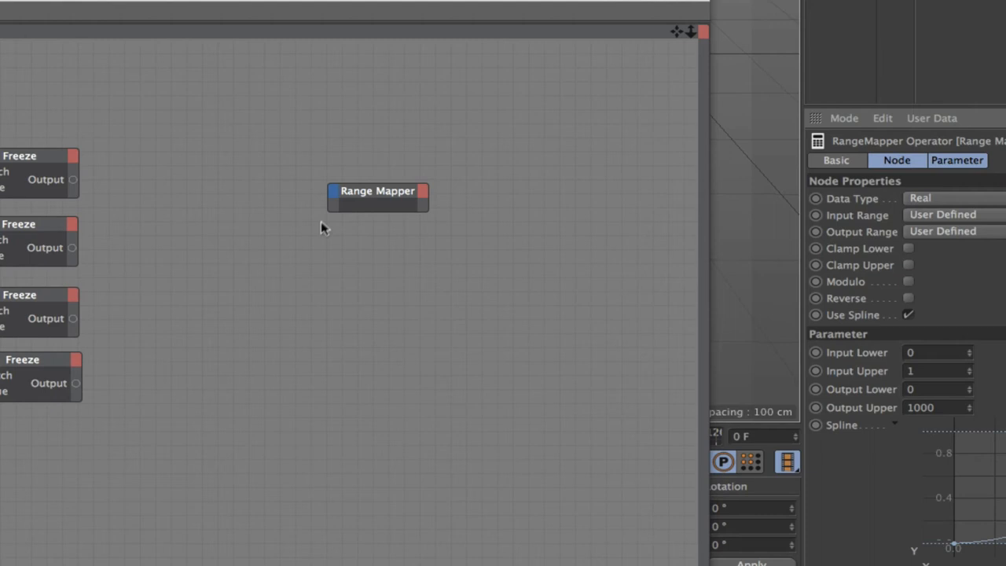
mouse_move(372, 203)
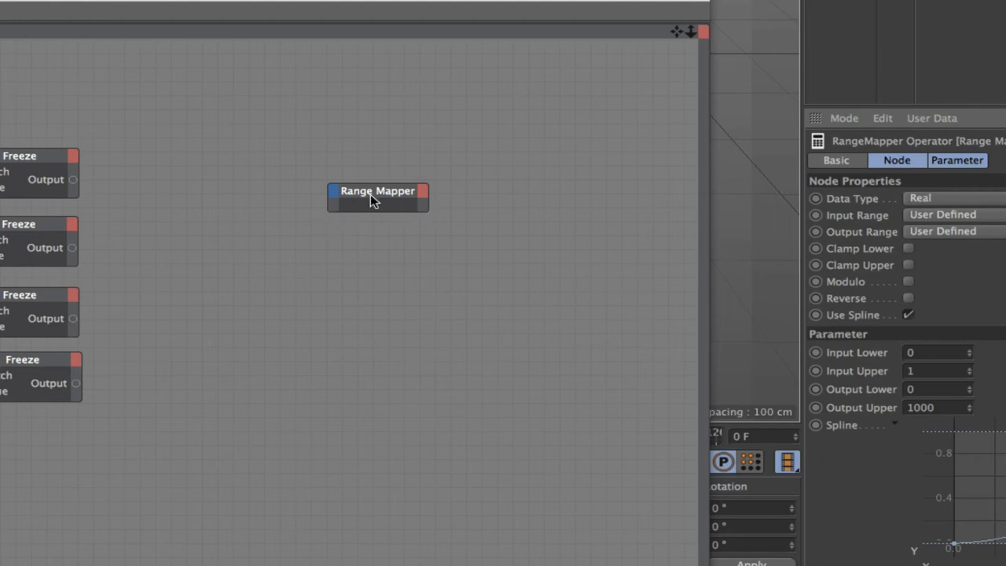
mouse_move(336, 198)
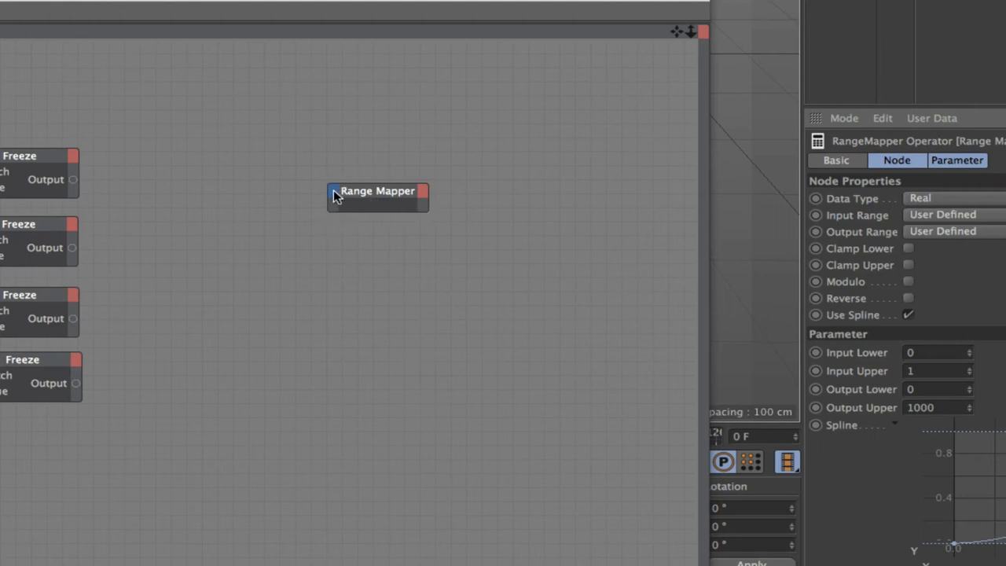
Step: Expose Spline [2] X/Y and [3] X/Y point ports on the new Range Mapper
right_click(377, 190)
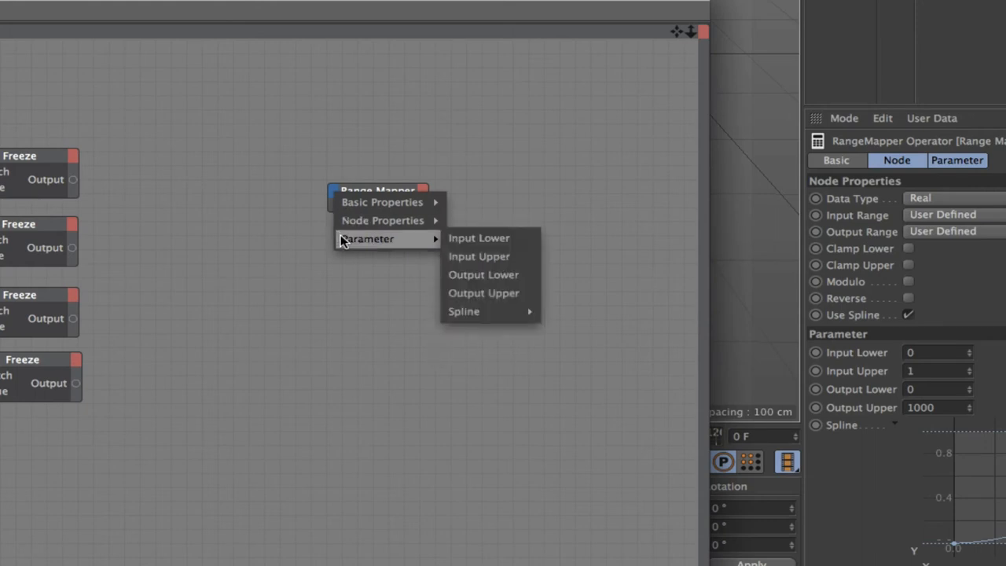
mouse_move(464, 311)
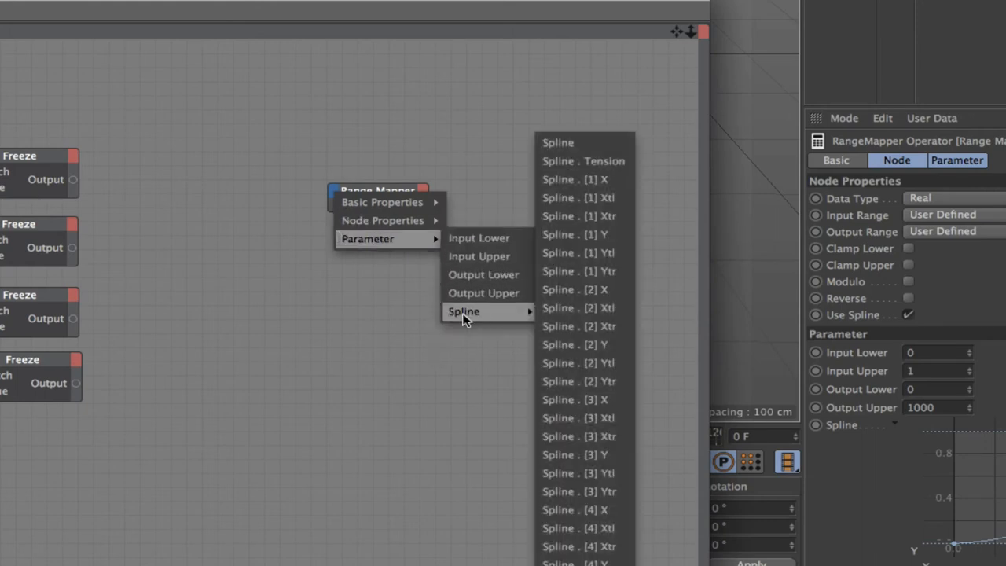
mouse_move(578, 308)
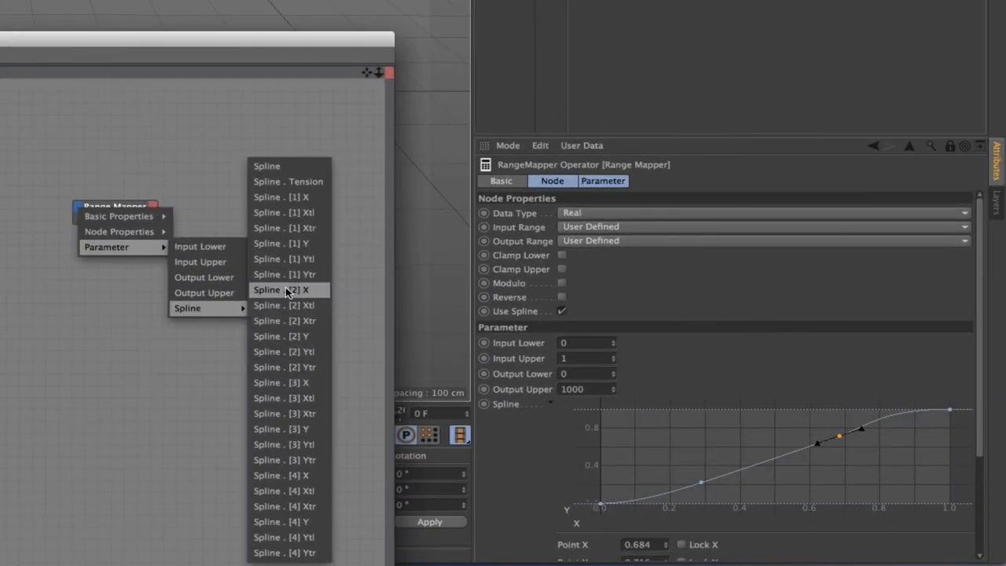
mouse_move(773, 480)
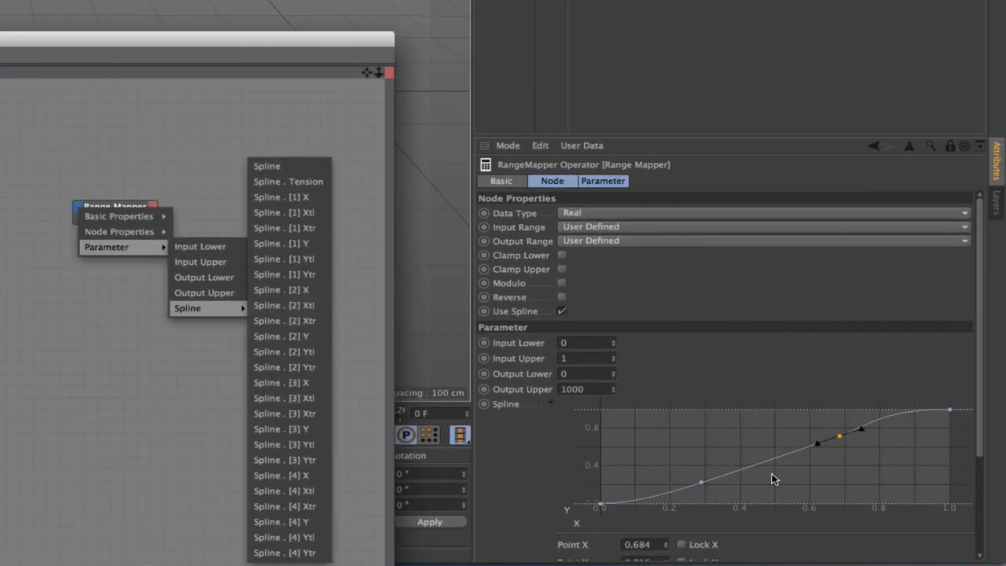
mouse_move(286, 289)
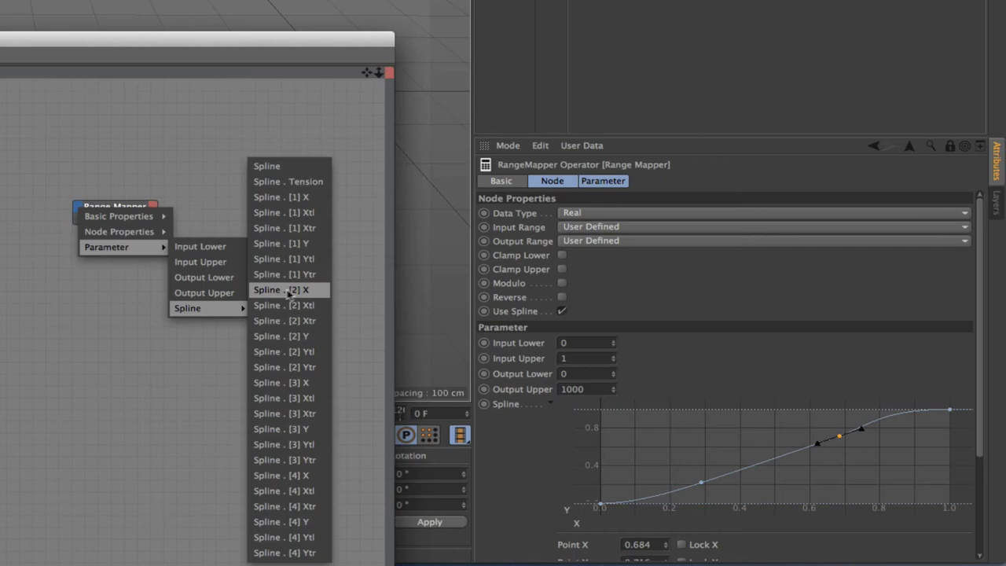
mouse_move(307, 294)
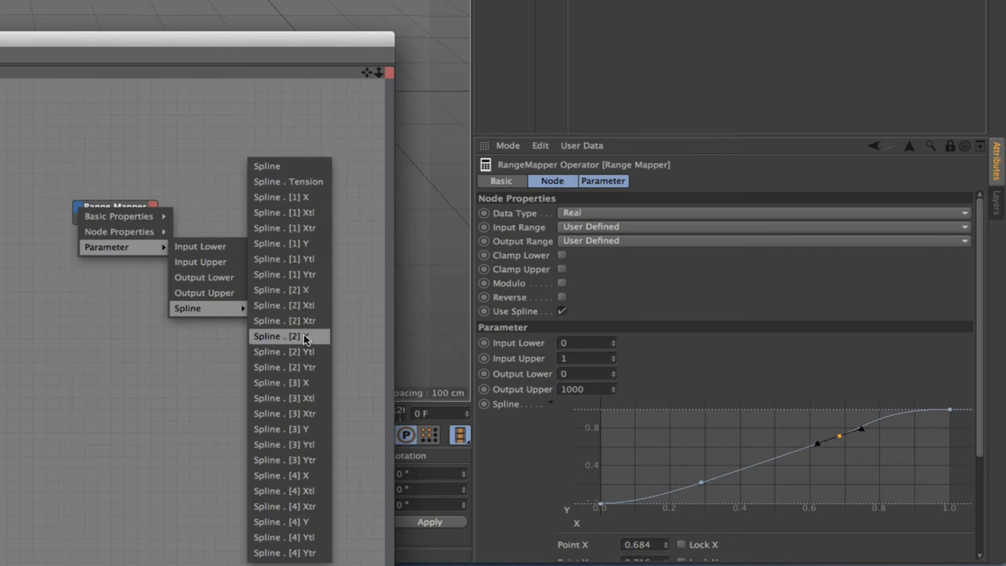
mouse_move(283, 385)
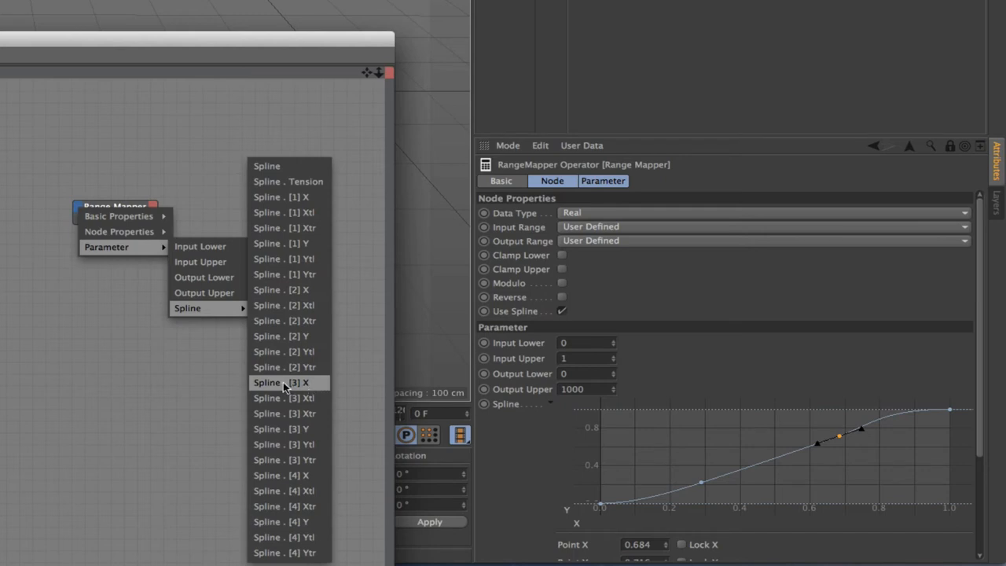
mouse_move(289, 413)
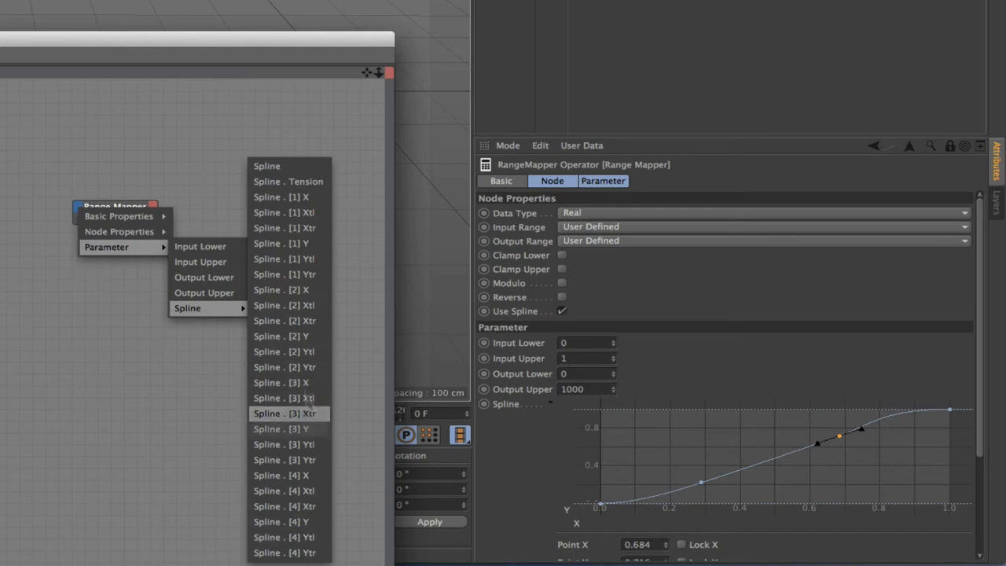
mouse_move(289, 289)
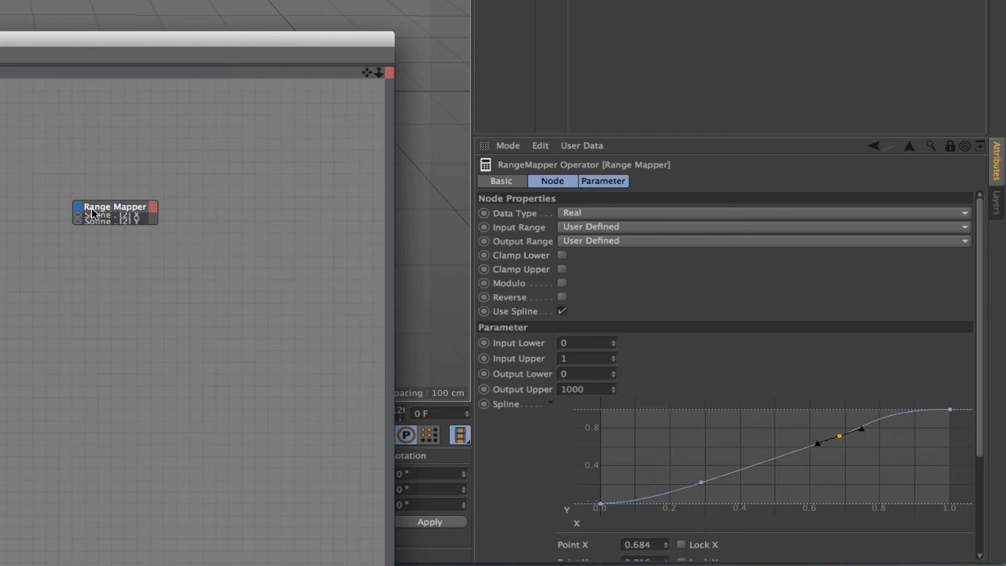
right_click(94, 214)
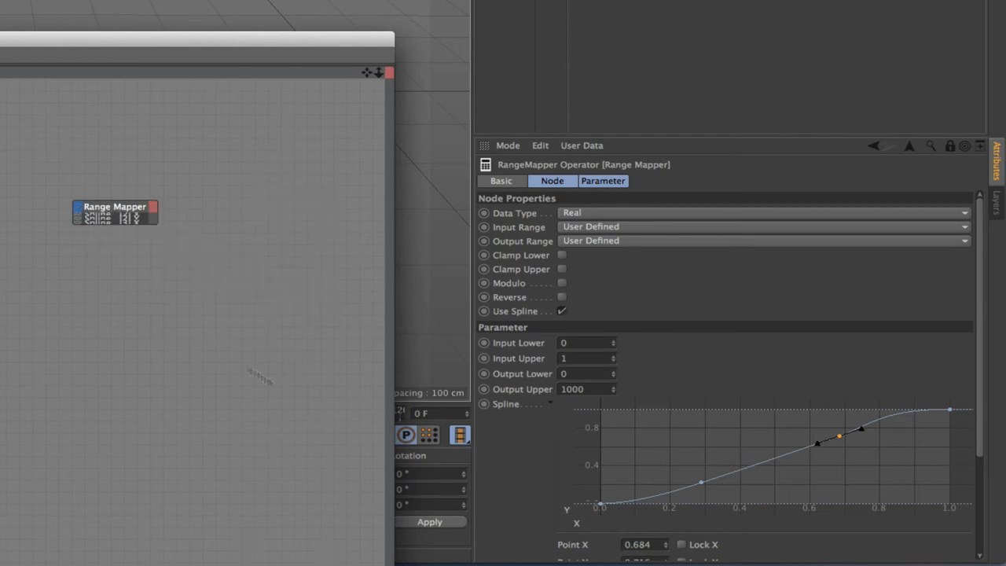
right_click(113, 210)
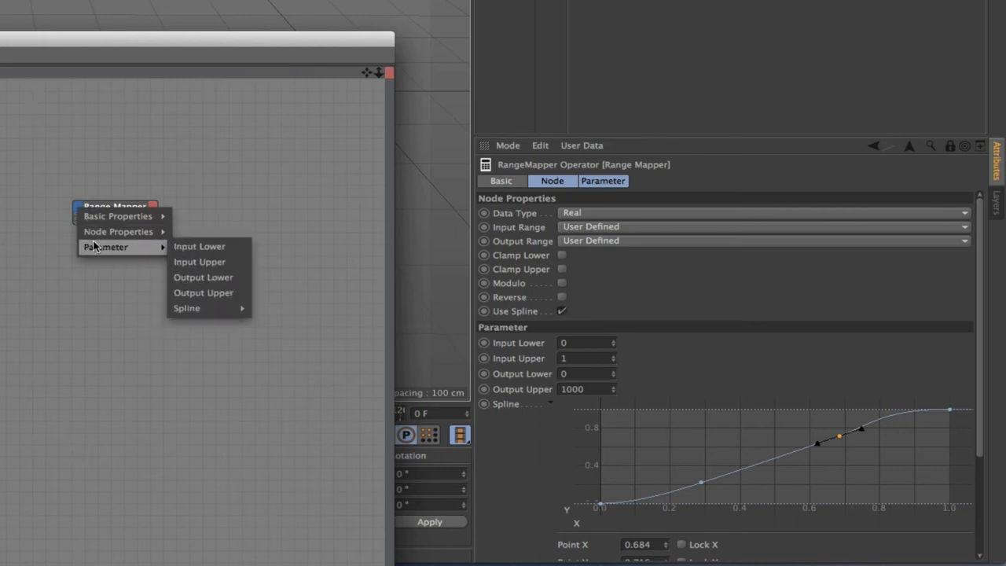
mouse_move(187, 308)
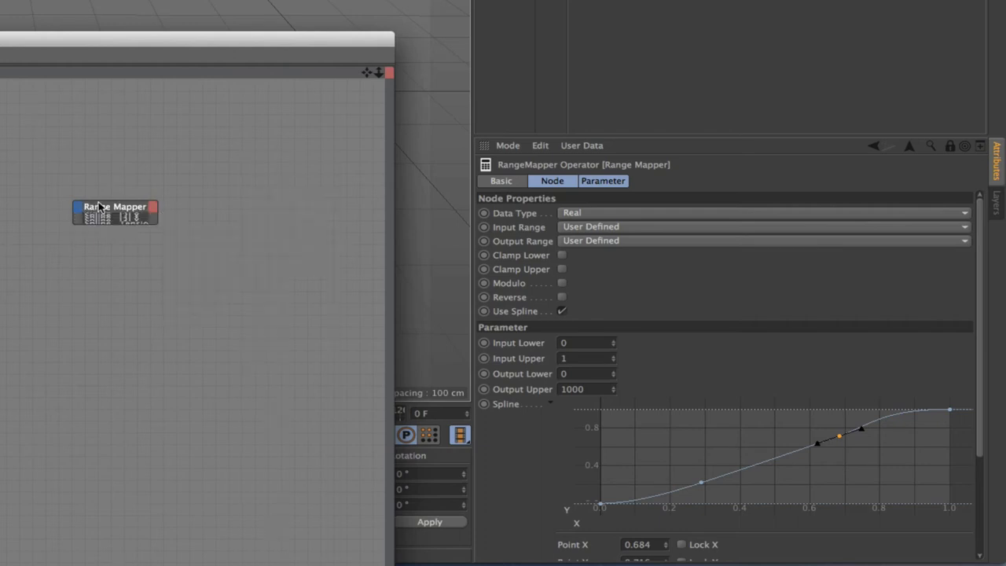
click(99, 209)
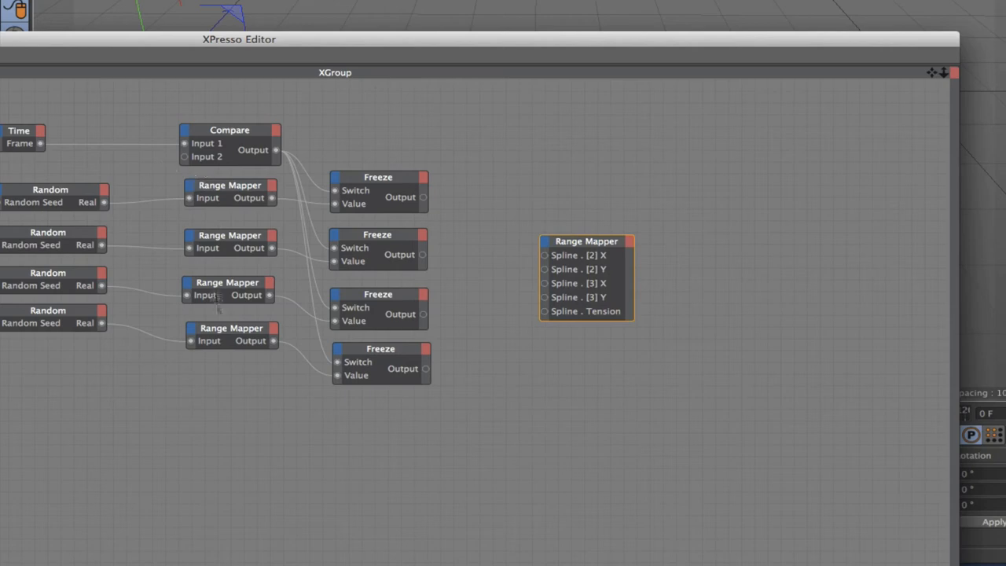
mouse_move(600, 245)
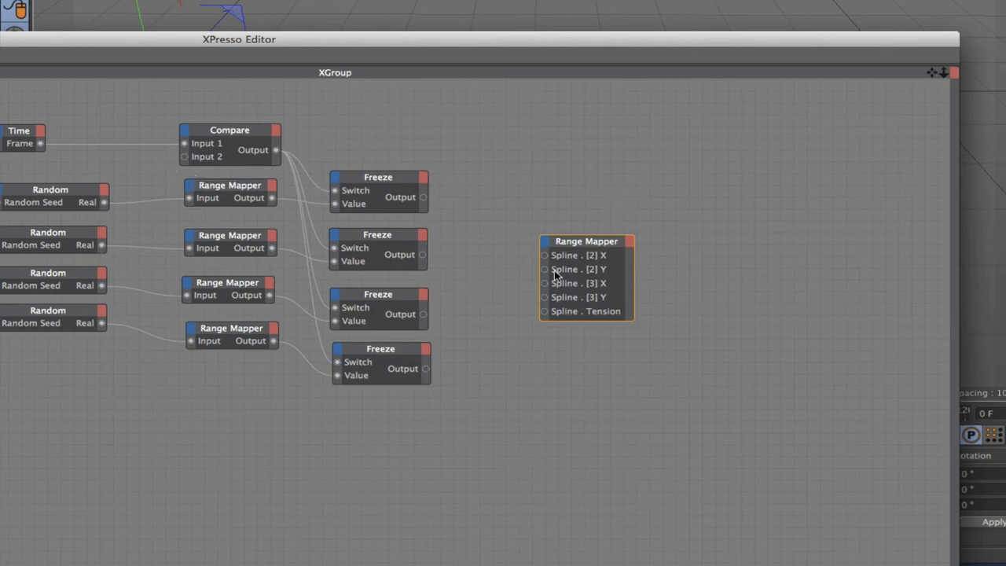
mouse_move(596, 123)
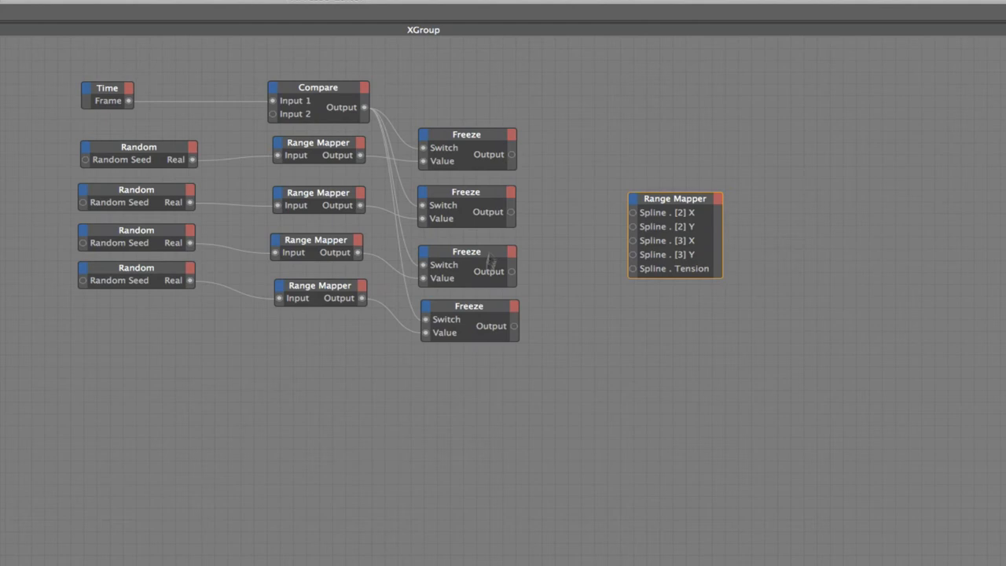
mouse_move(487, 388)
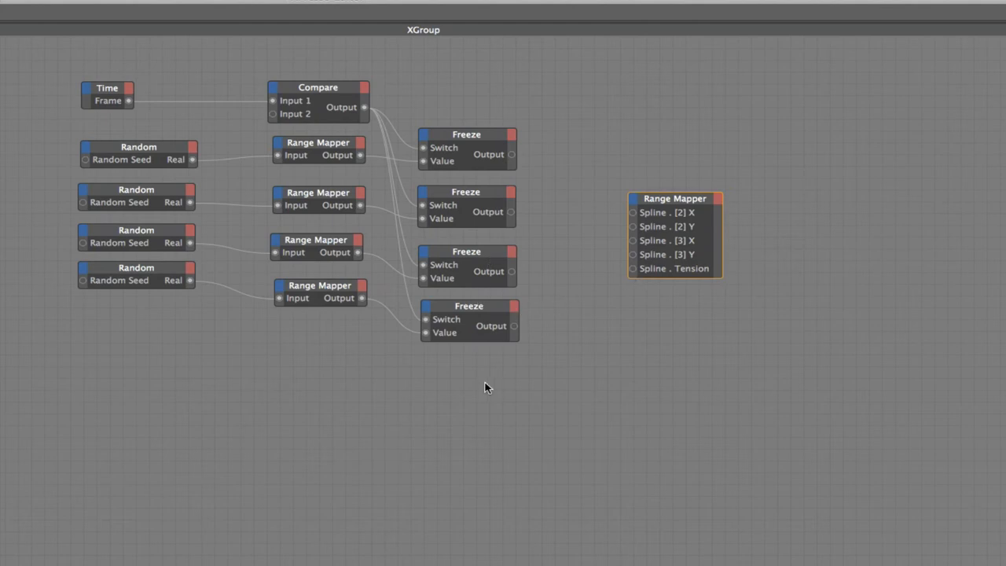
Step: Set a Constant node to 0.4 and wire it into the Range Mapper's Spline.Tension port
right_click(487, 386)
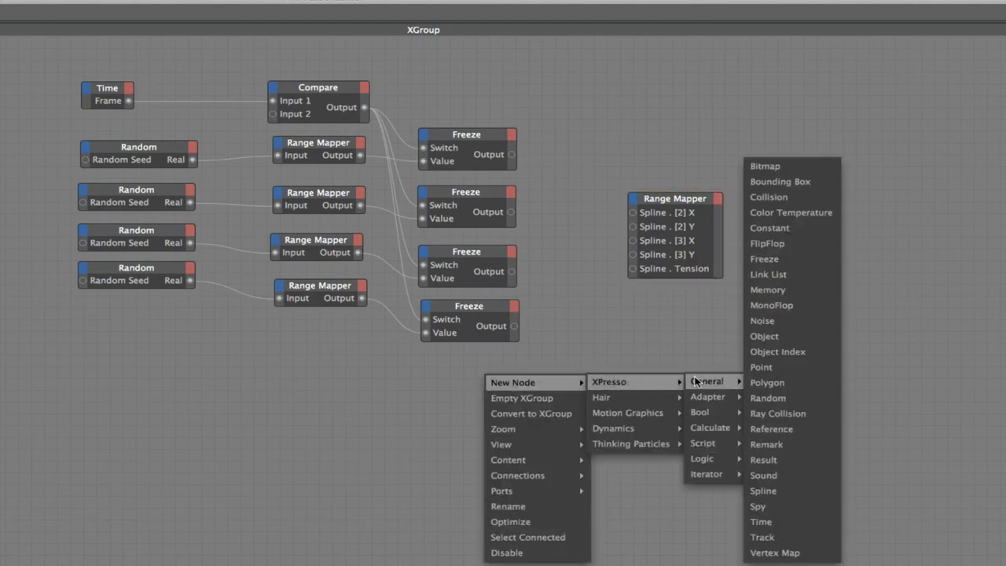
click(768, 226)
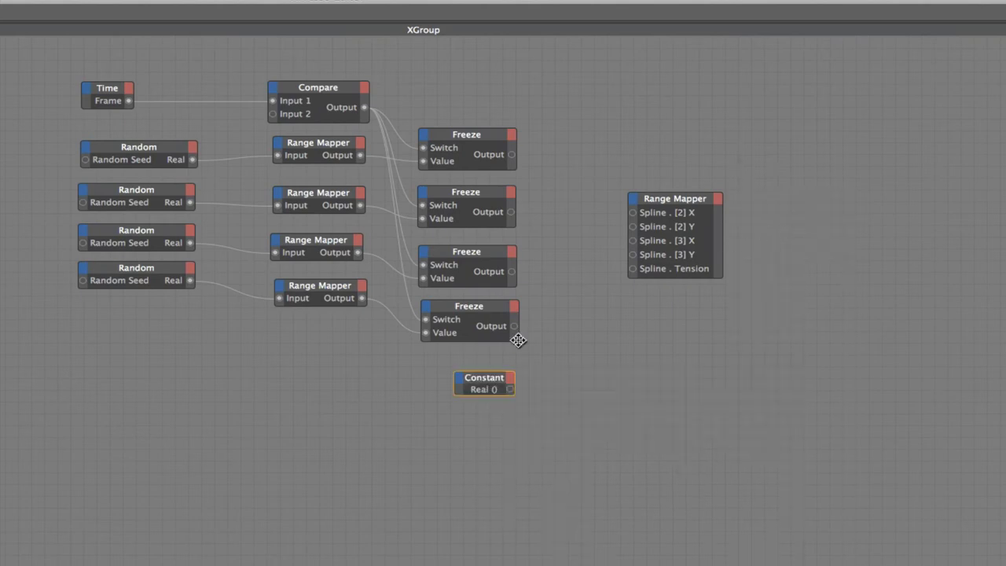
drag(485, 383, 500, 375)
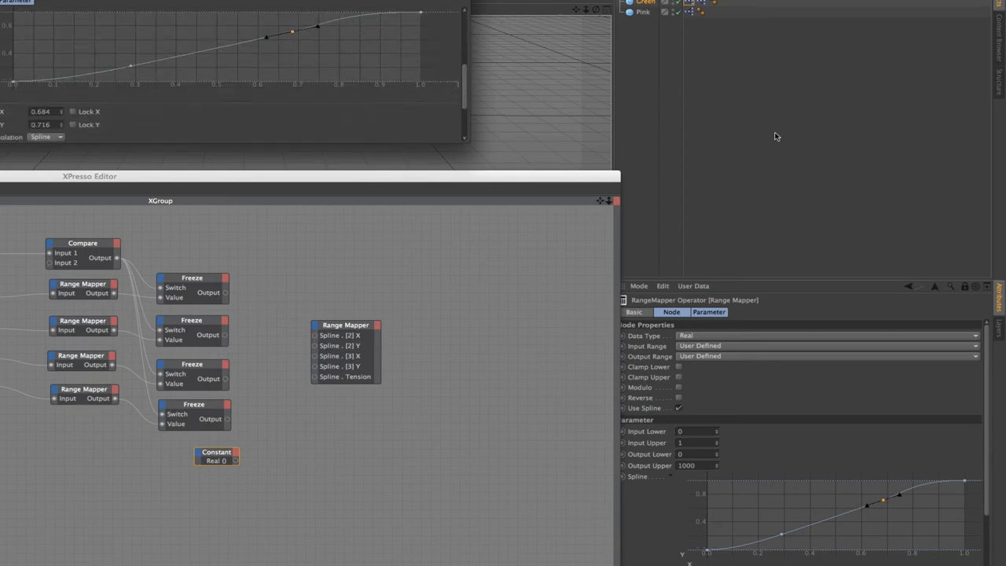
click(217, 452)
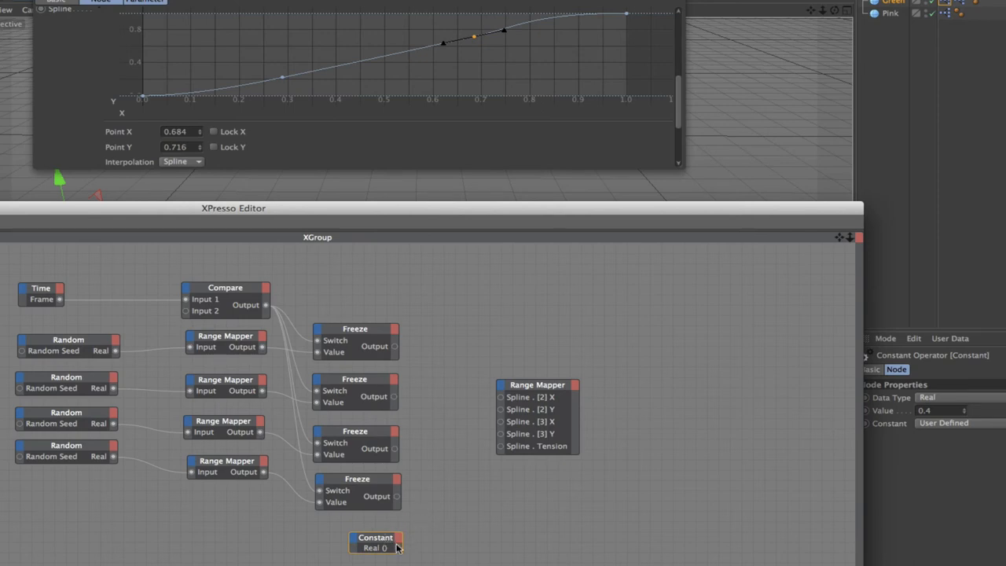
drag(393, 547, 500, 447)
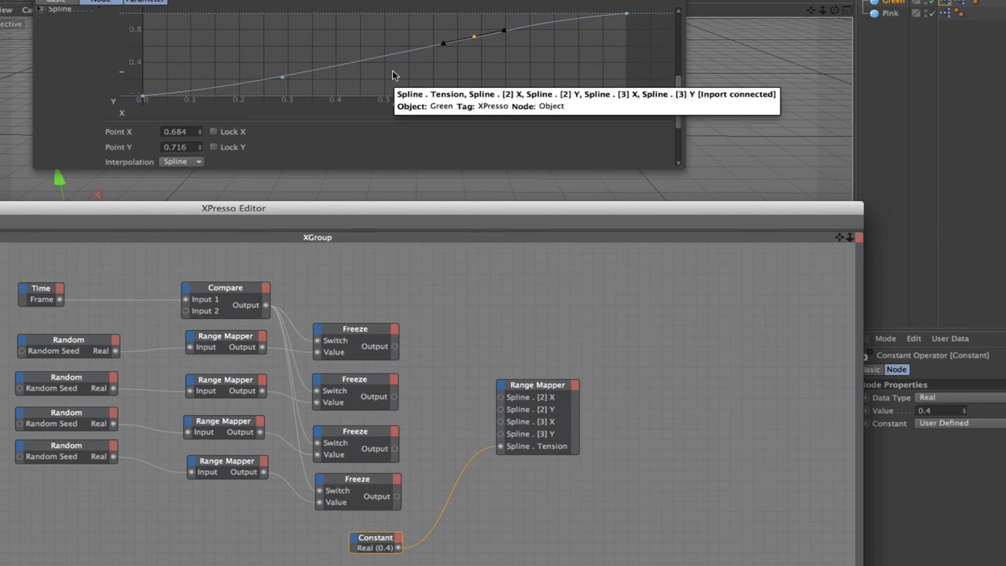
mouse_move(396, 431)
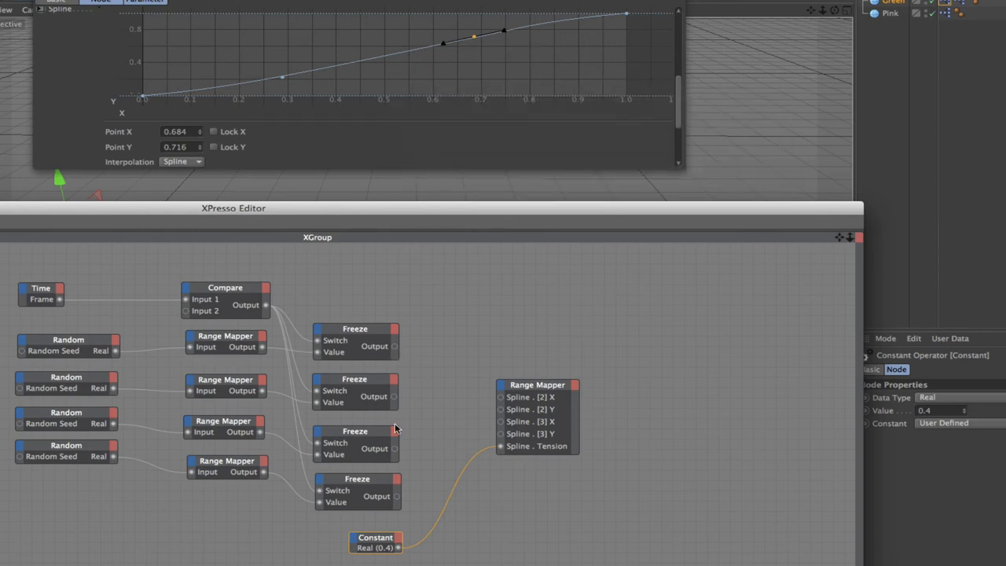
mouse_move(396, 453)
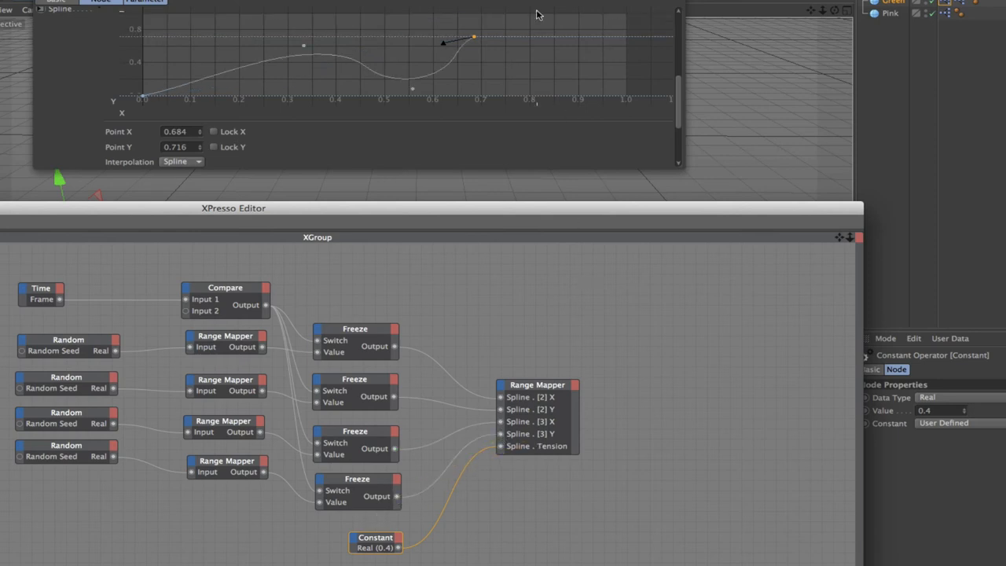
mouse_move(477, 37)
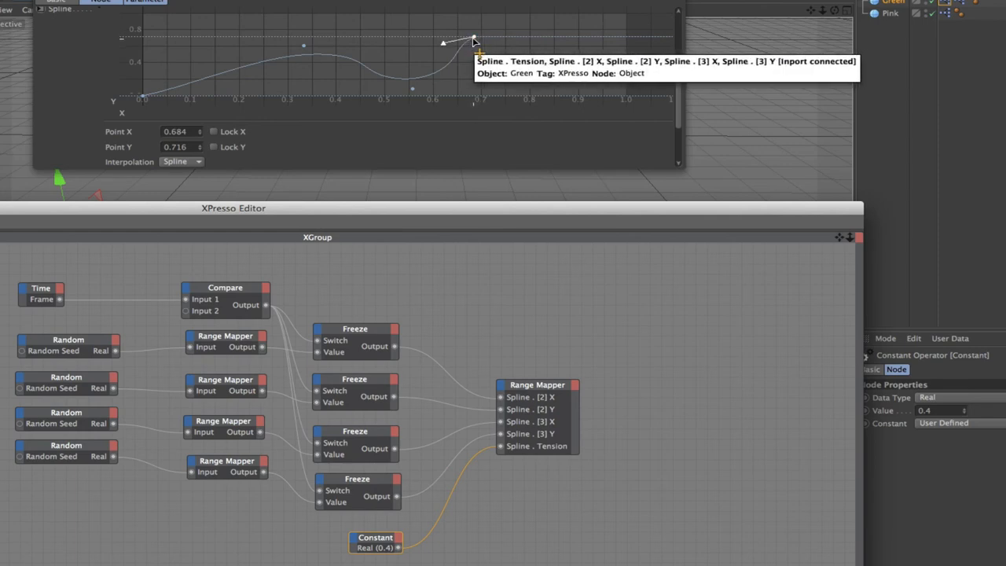
mouse_move(483, 195)
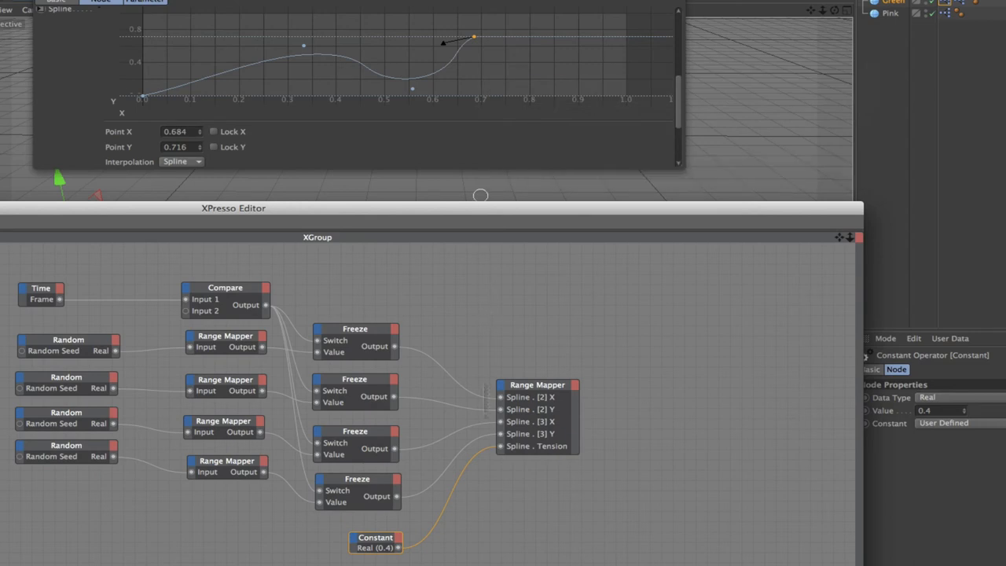
mouse_move(531, 397)
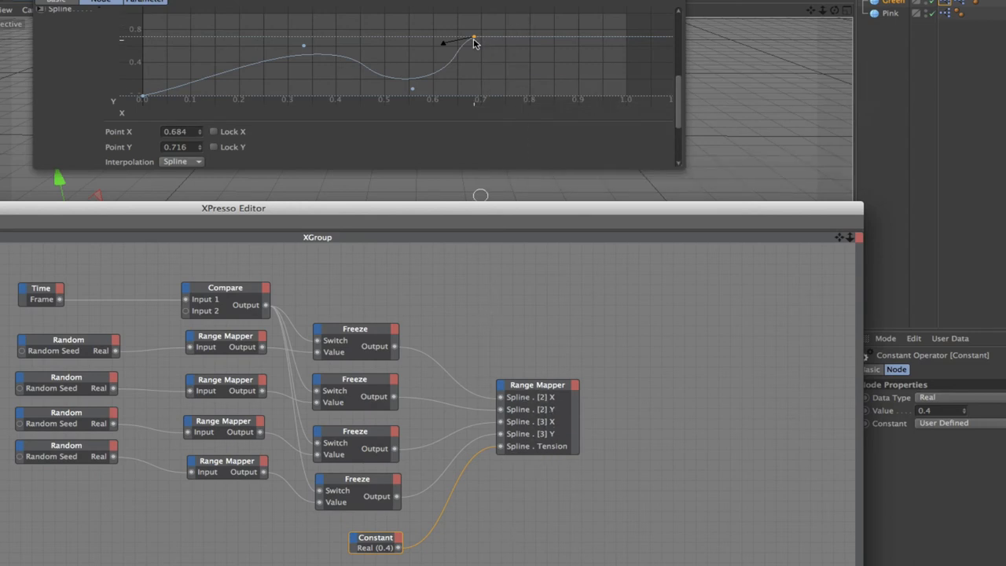
Step: Move the Range Mapper curve's end spline point up to 1,1
drag(475, 38, 628, 17)
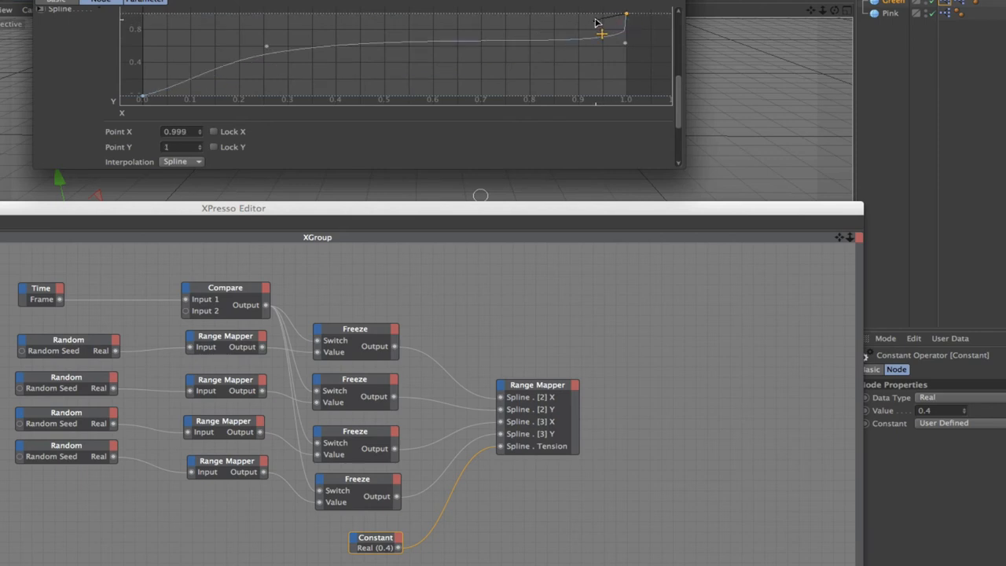
mouse_move(588, 16)
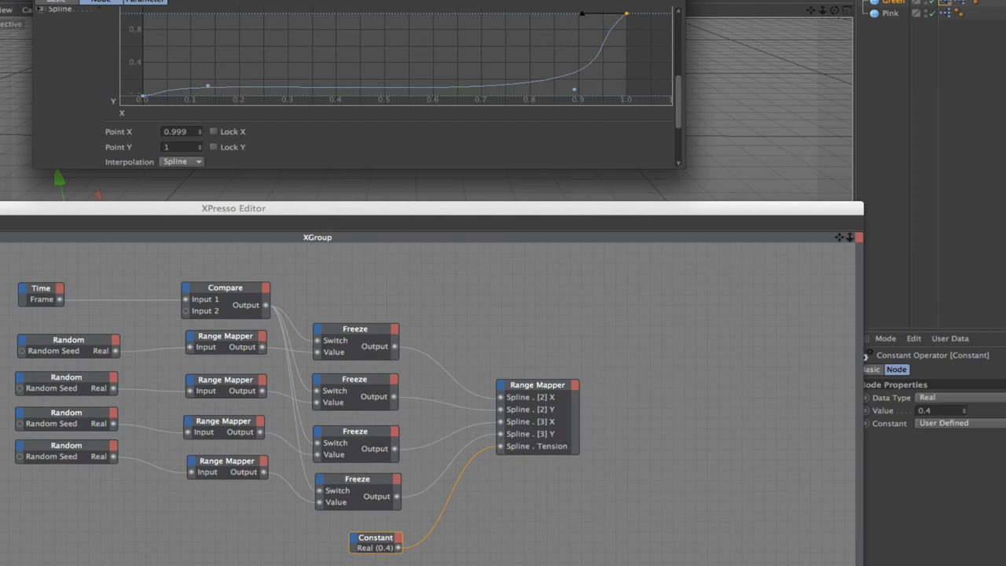
mouse_move(346, 236)
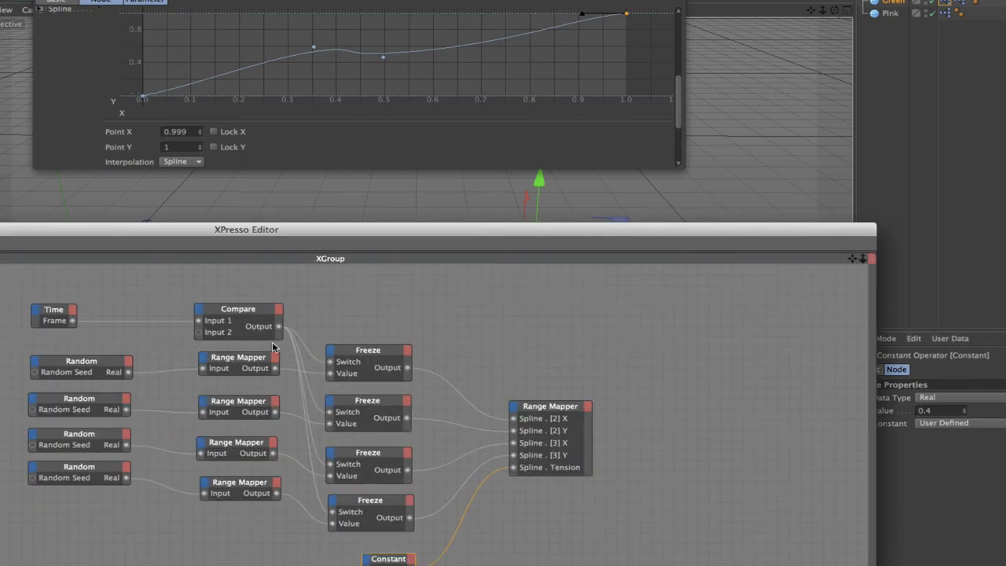
Step: Set Output Lower to 0.5 on the second random Range Mapper and edit the last mapper's lower limit
click(236, 359)
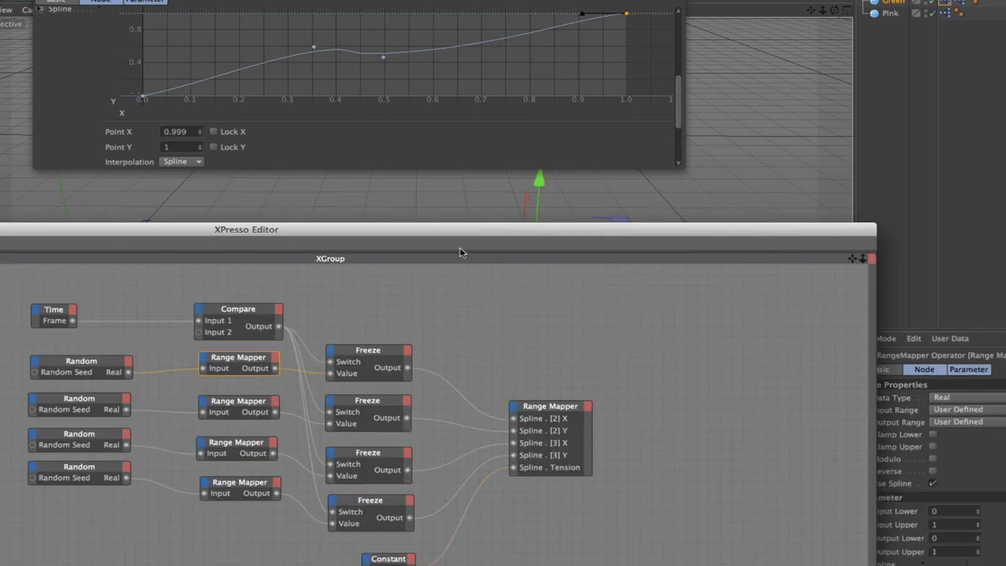
click(237, 401)
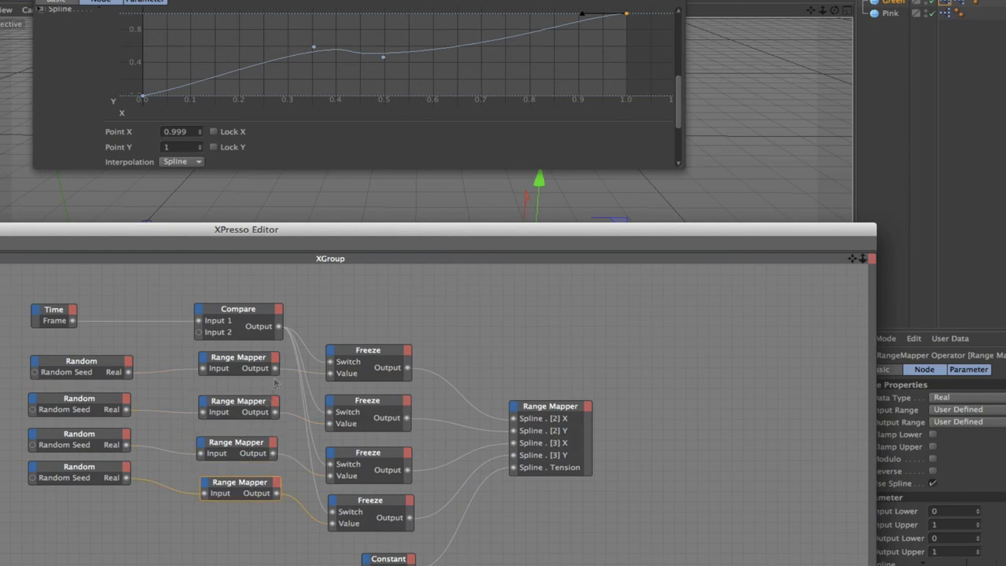
click(236, 357)
text(.4)
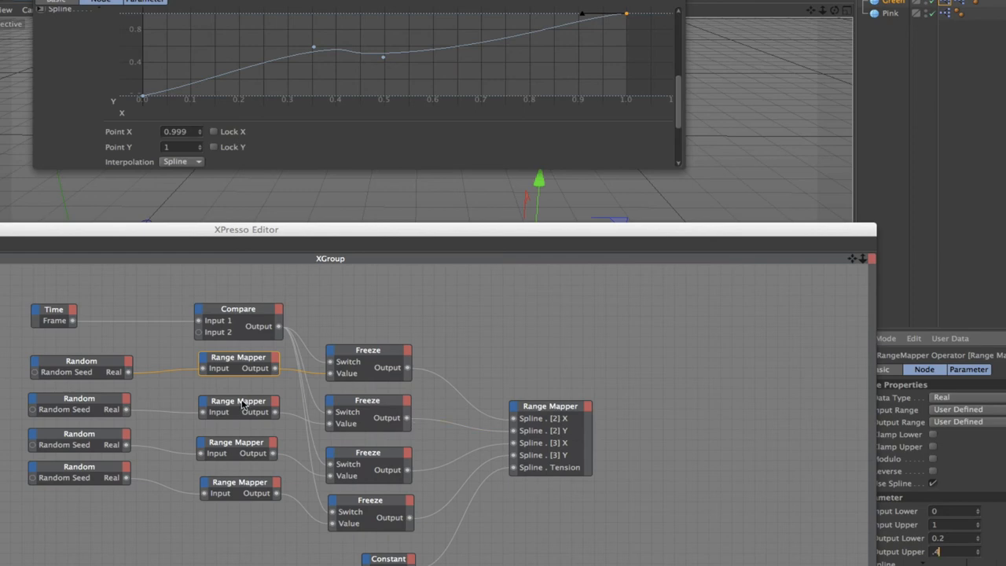
click(237, 400)
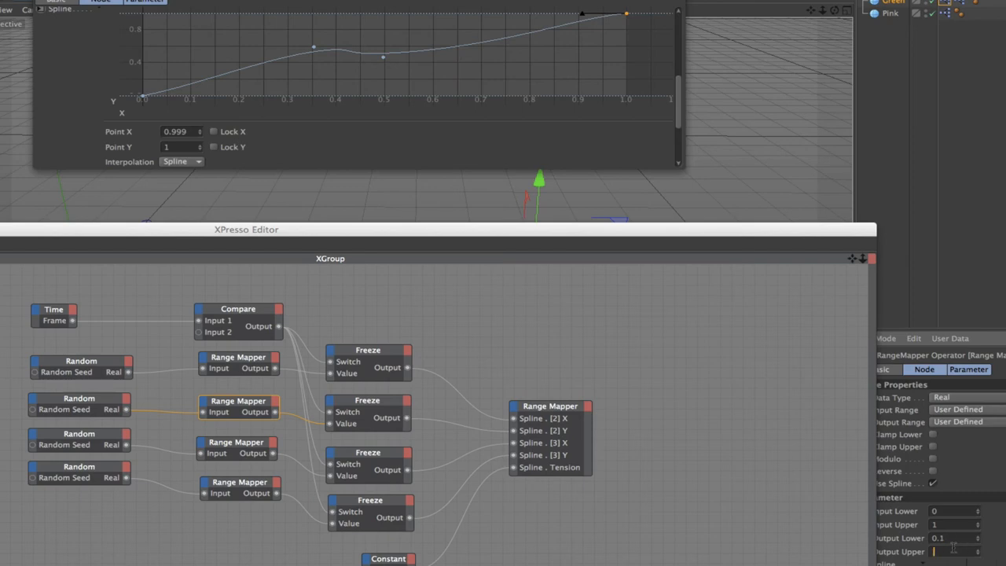
text(0.5)
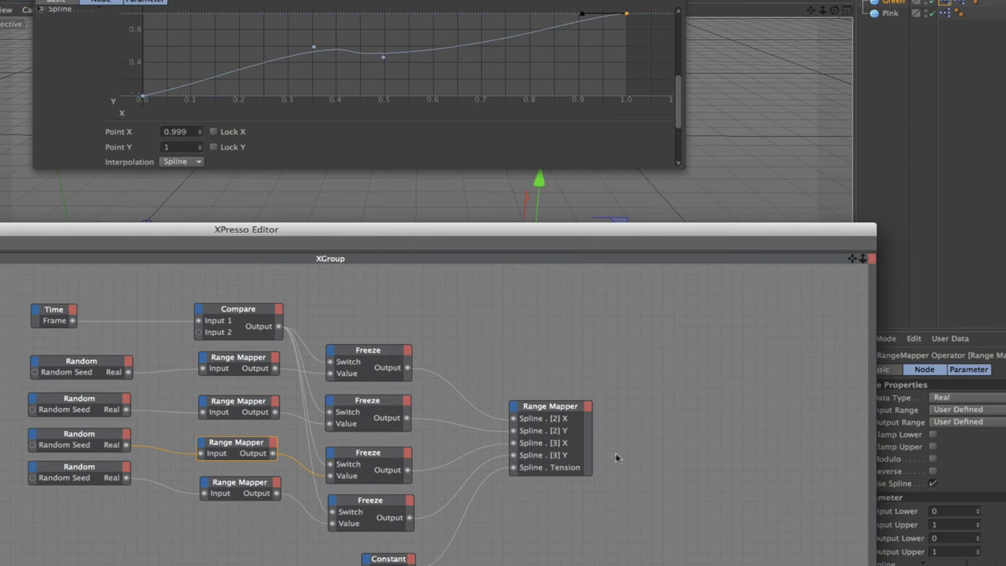
mouse_move(365, 475)
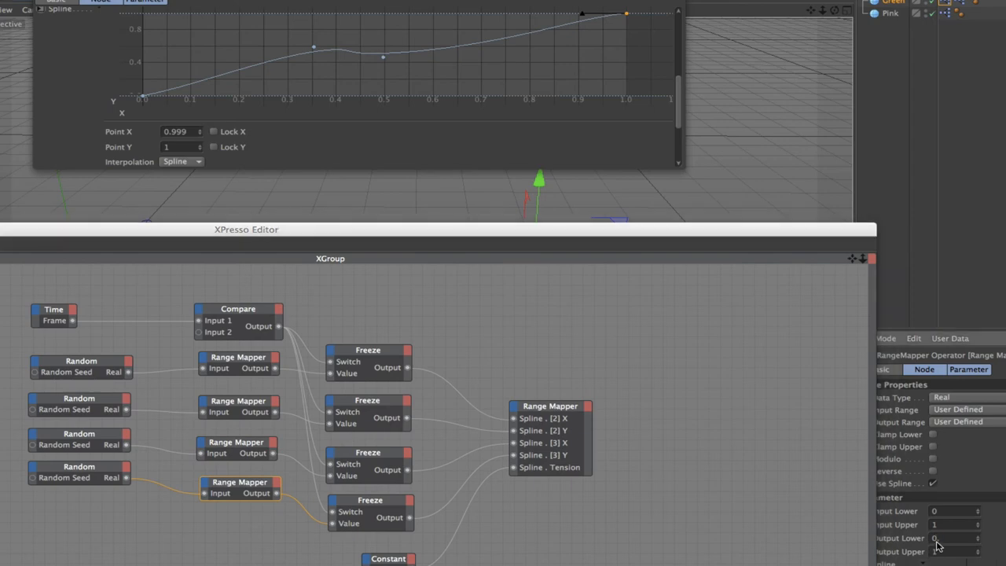
click(940, 538)
text(.5)
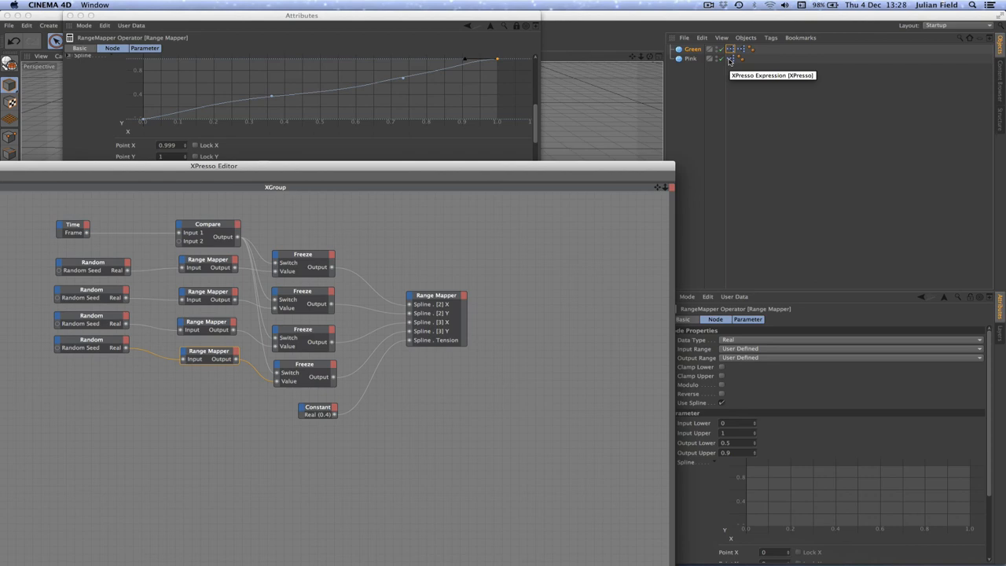
Step: Review Pink's Range Mapper settings, then return to the Green sphere's expression graph
click(732, 60)
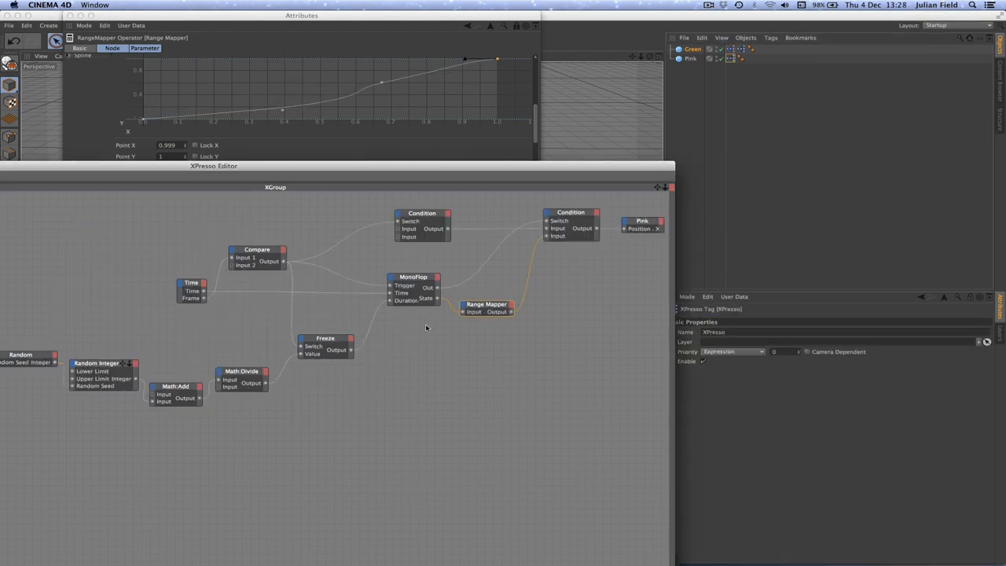
click(486, 305)
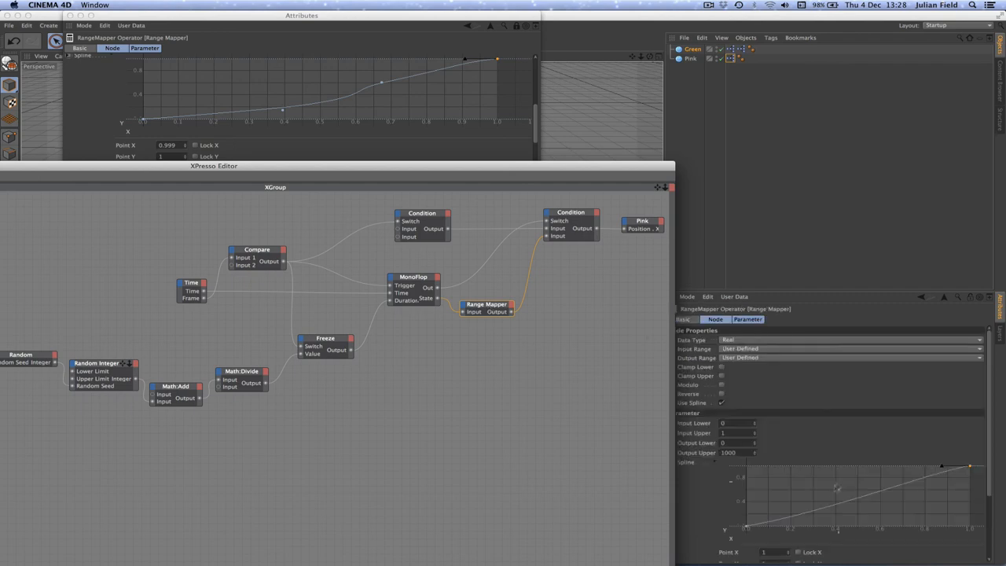
mouse_move(822, 511)
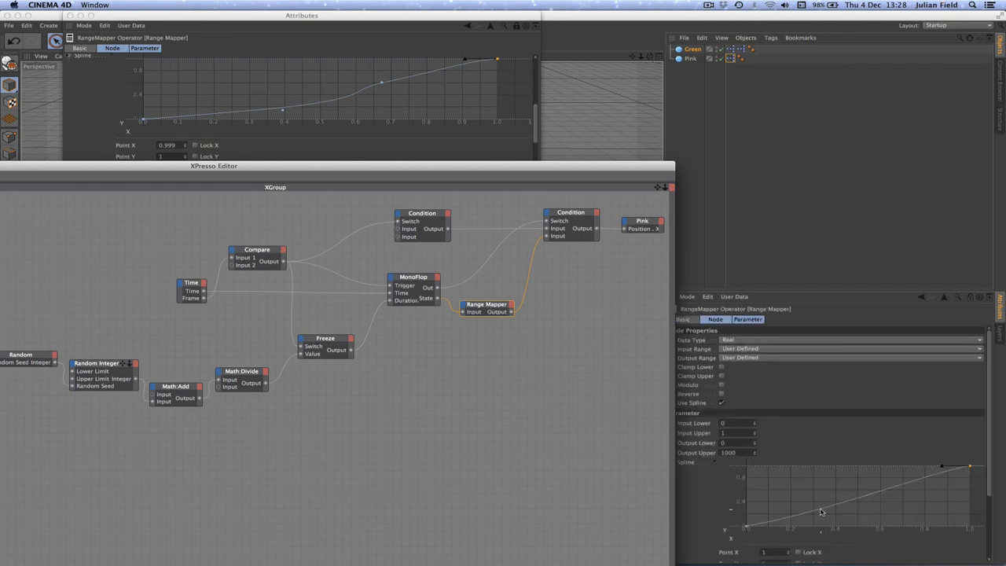
drag(820, 512, 864, 500)
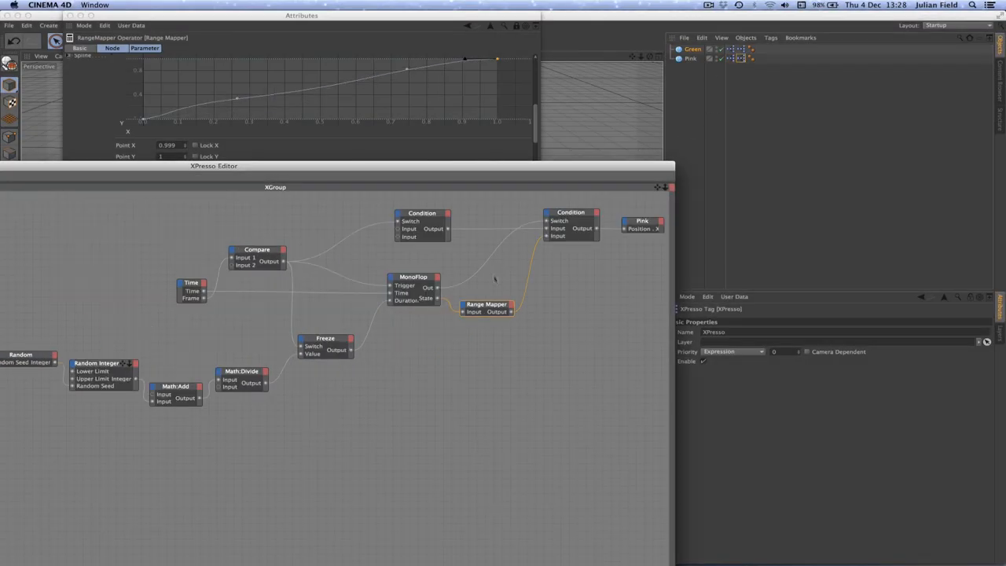
click(484, 305)
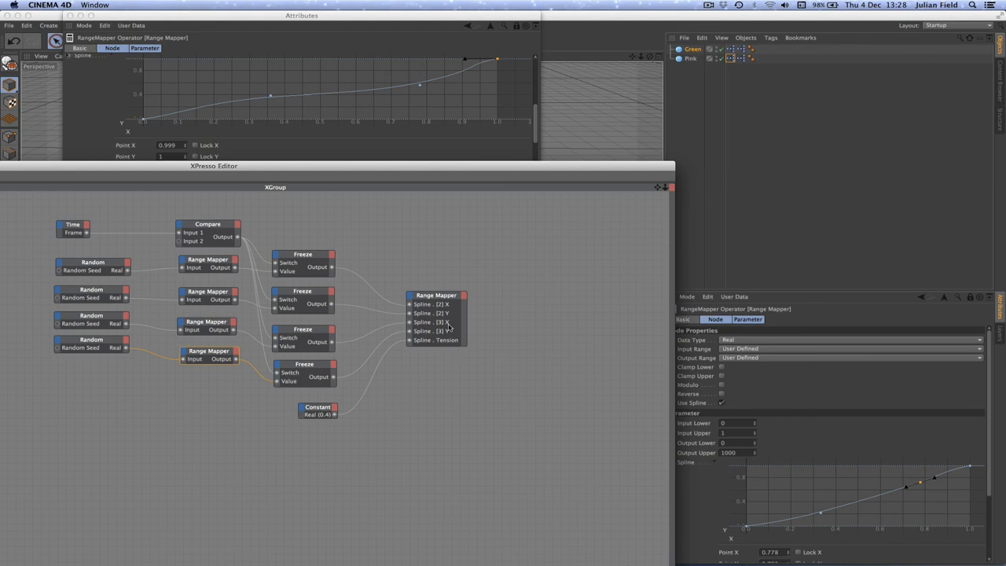
mouse_move(658, 170)
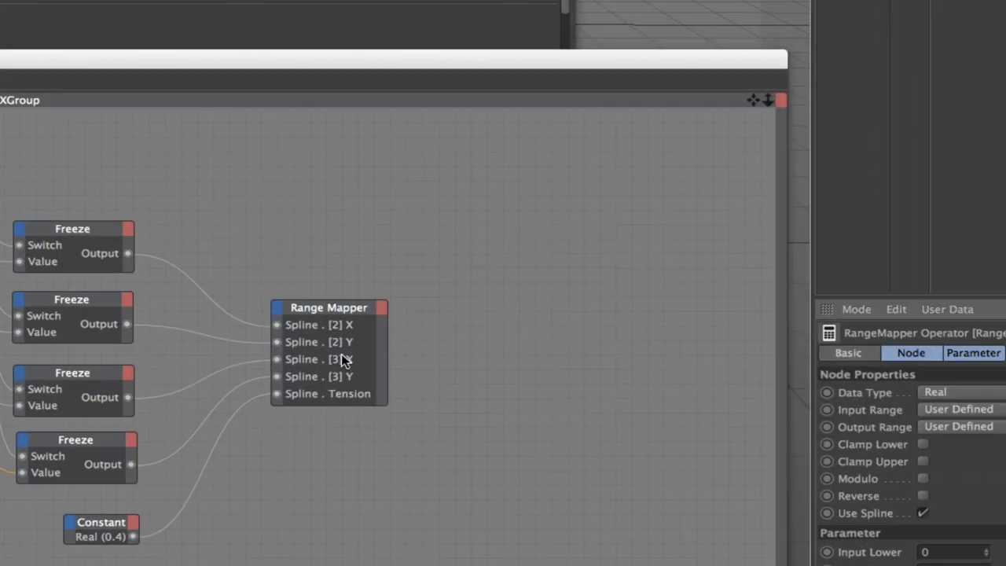
mouse_move(172, 384)
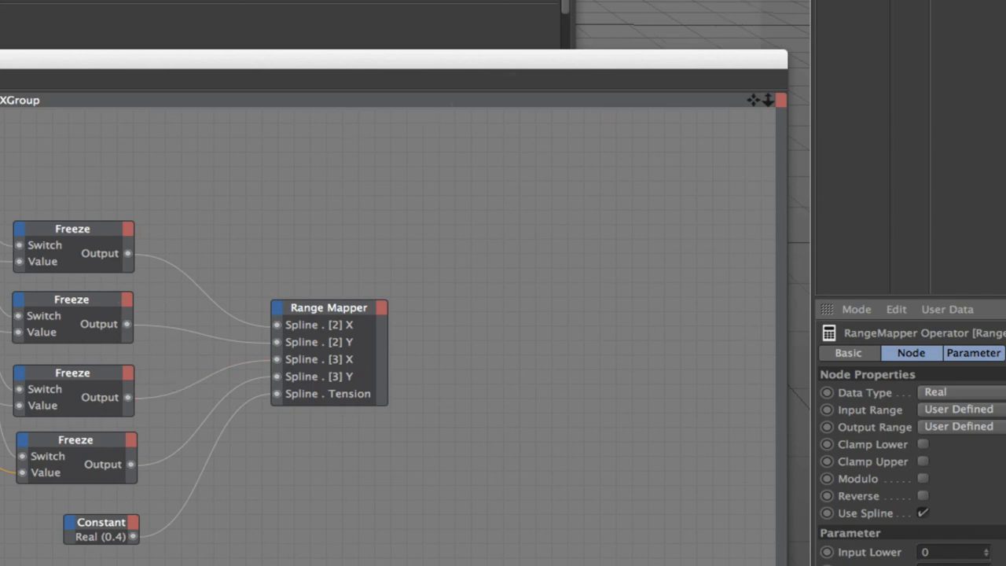
mouse_move(560, 103)
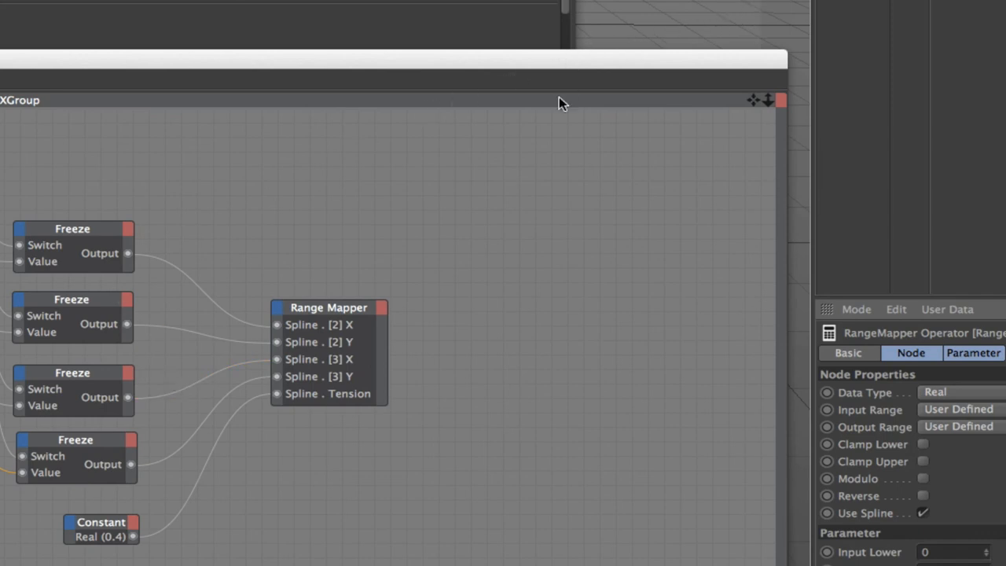
mouse_move(122, 217)
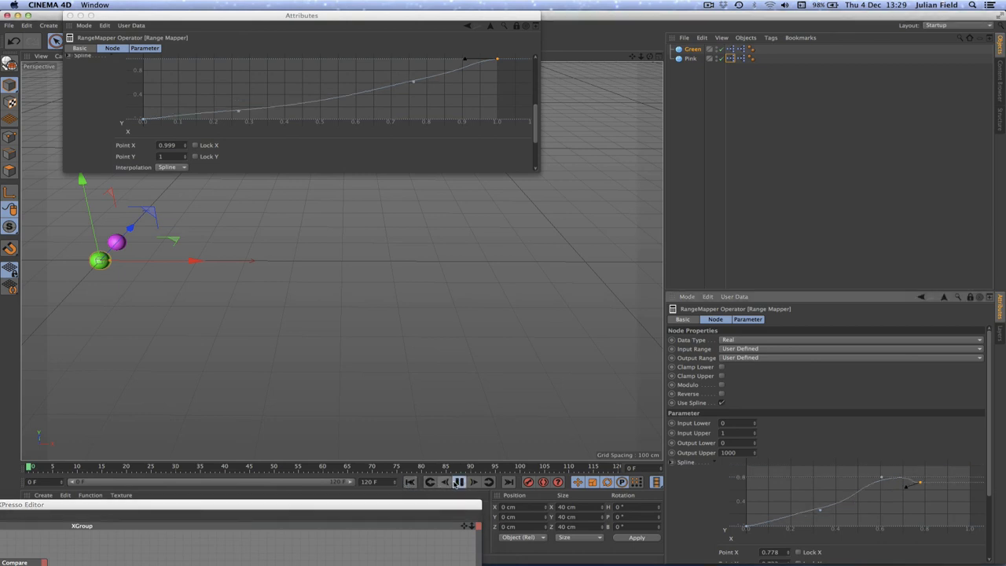
click(456, 483)
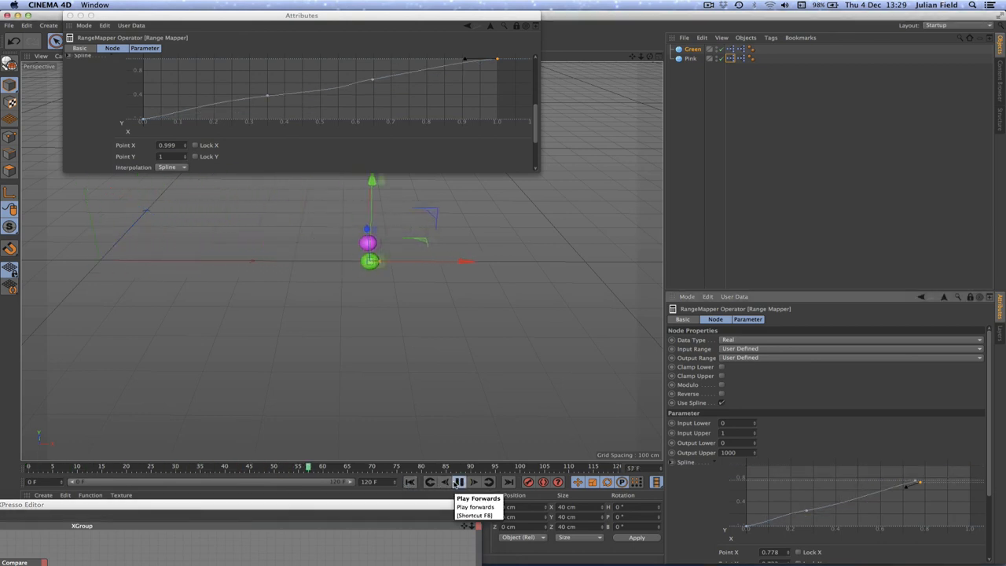
click(453, 483)
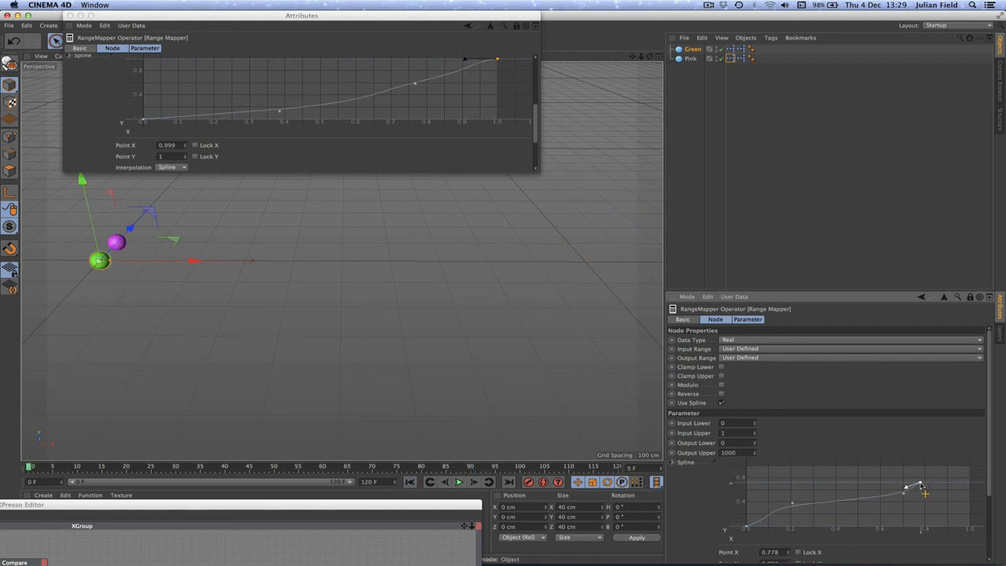
drag(920, 487, 975, 470)
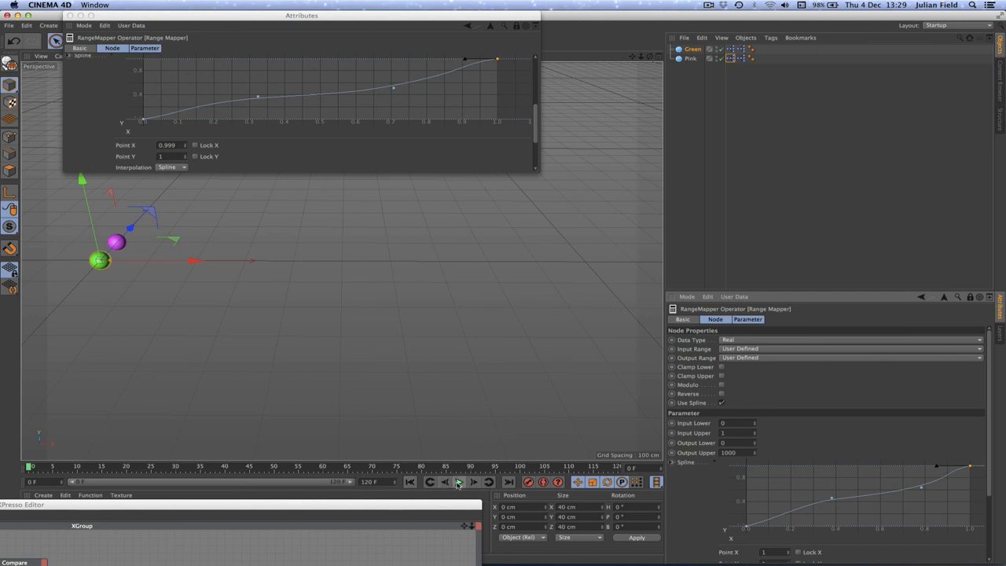
click(478, 484)
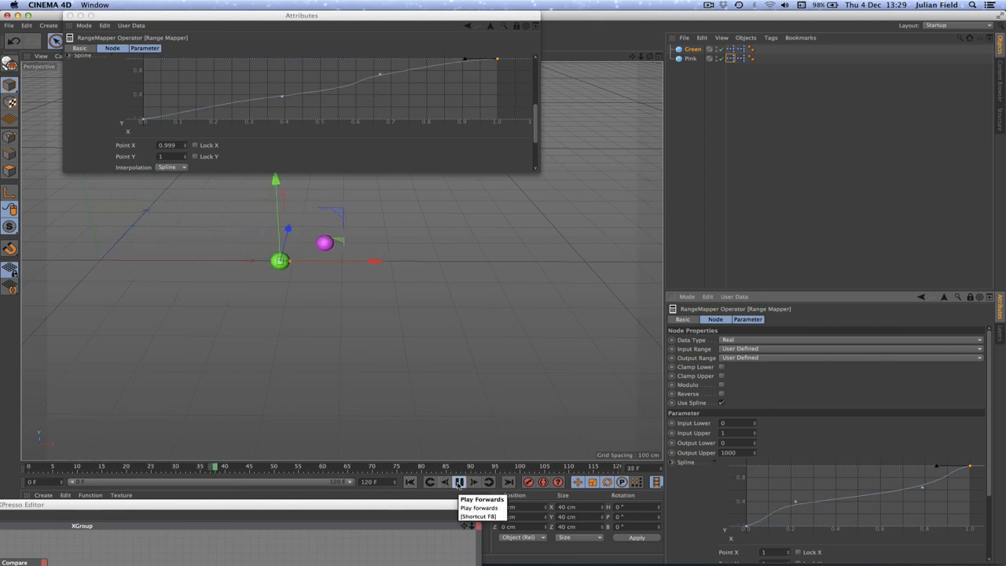
click(481, 480)
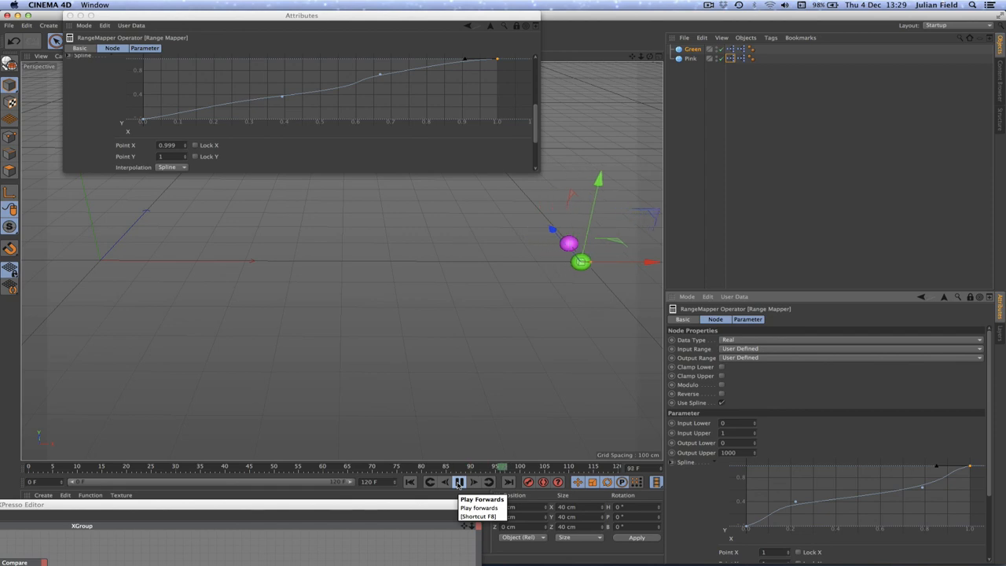
click(482, 483)
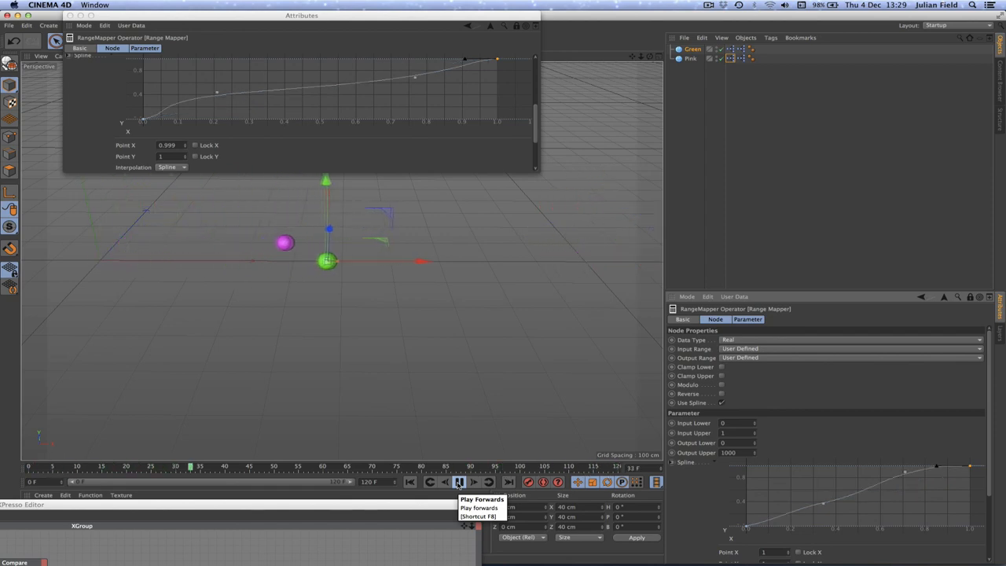
click(462, 482)
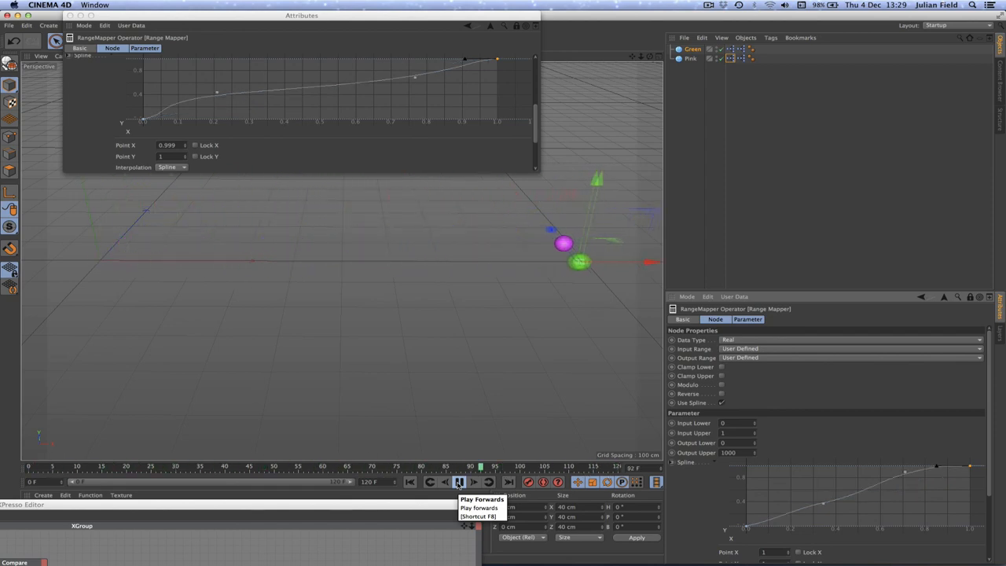
click(483, 484)
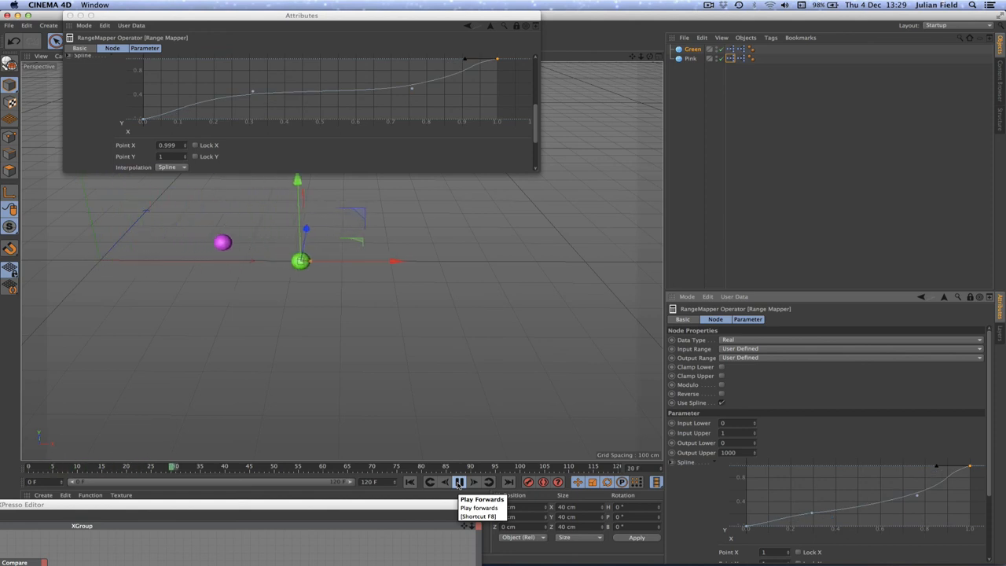
click(440, 481)
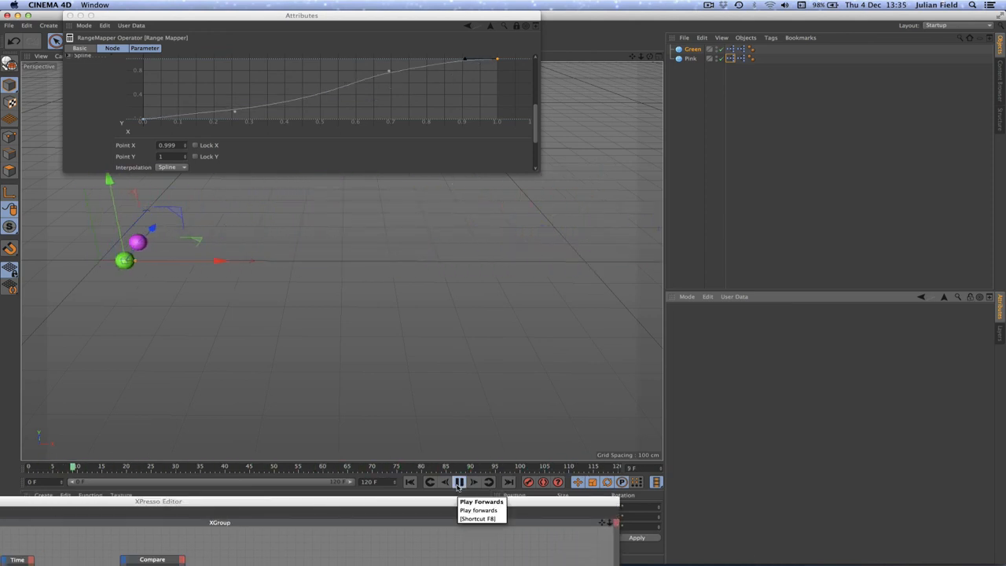
click(458, 484)
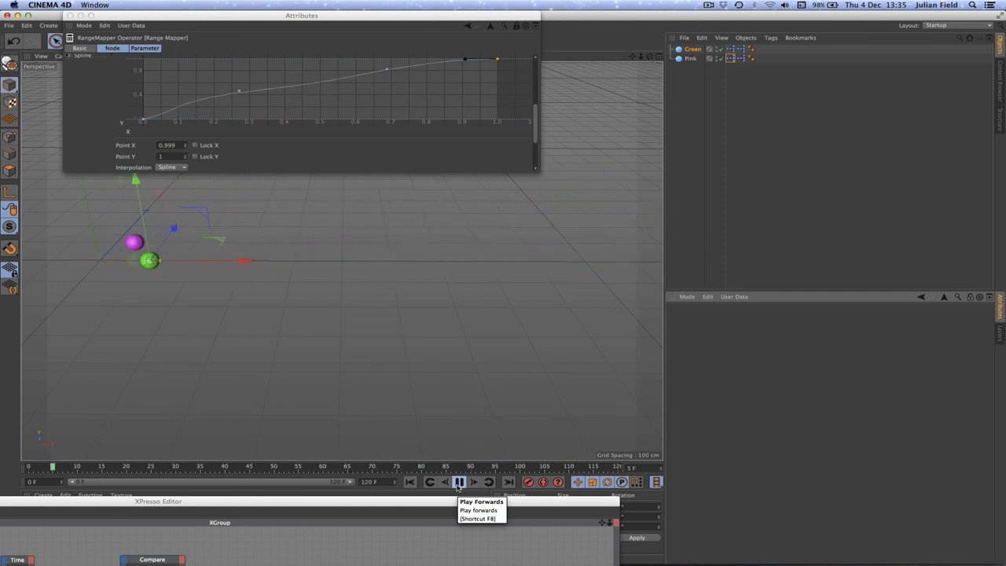
click(457, 481)
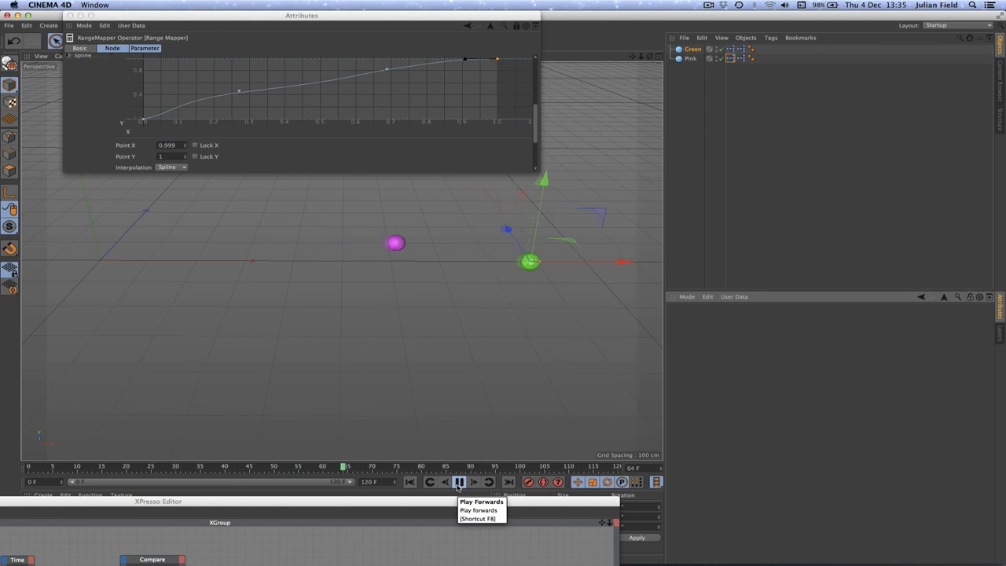
click(475, 481)
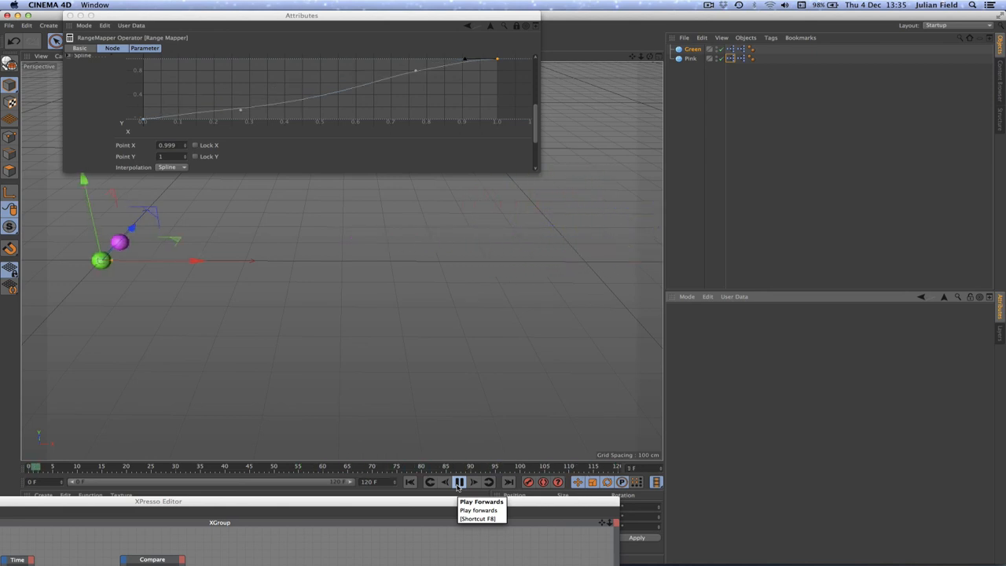
click(478, 484)
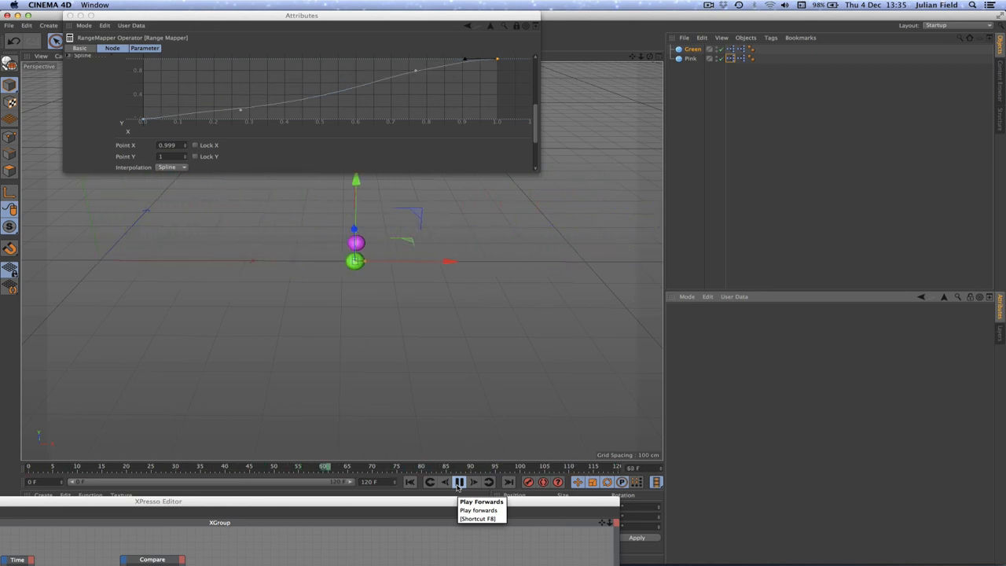
click(461, 482)
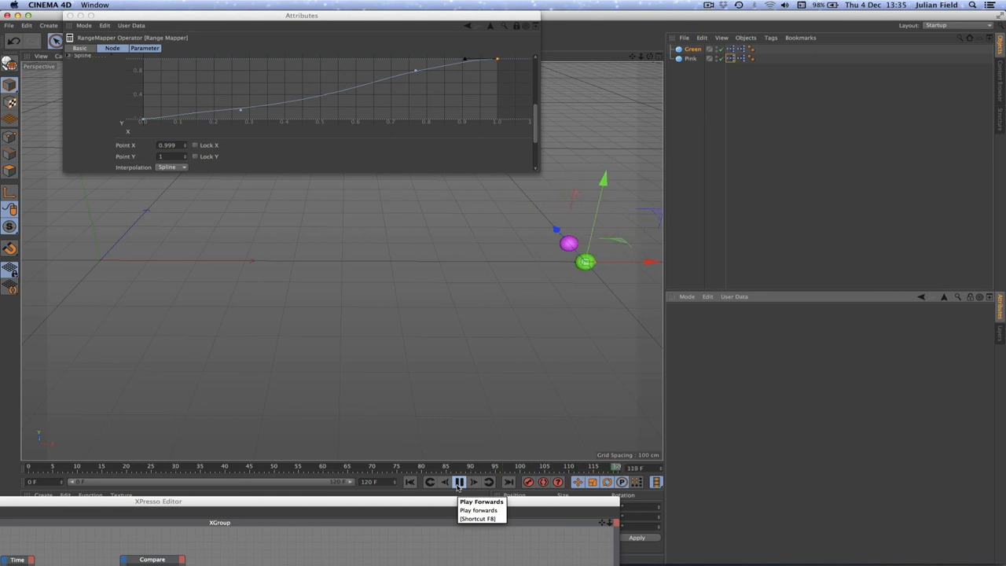
click(459, 481)
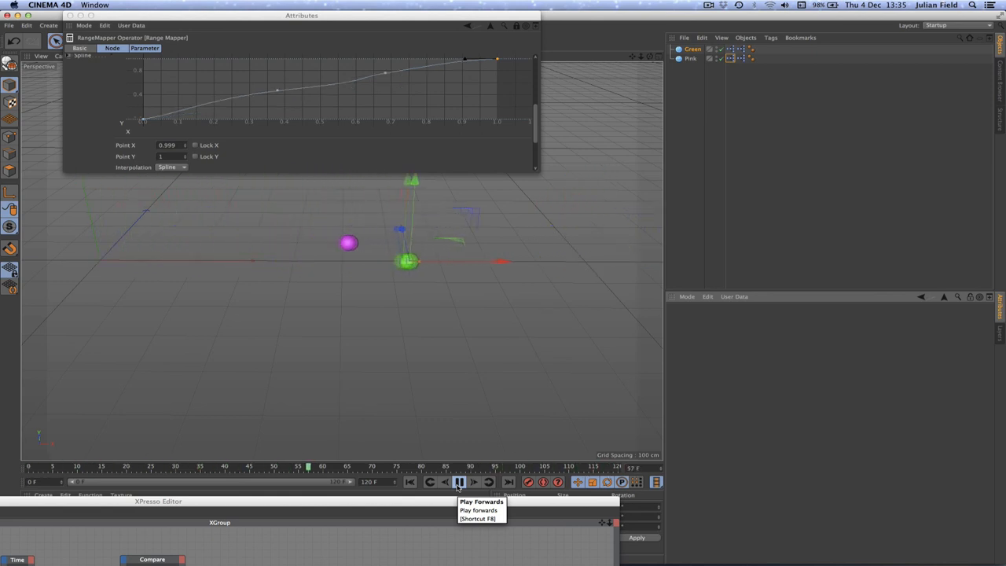
click(481, 484)
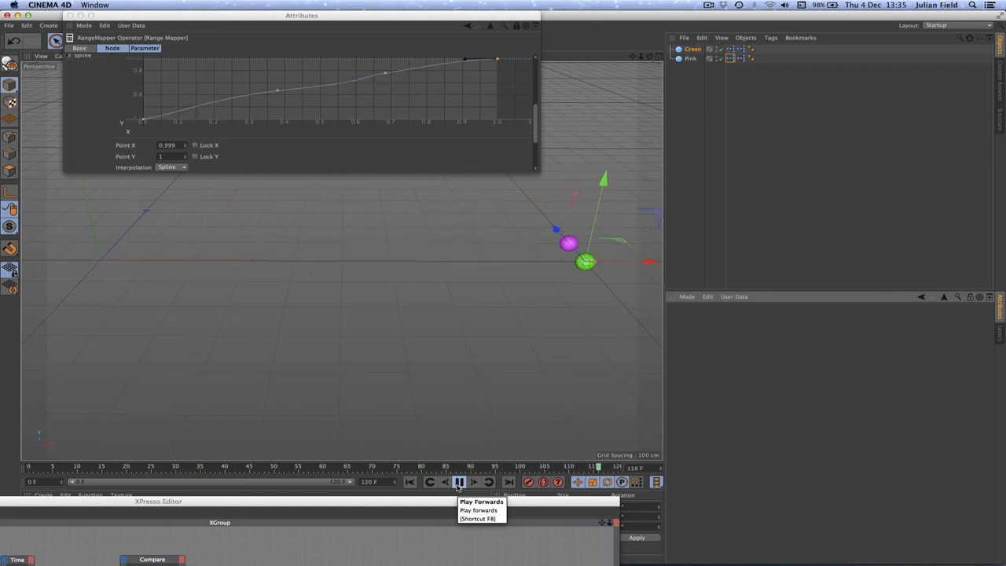
click(459, 482)
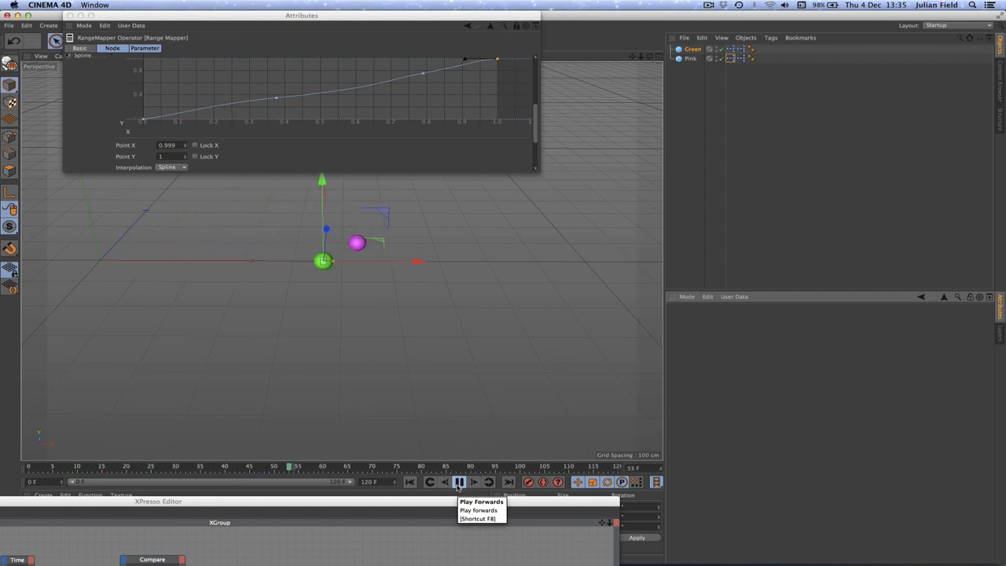
click(459, 482)
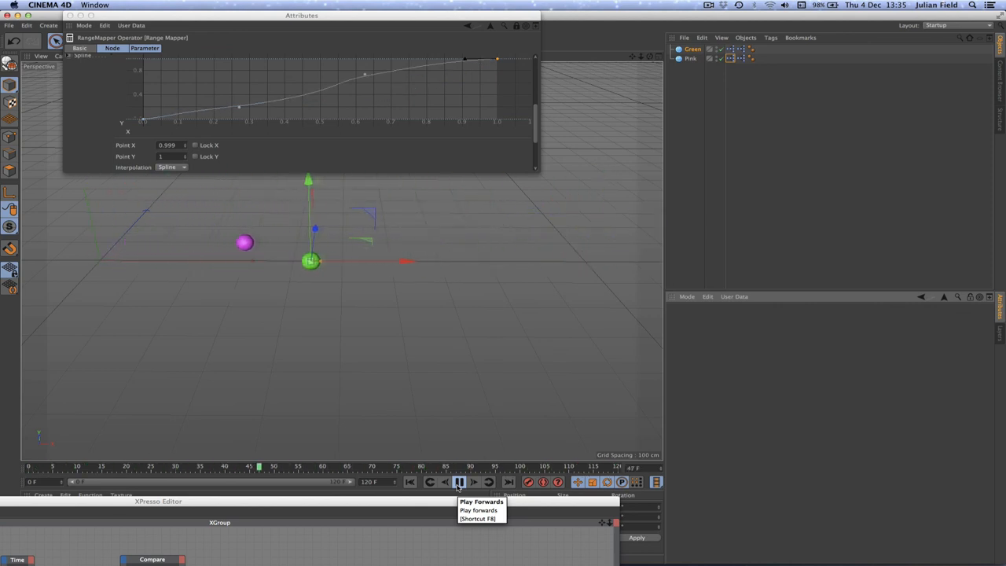
click(459, 483)
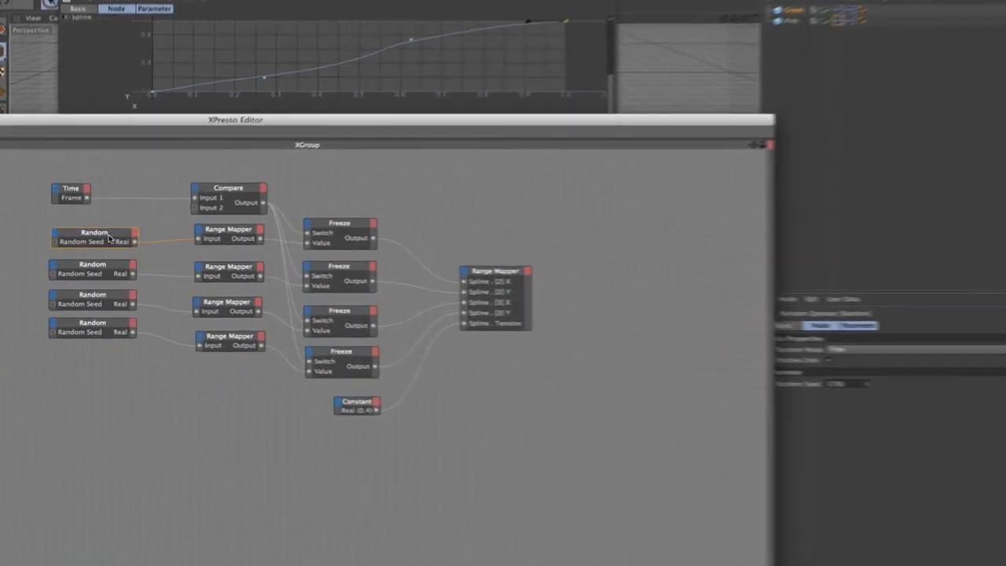
Step: Inspect the Random nodes' seeds (7875) and the bottom 0.5–0.9 Range Mapper's settings
click(93, 271)
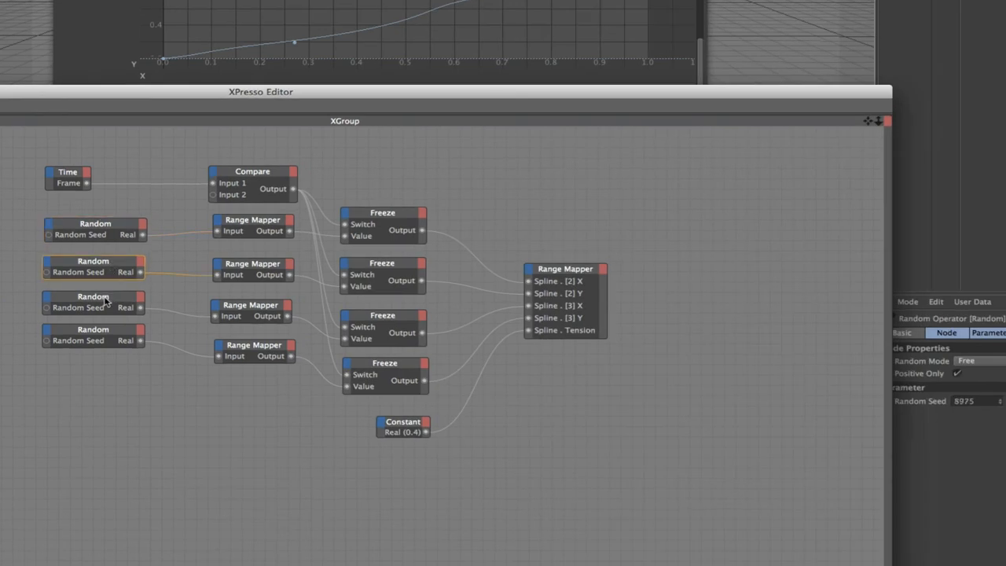
click(93, 330)
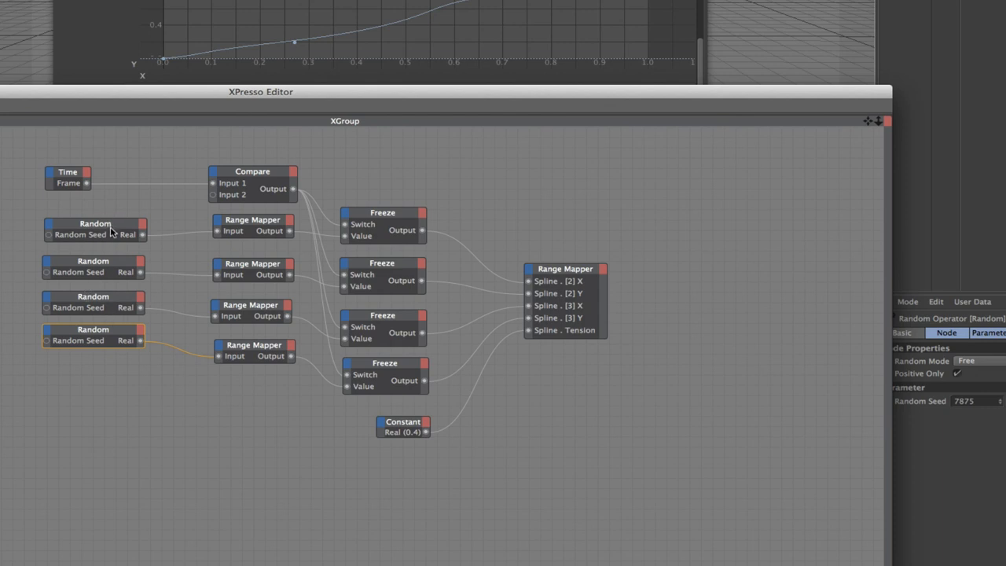
mouse_move(115, 226)
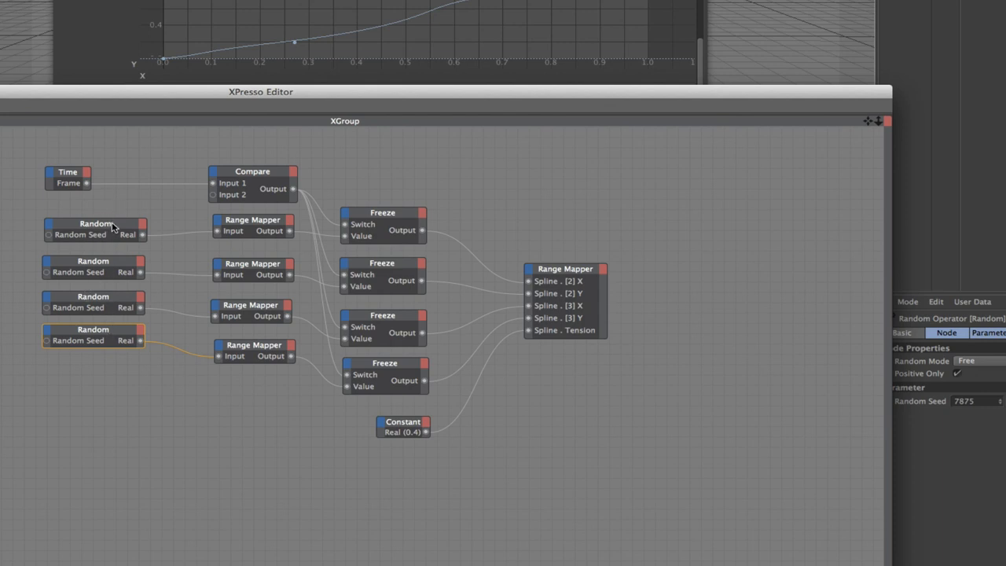
mouse_move(140, 208)
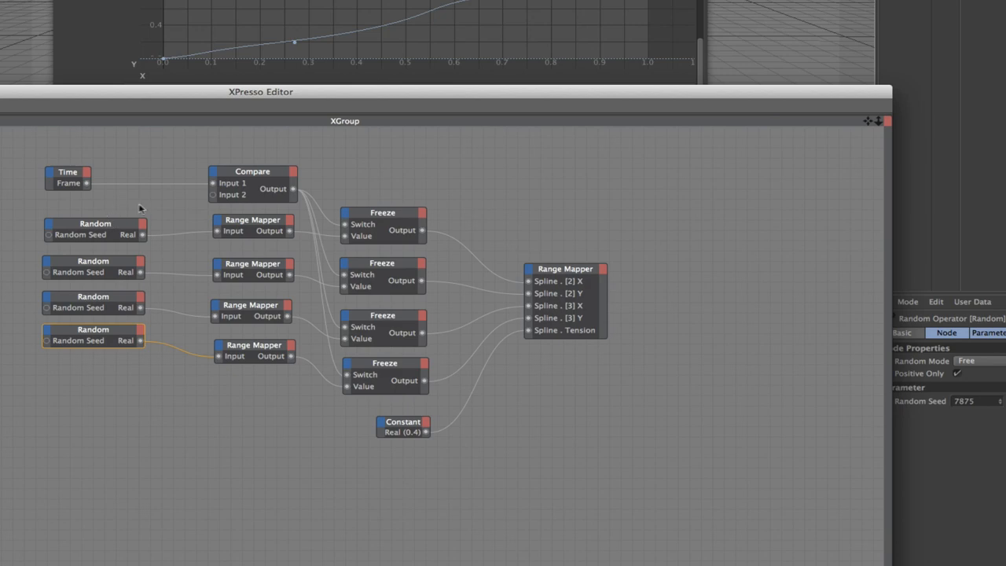
mouse_move(353, 94)
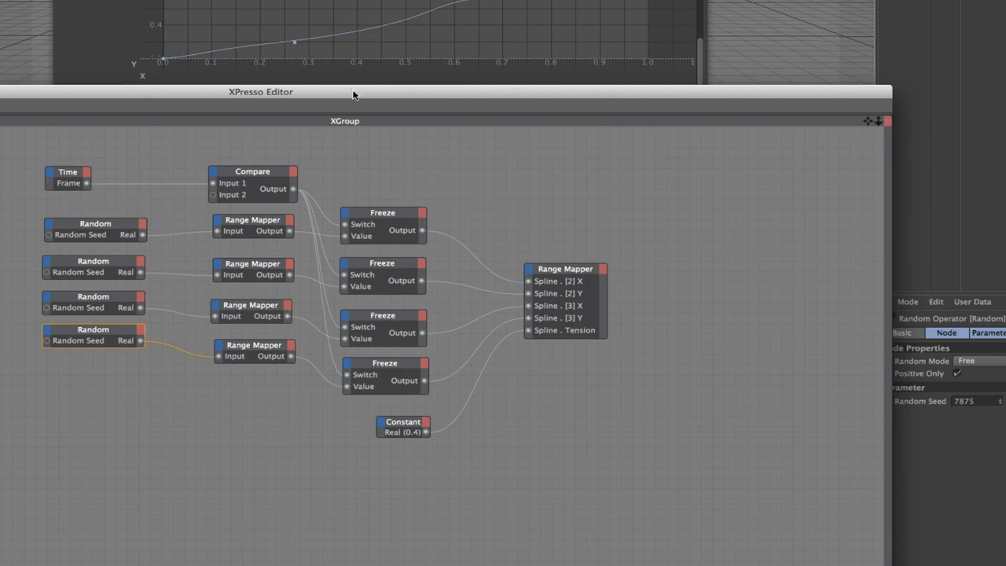
mouse_move(264, 228)
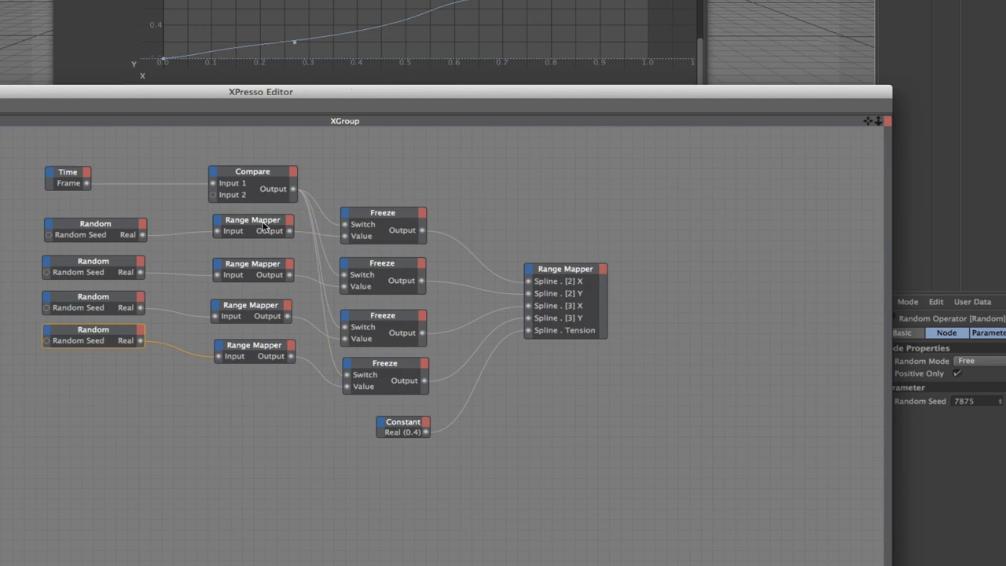
click(252, 264)
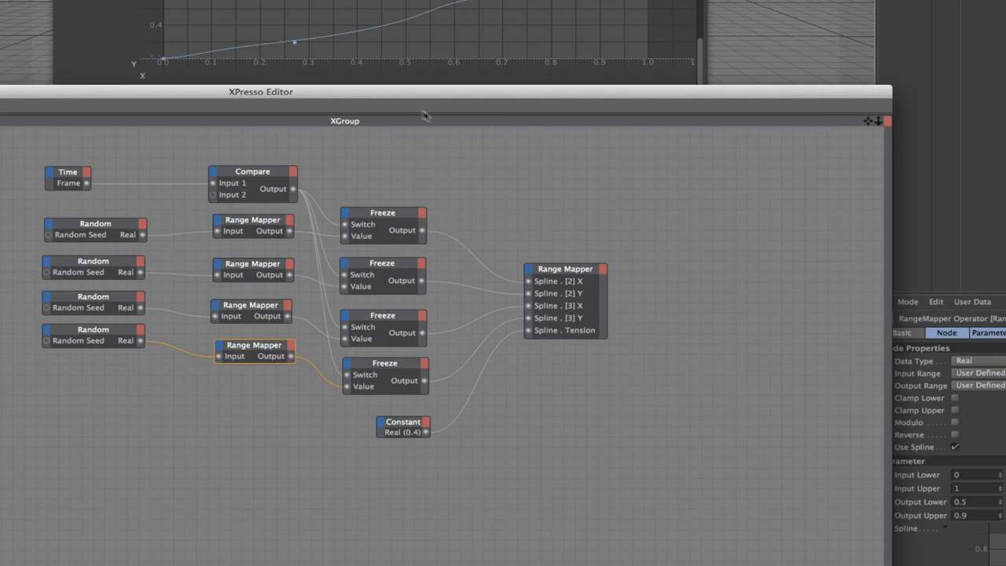
mouse_move(390, 403)
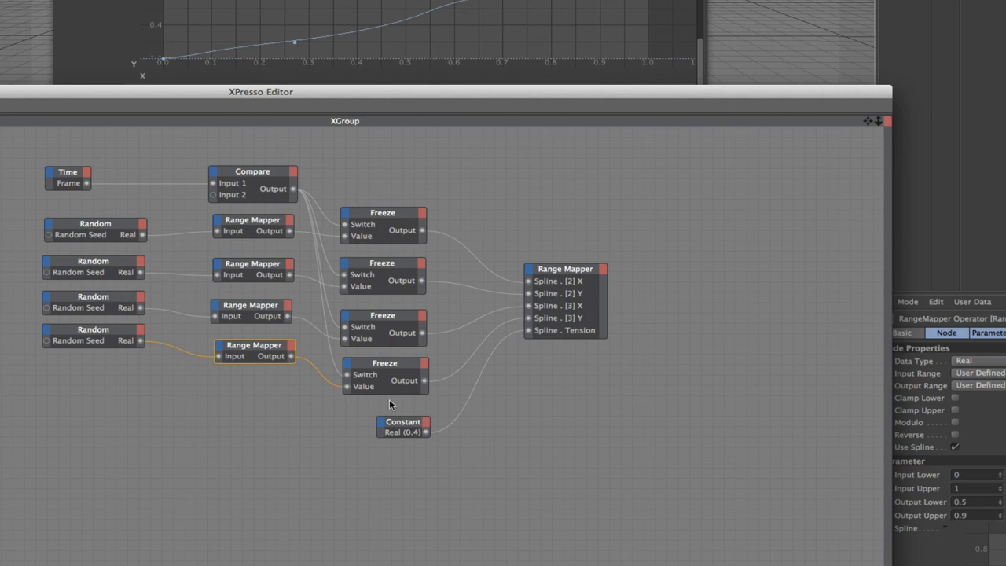
mouse_move(541, 329)
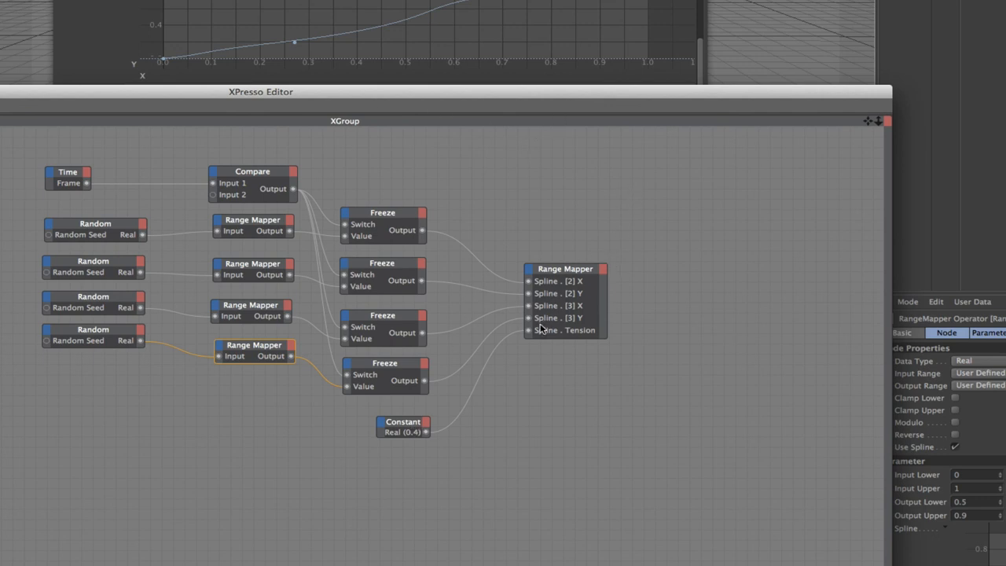